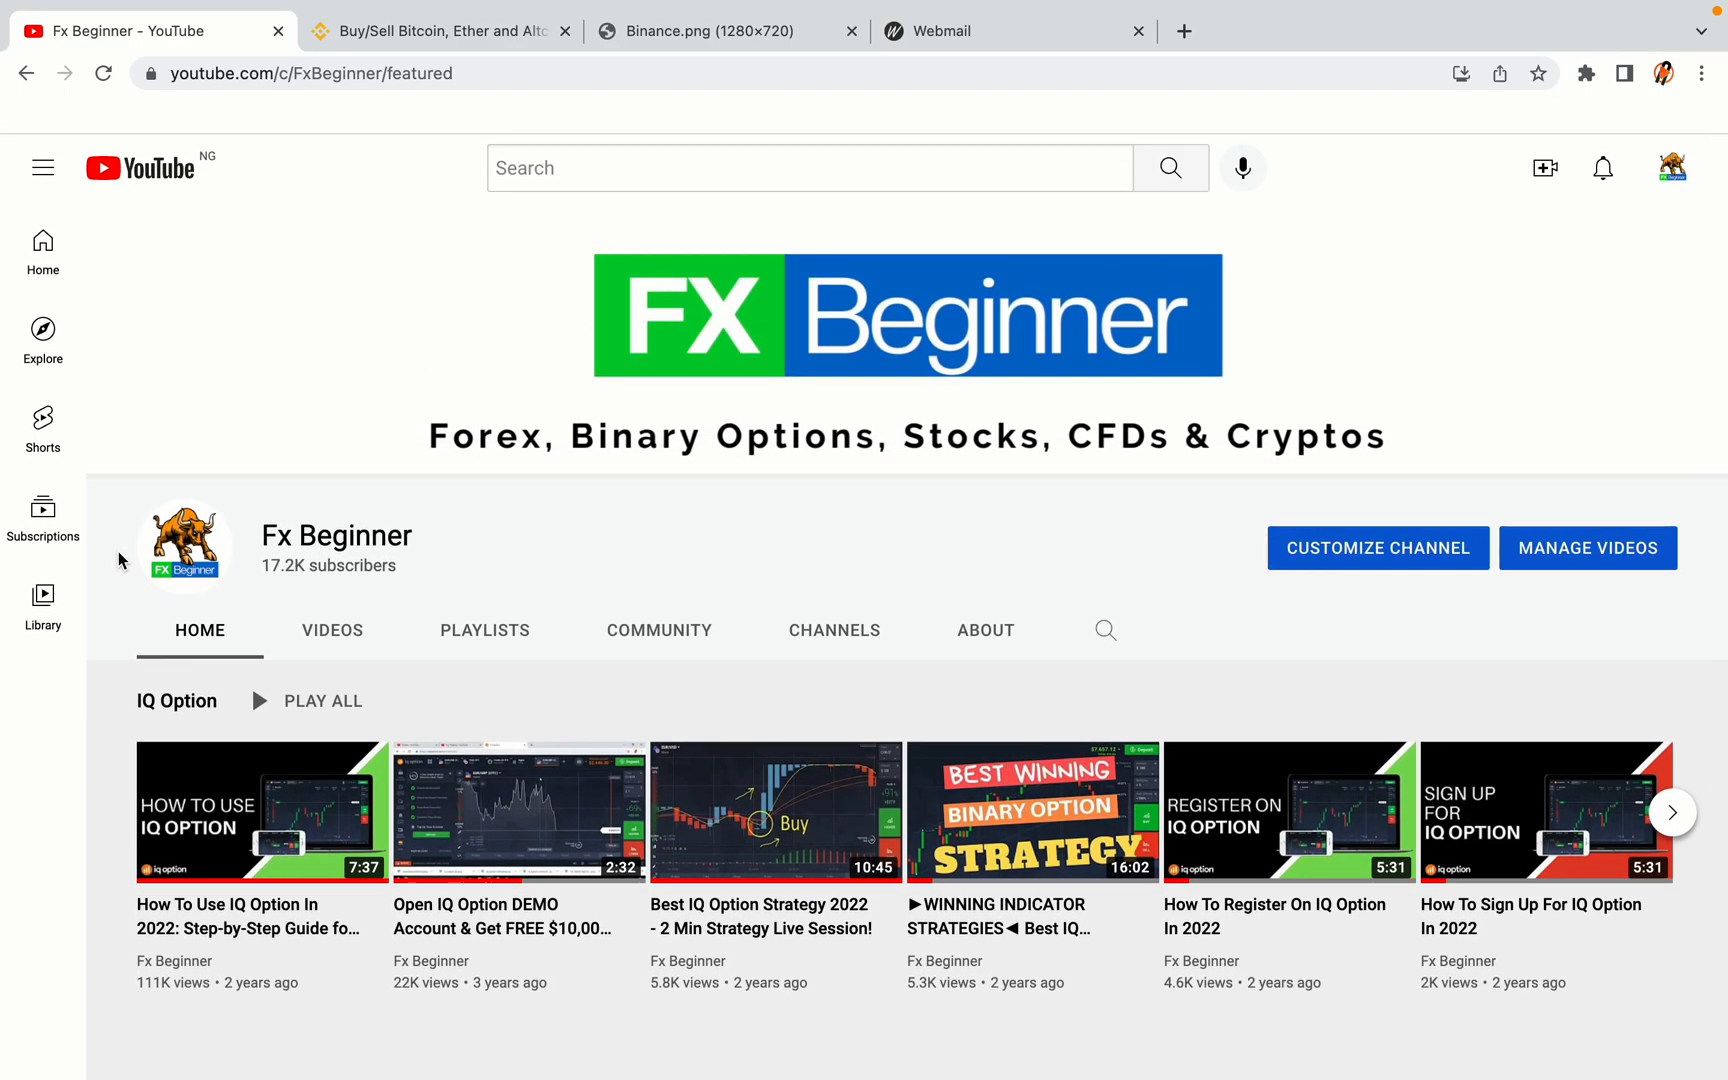
mouse_move(682, 554)
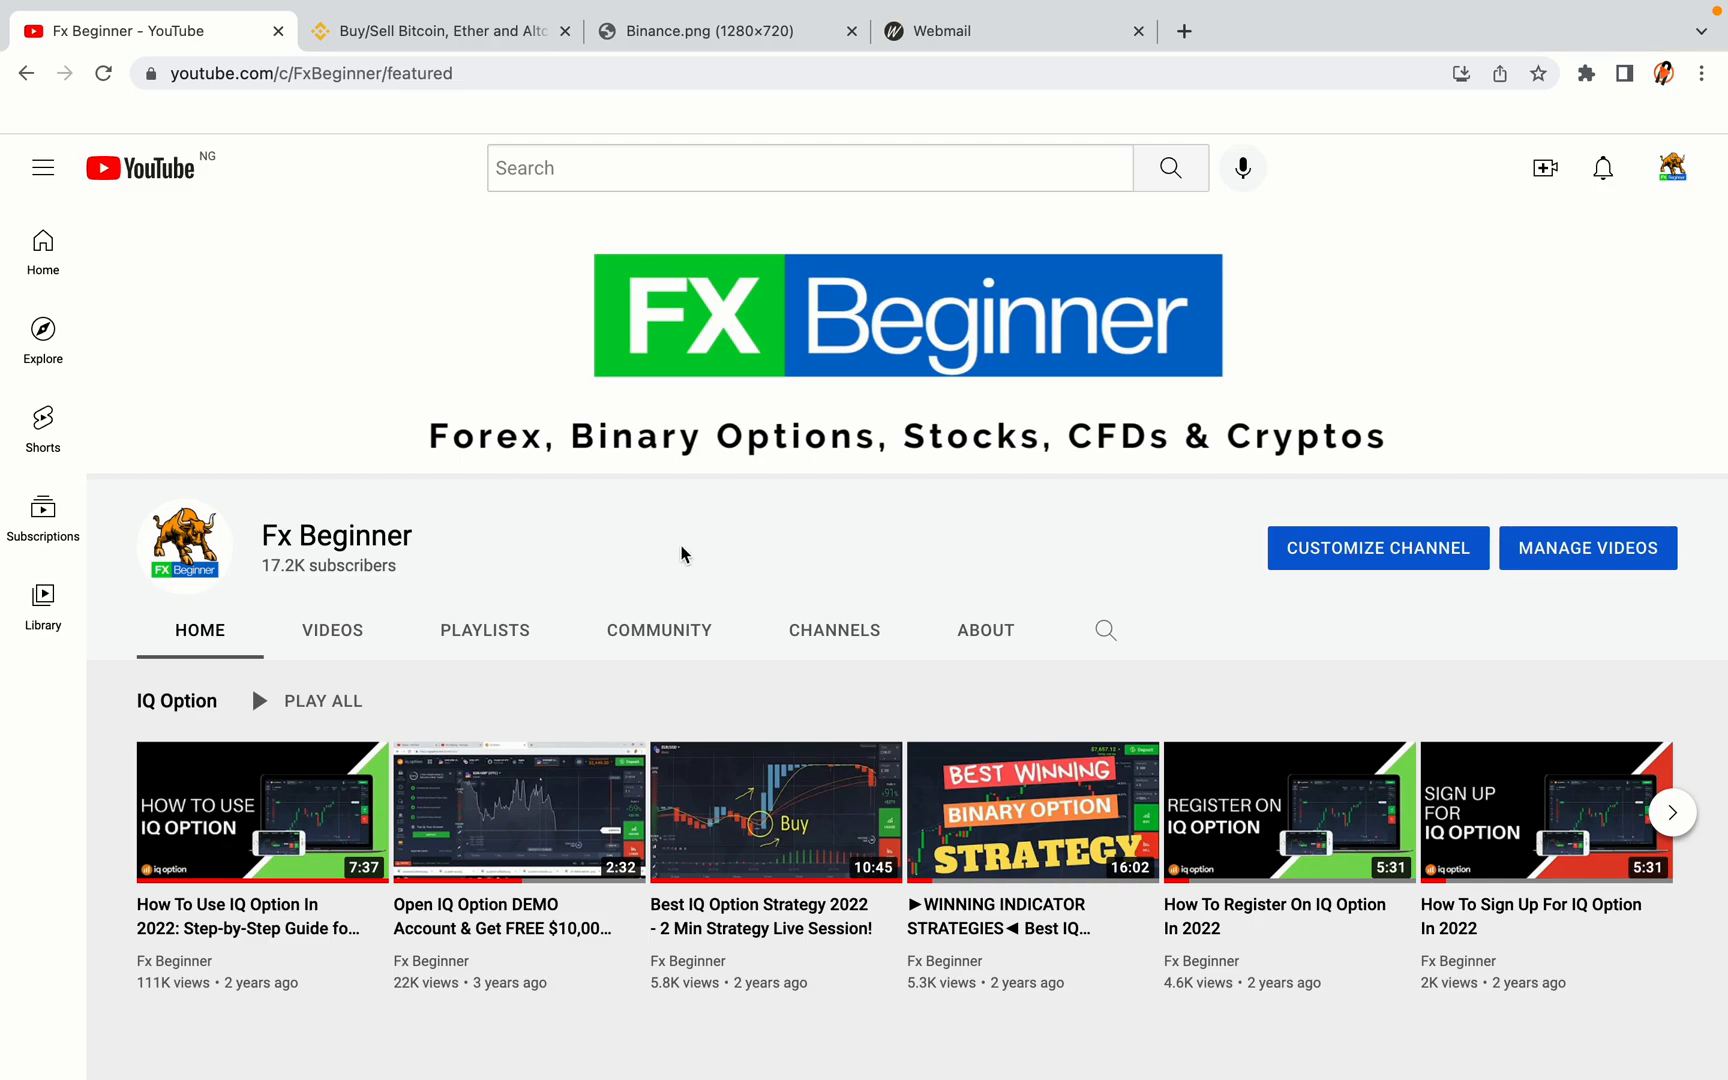
mouse_move(1106, 510)
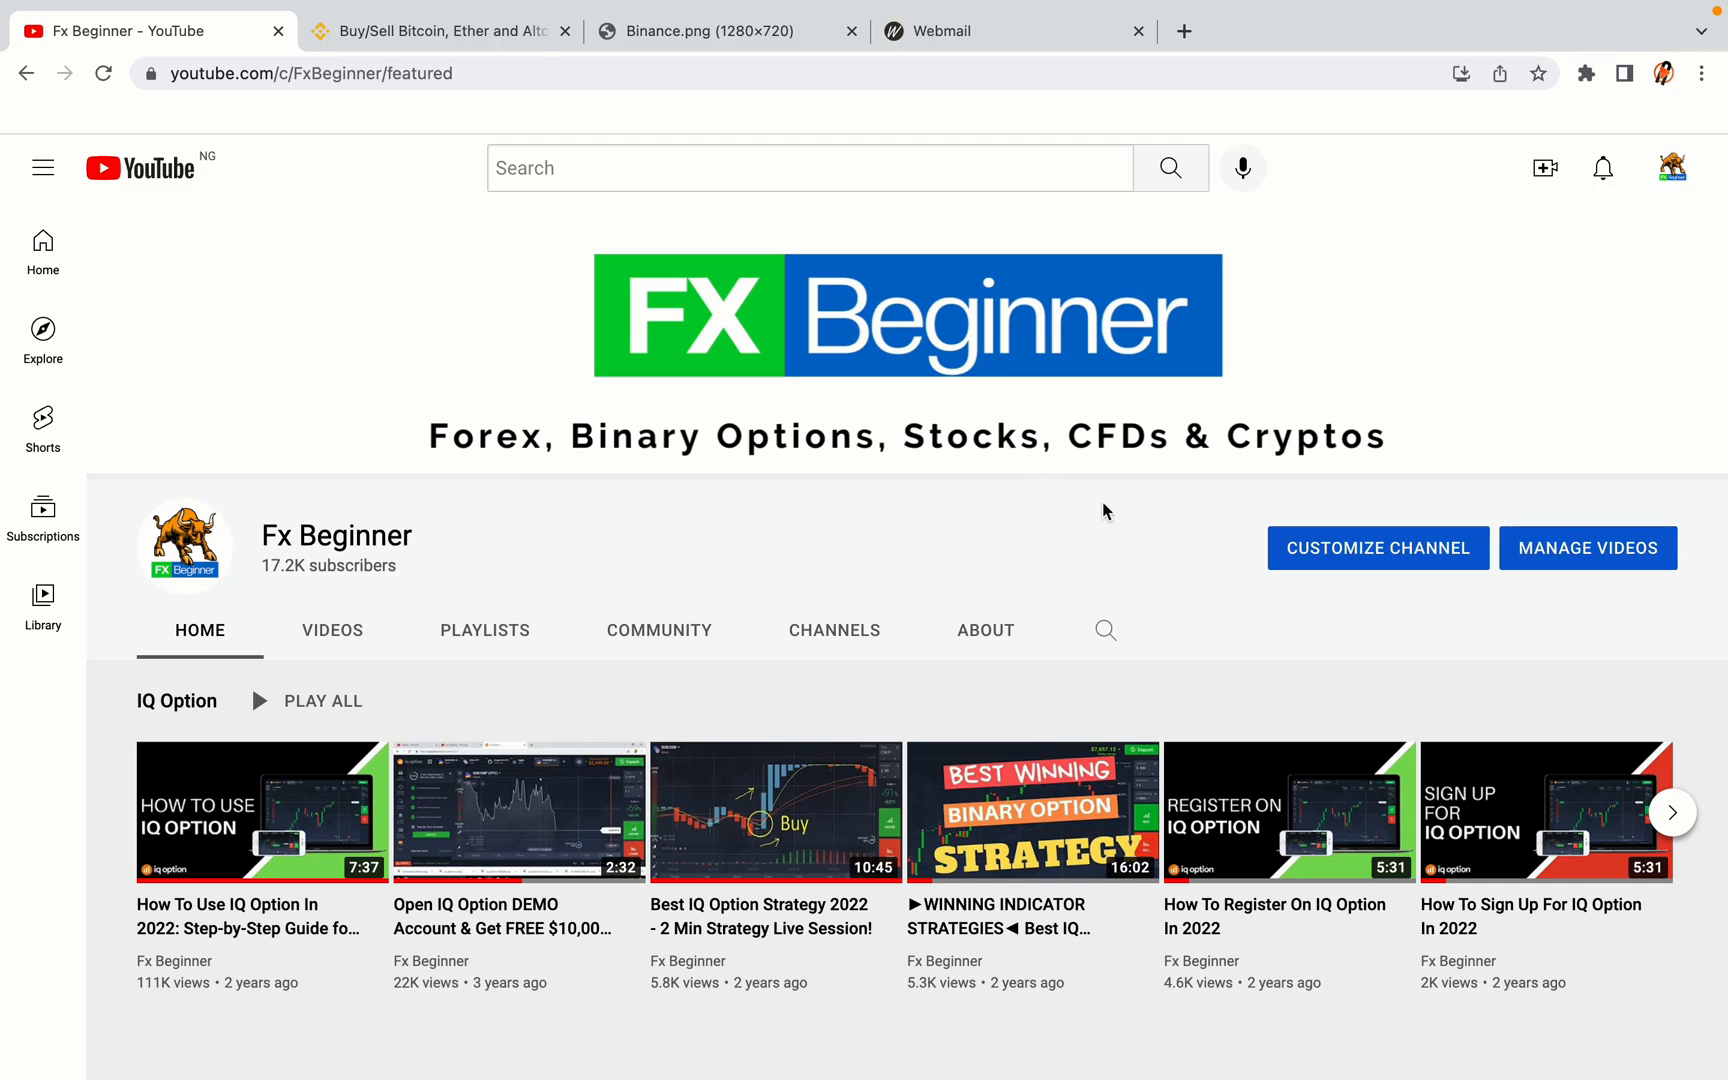
Step: Browse the Binance homepage from popular cryptocurrencies down to security features and return to the top
click(438, 30)
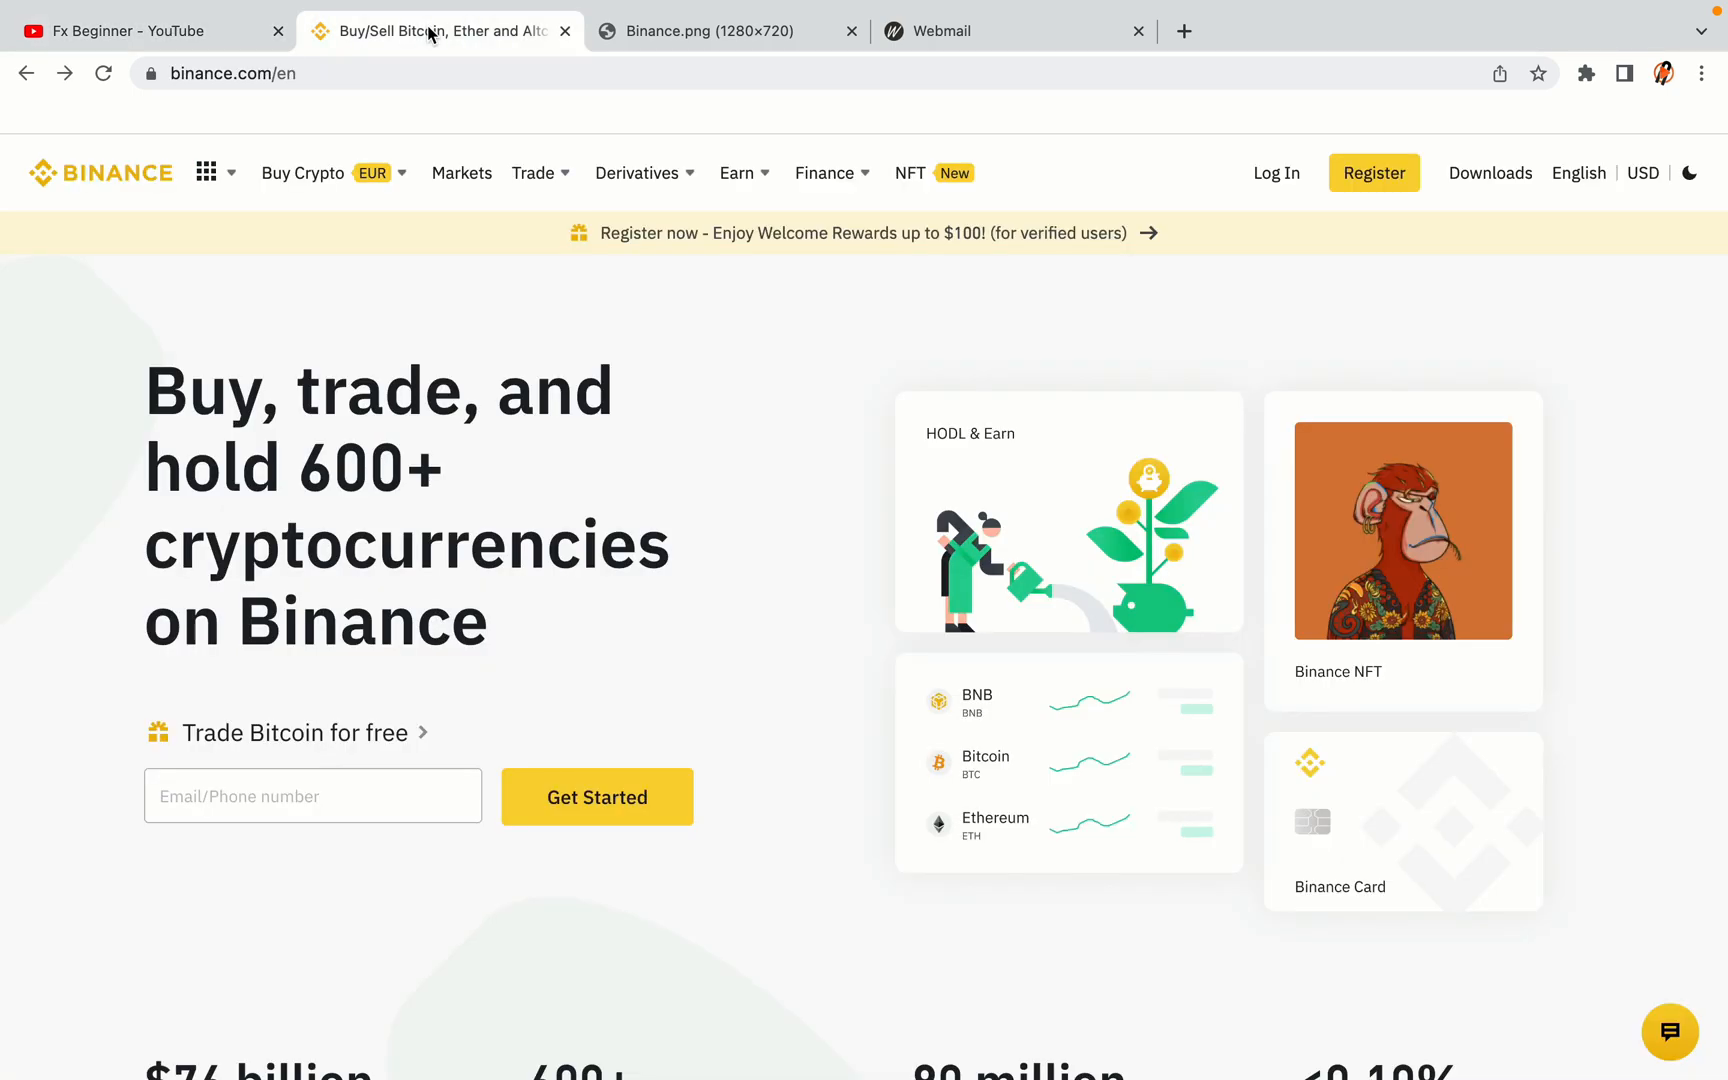
mouse_move(114, 416)
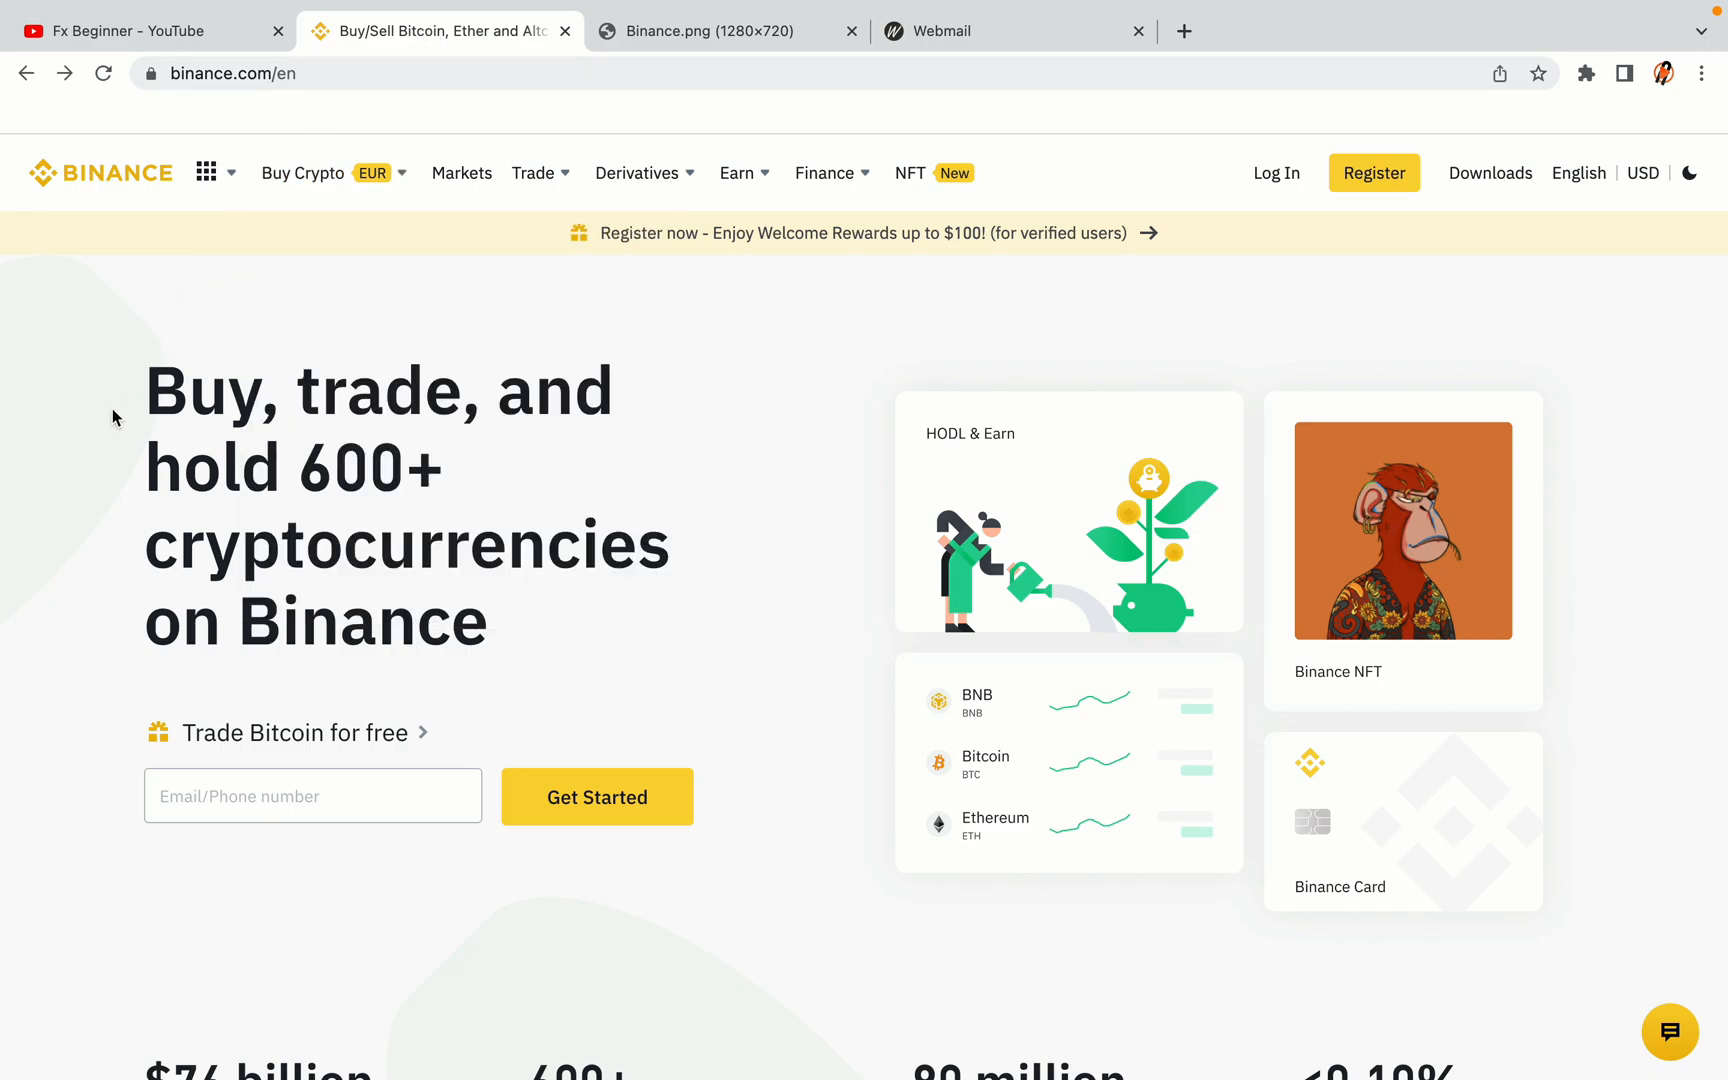
mouse_move(830, 528)
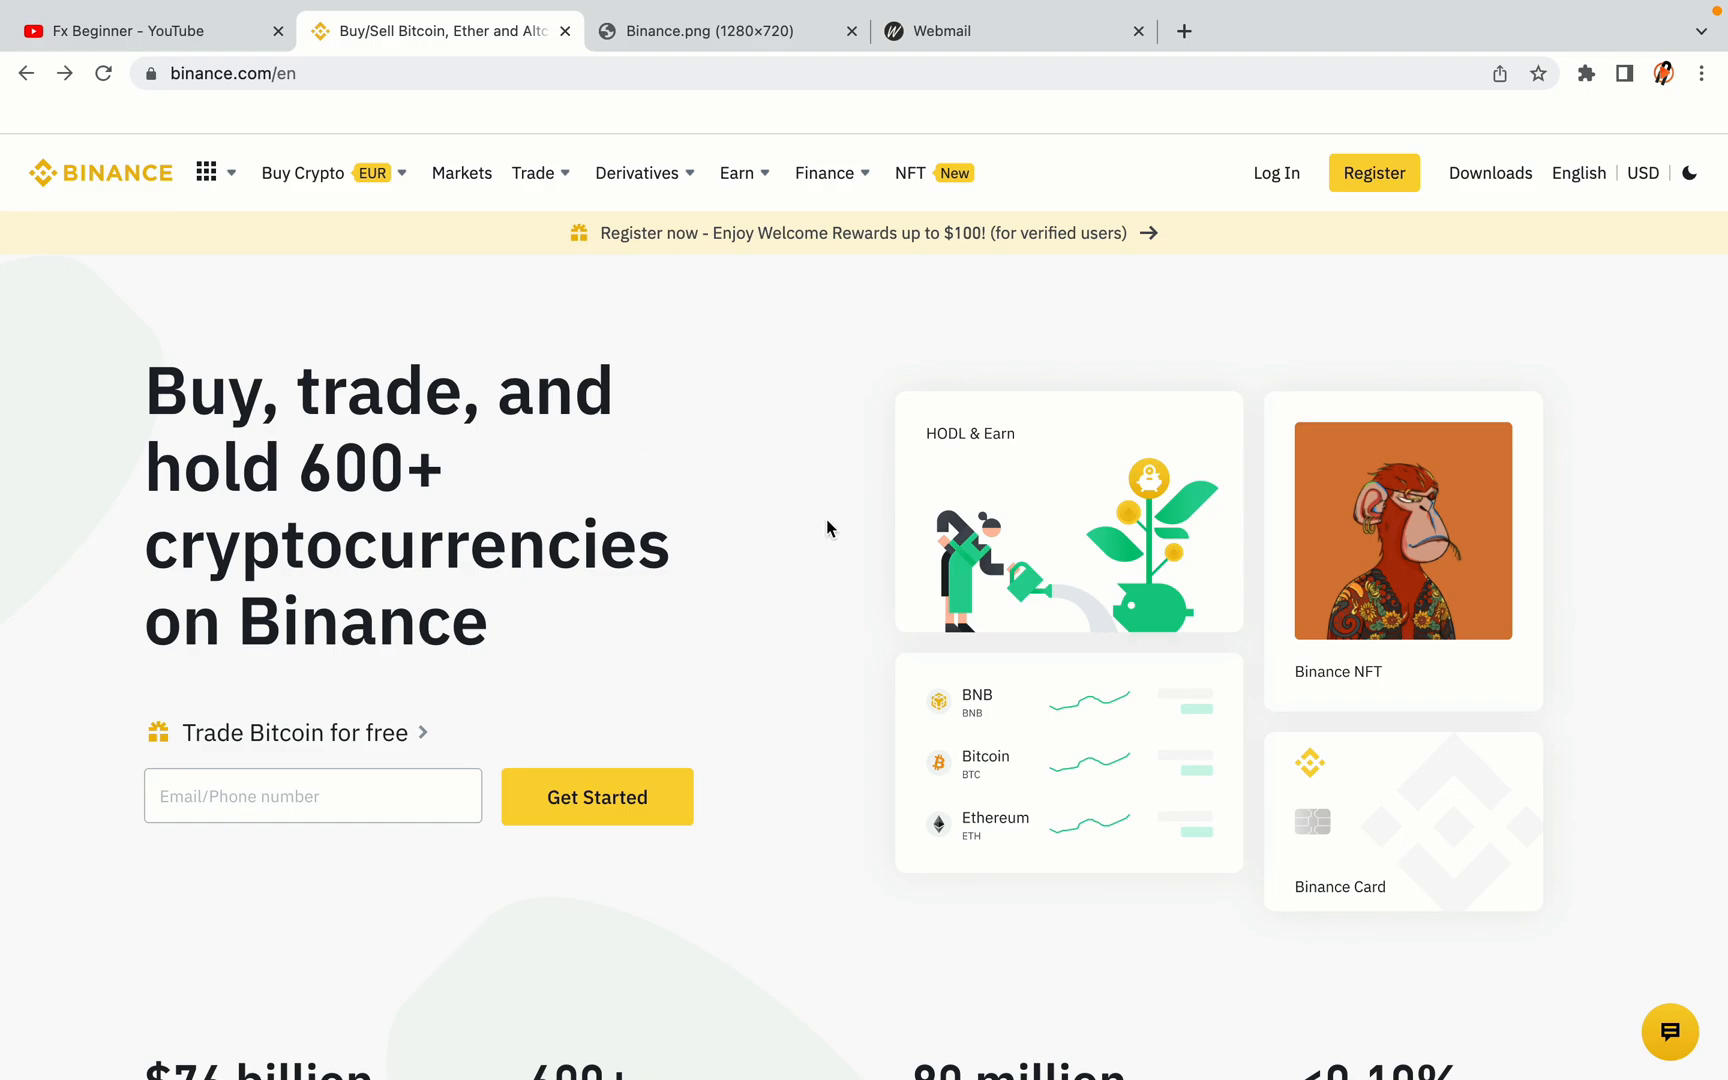
scroll(down, 3)
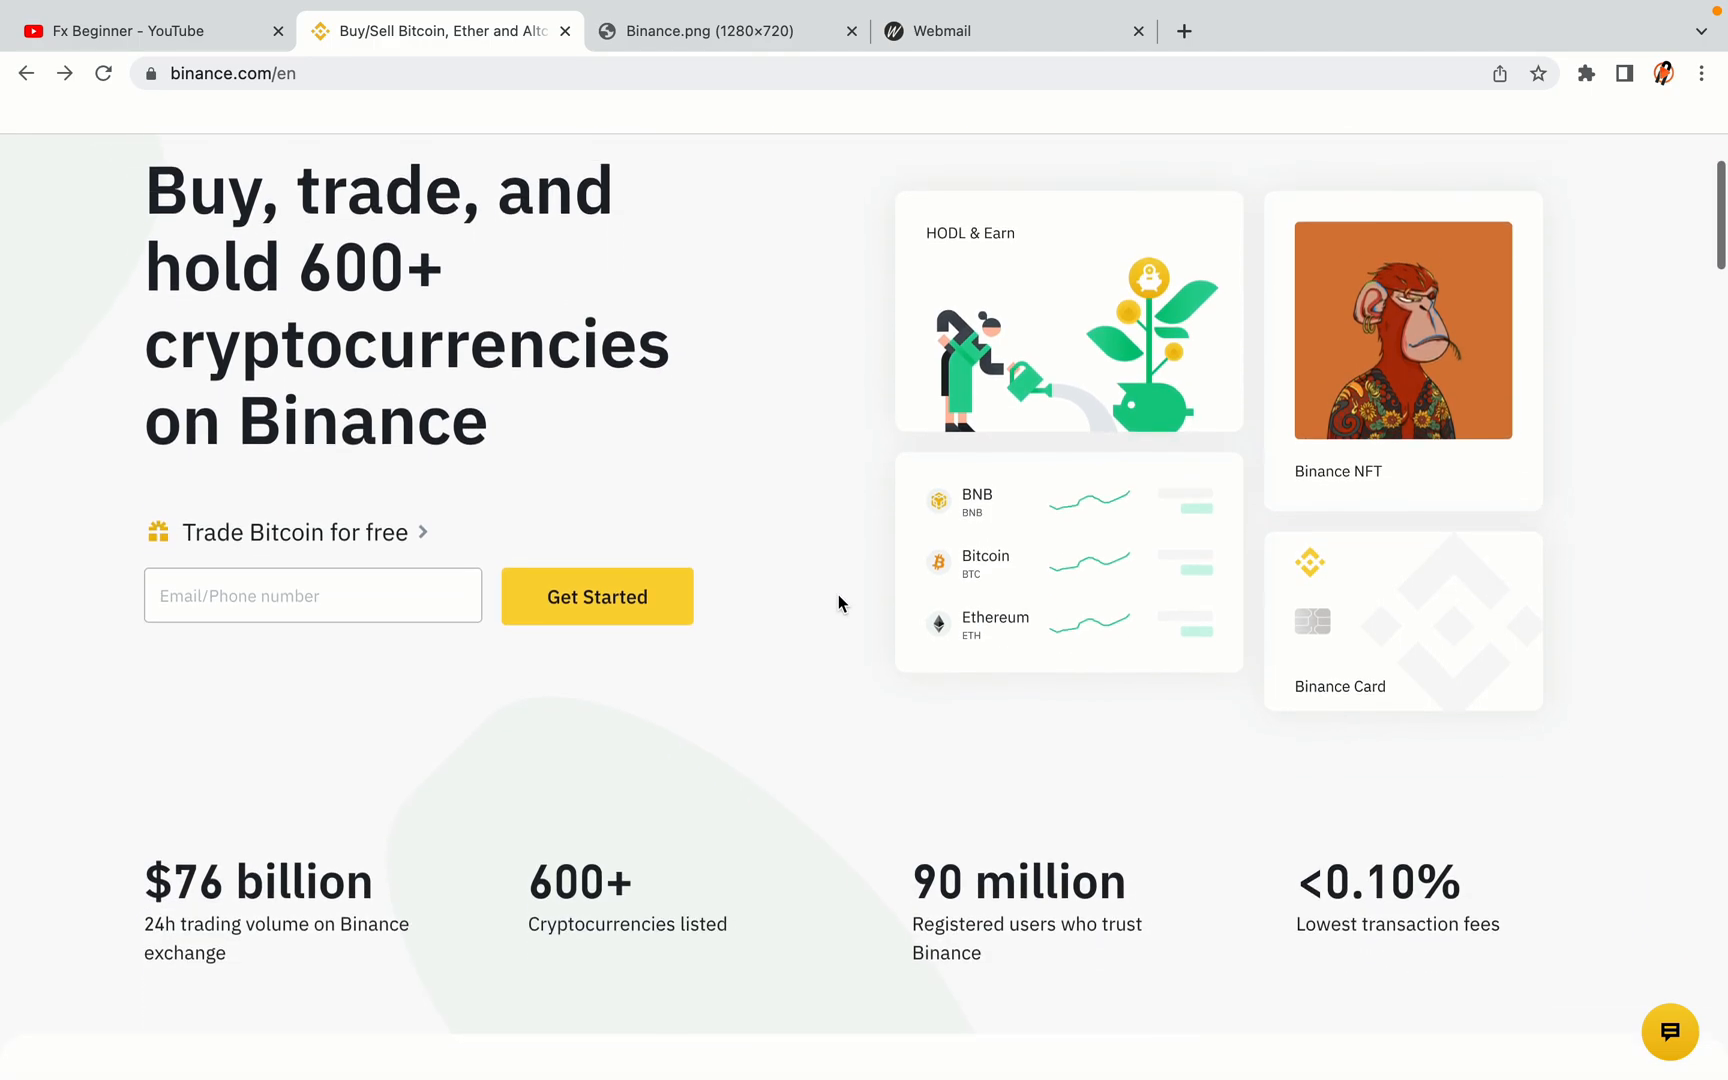
scroll(down, 3)
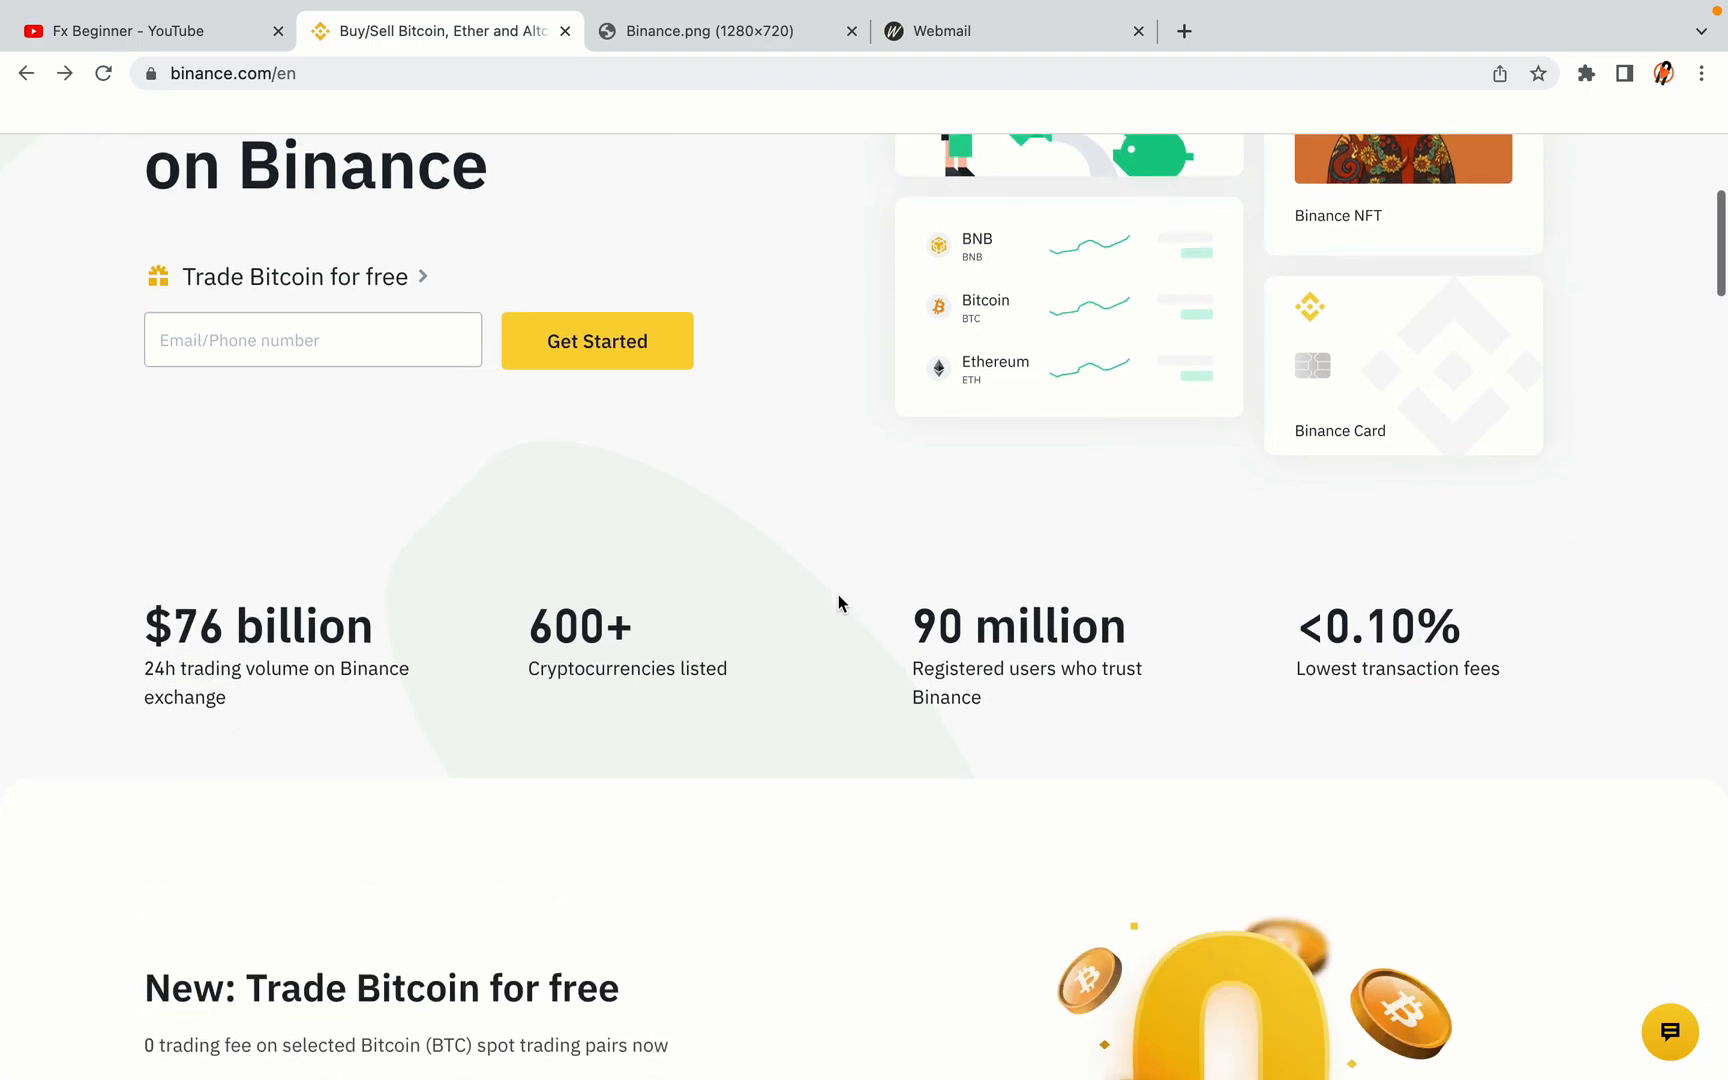
scroll(down, 3)
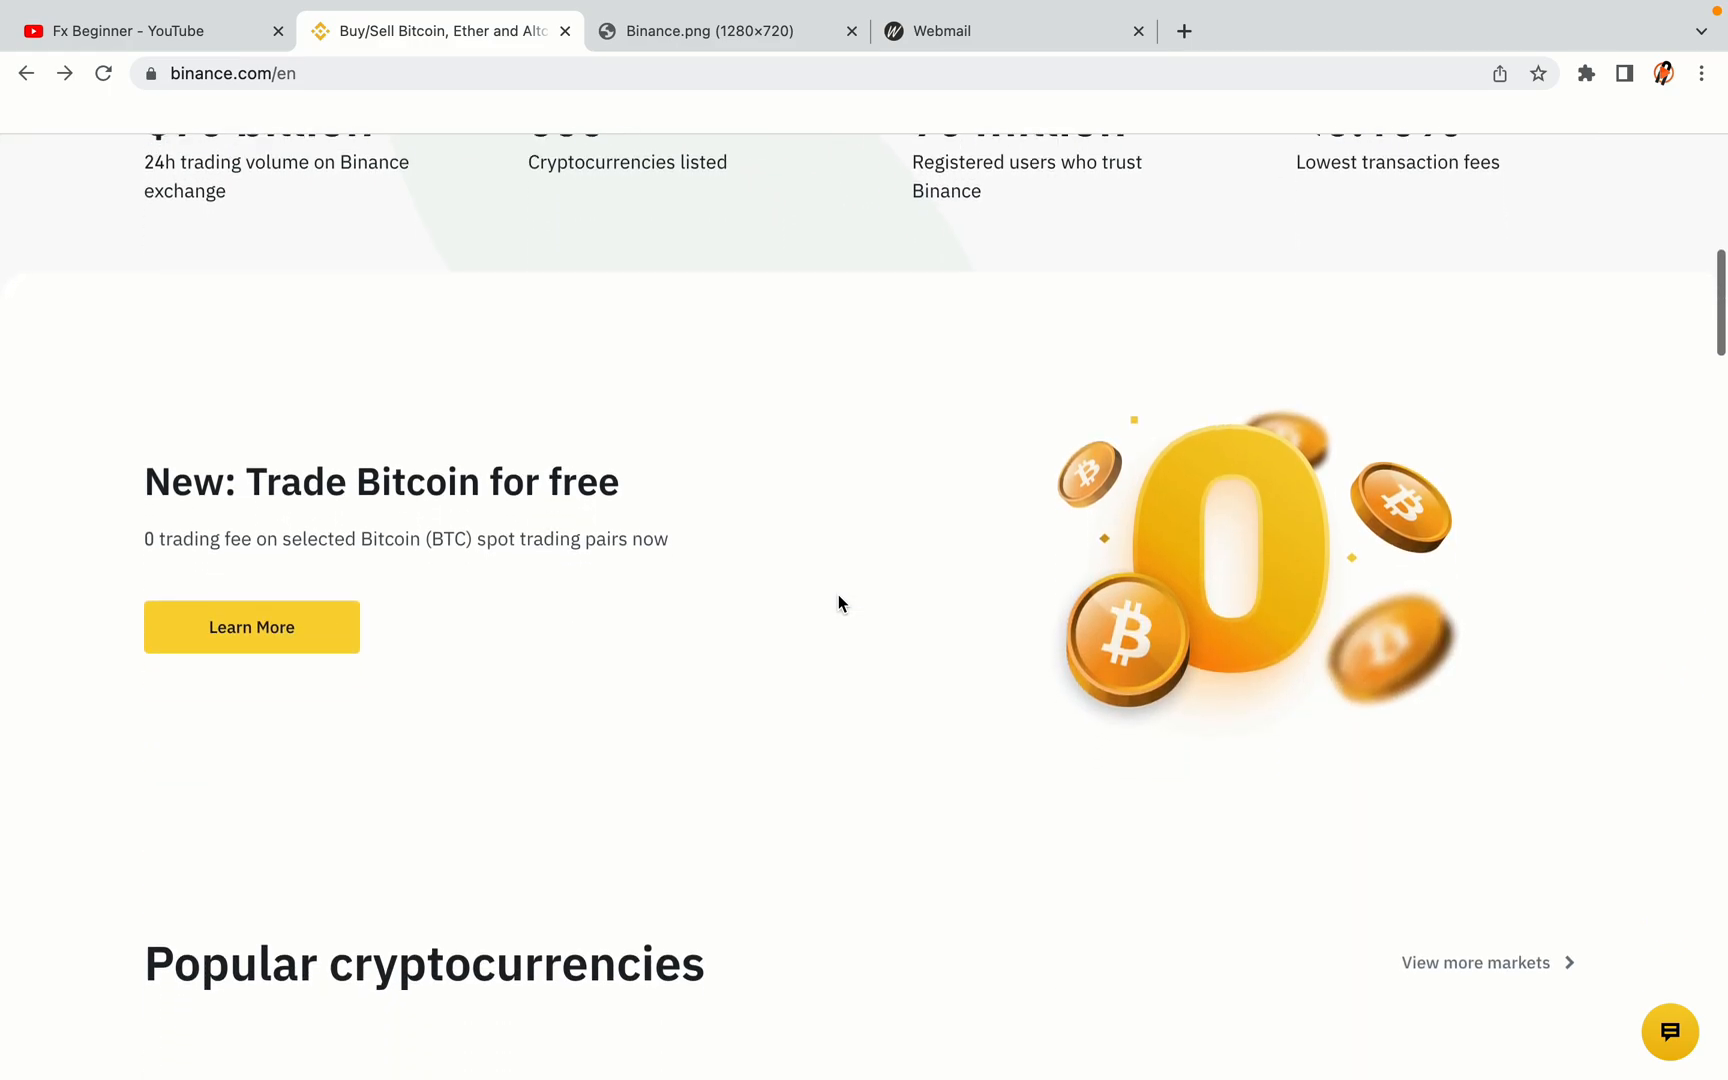
scroll(up, 3)
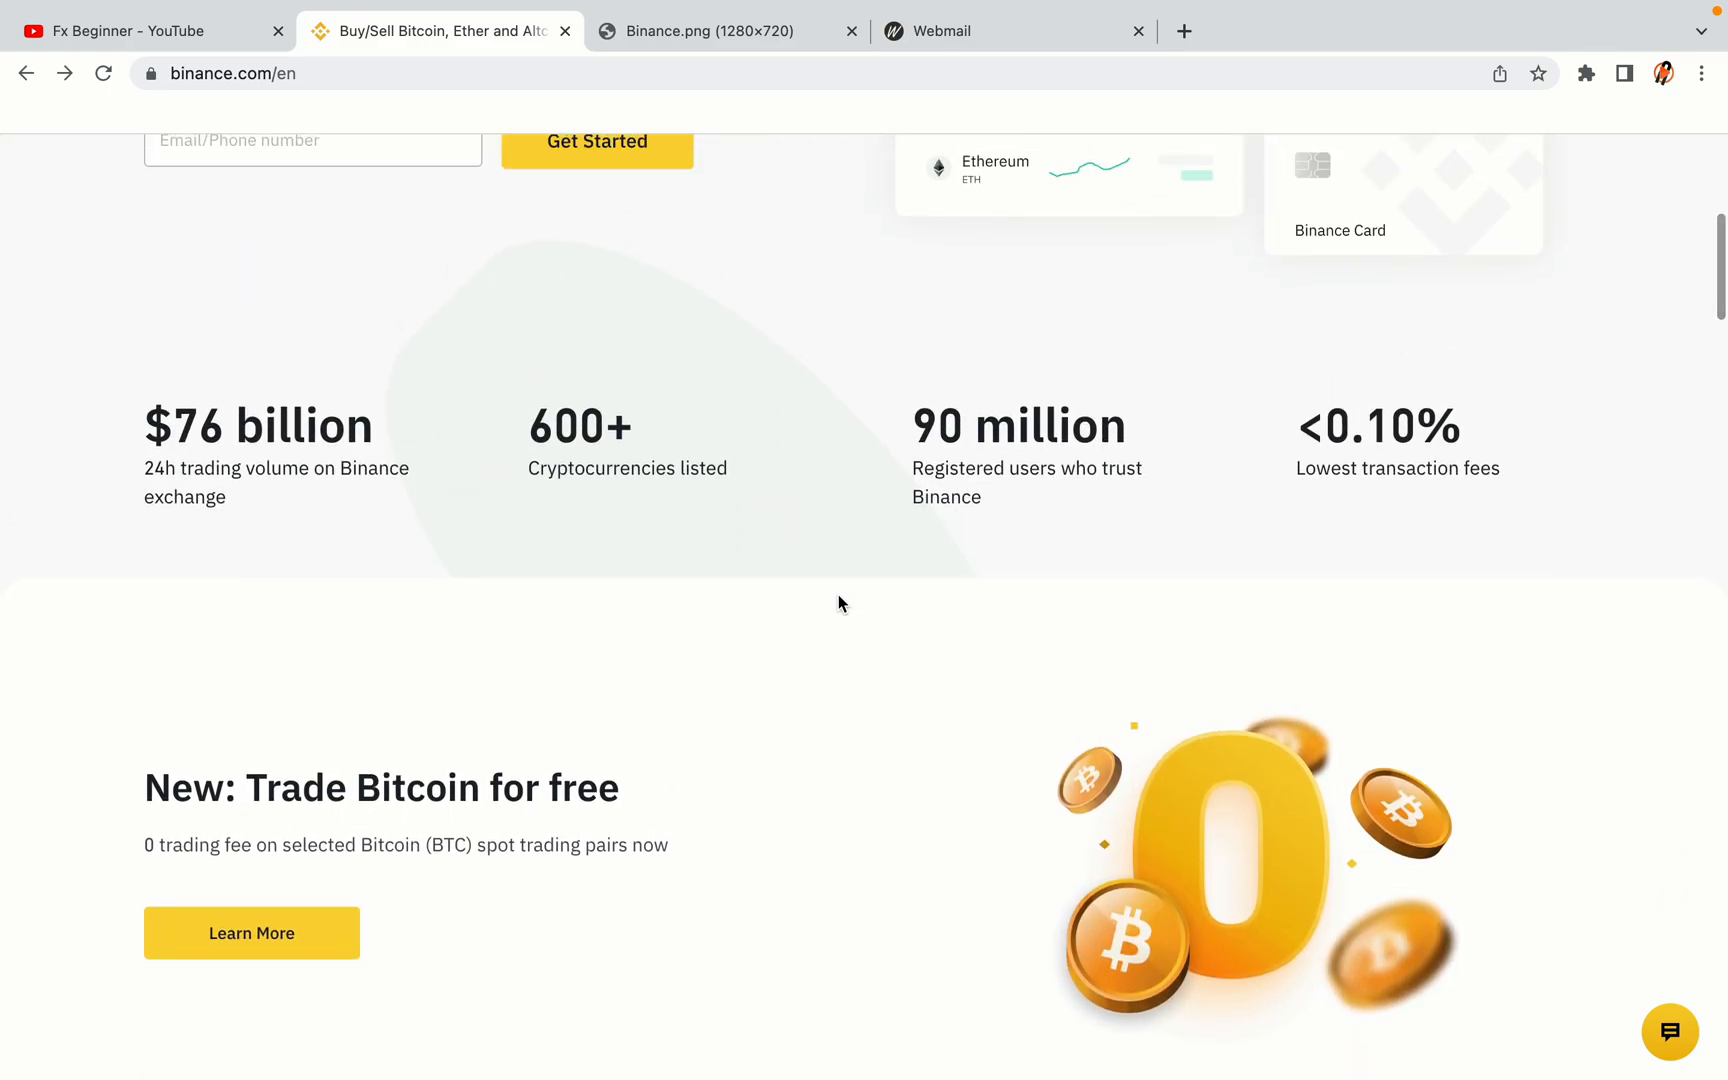
scroll(down, 3)
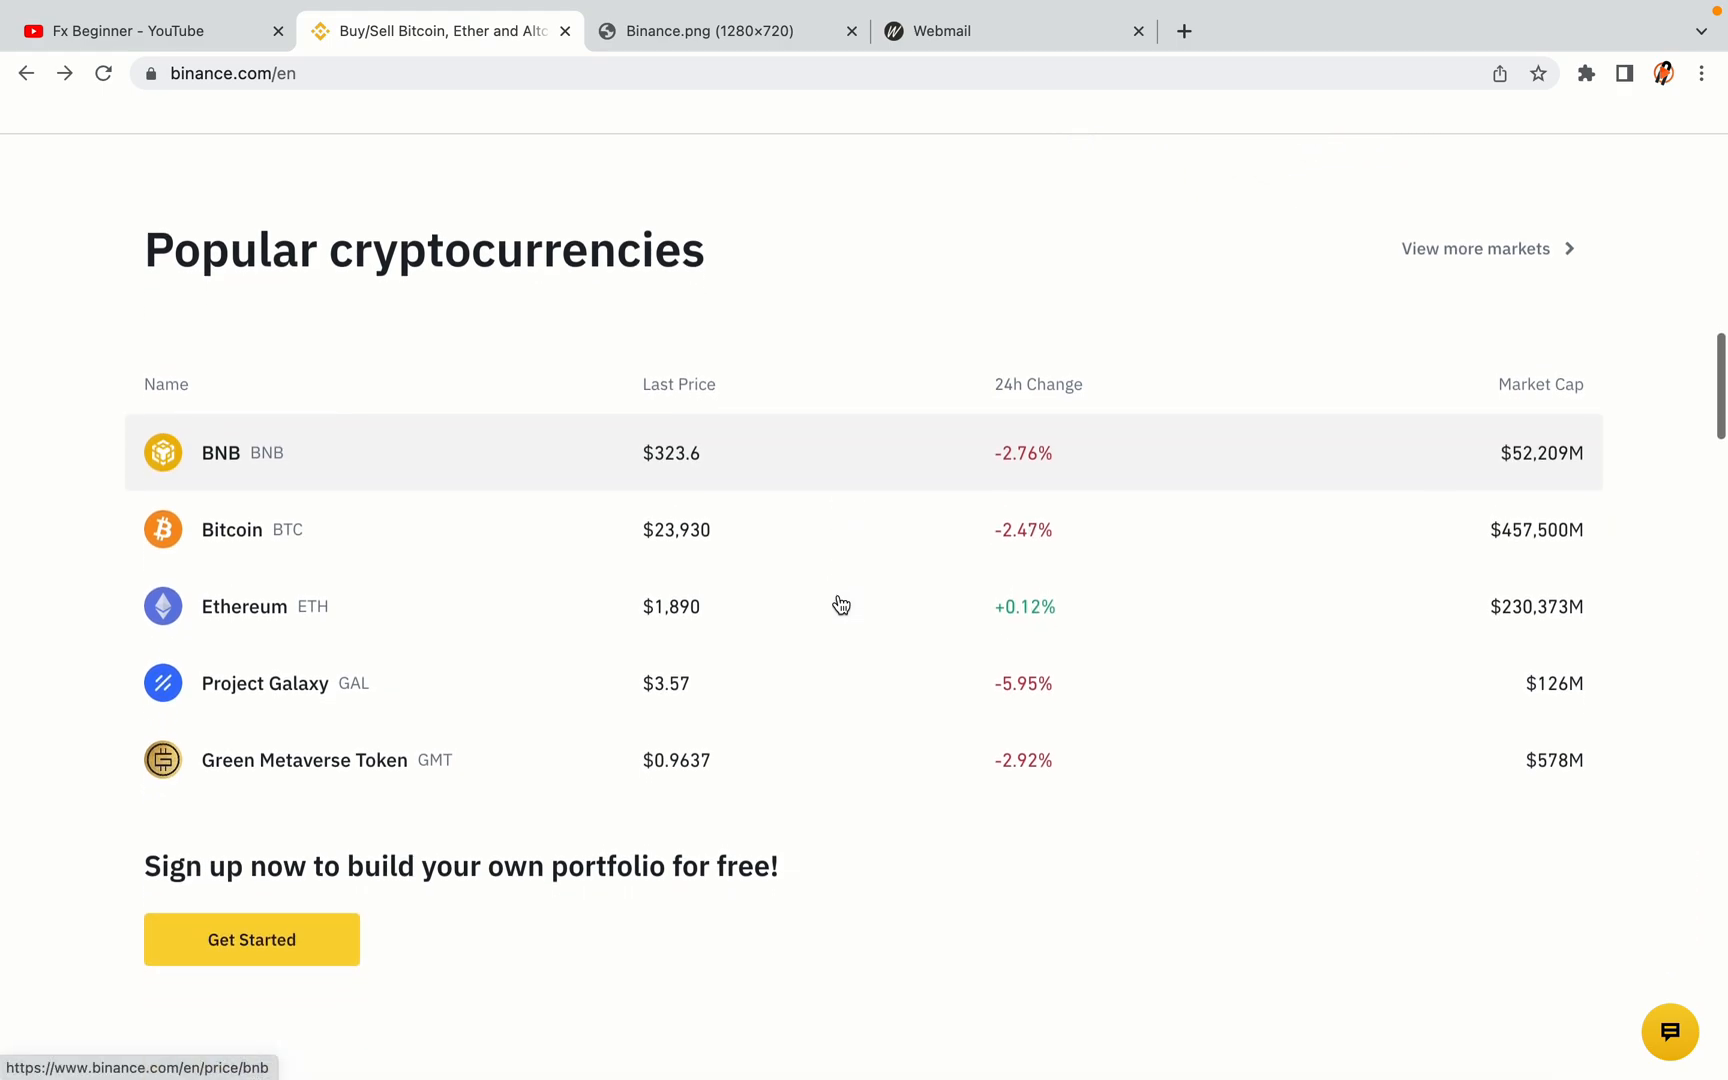
scroll(down, 3)
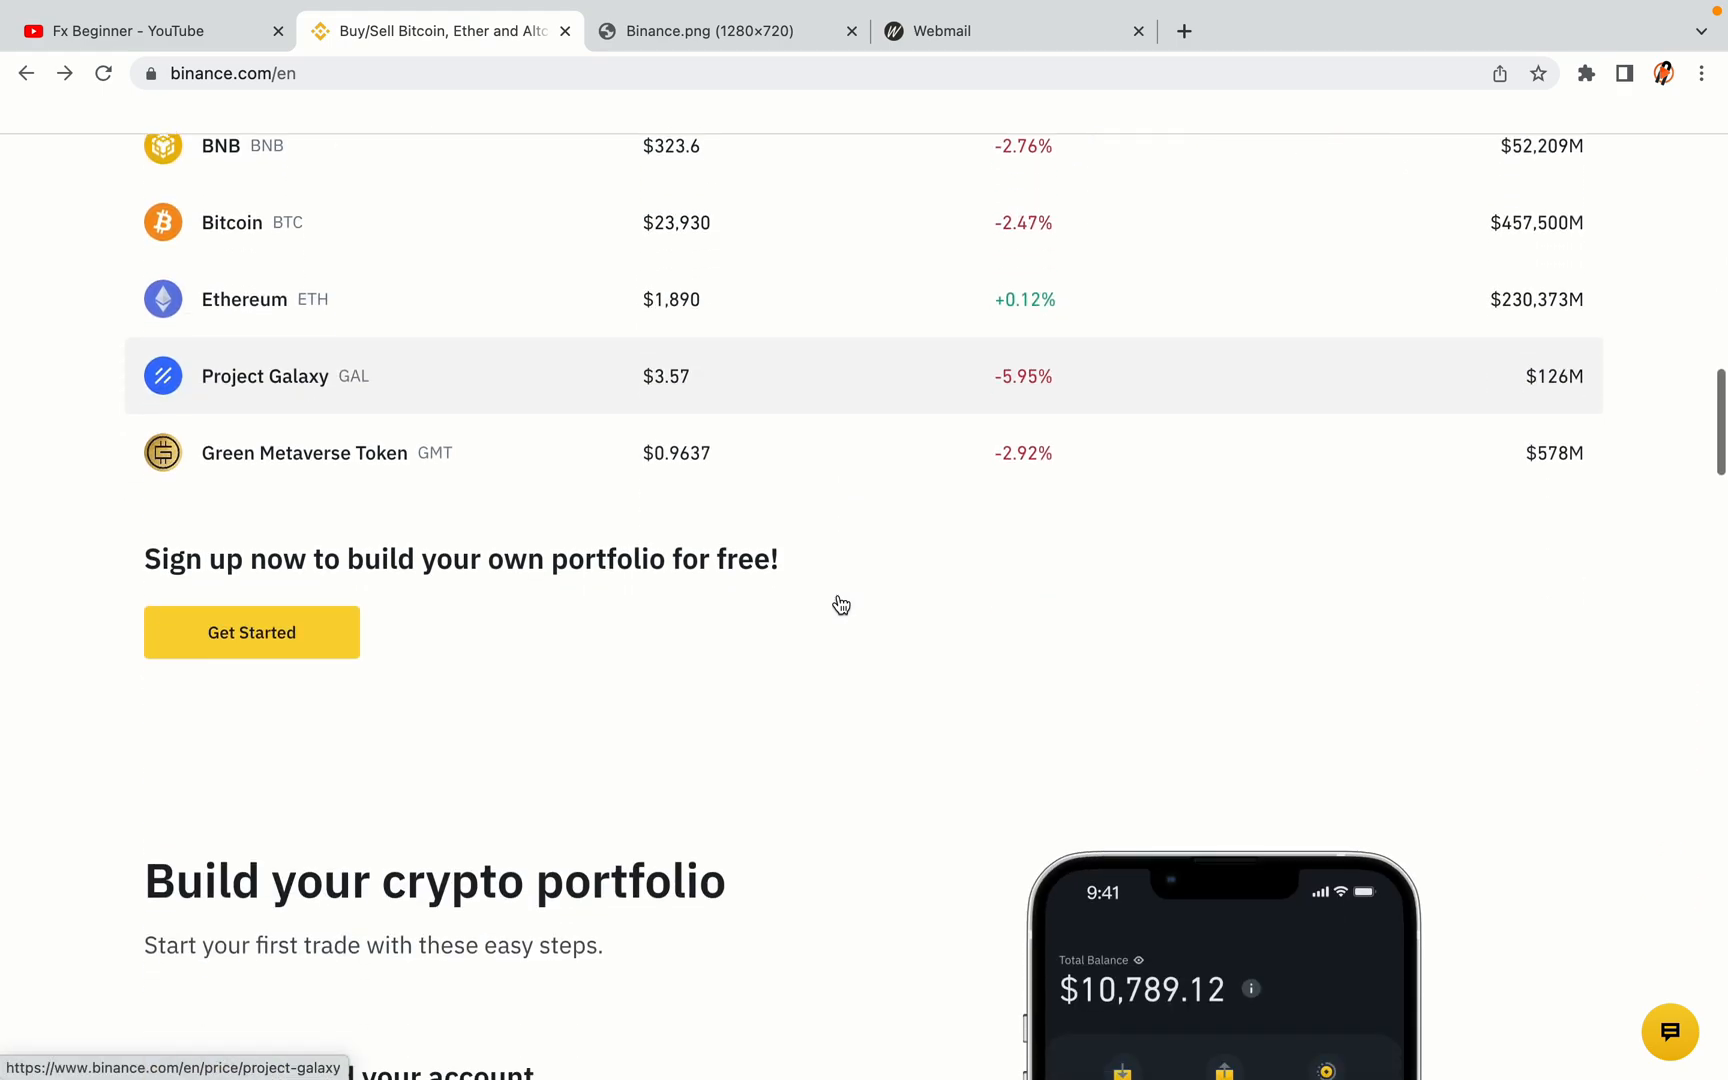
scroll(down, 3)
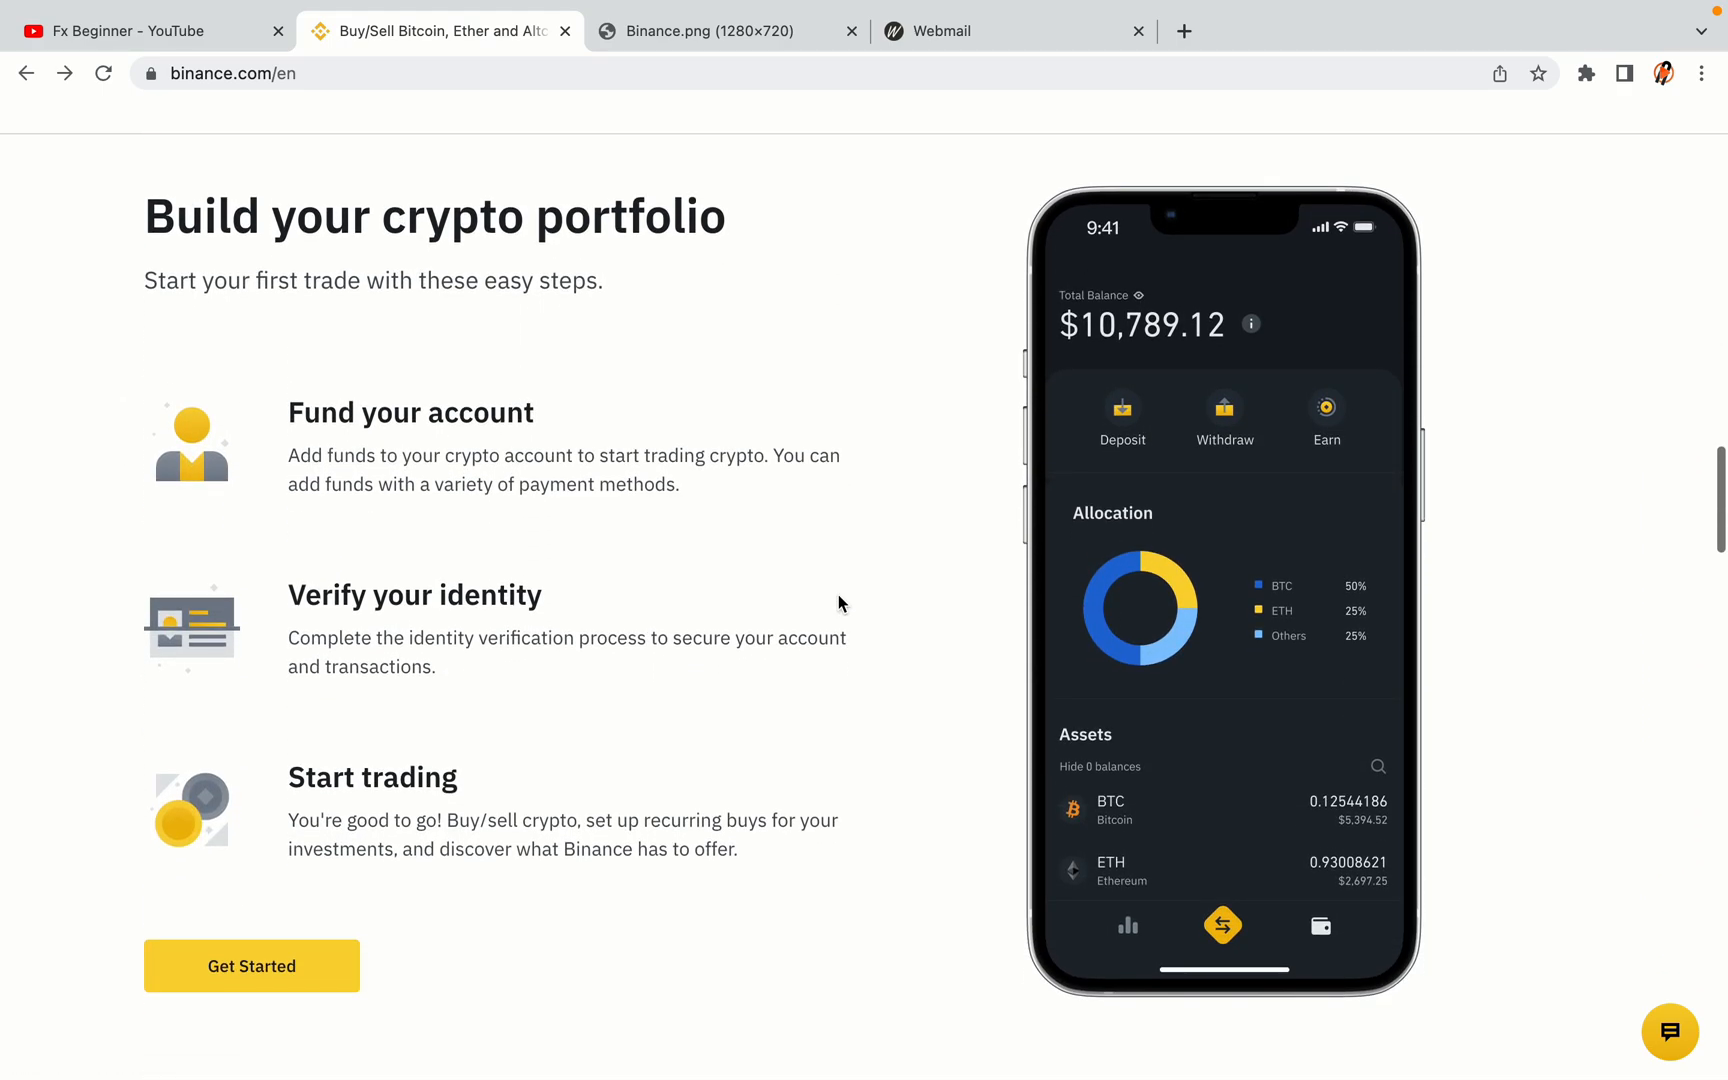
scroll(down, 3)
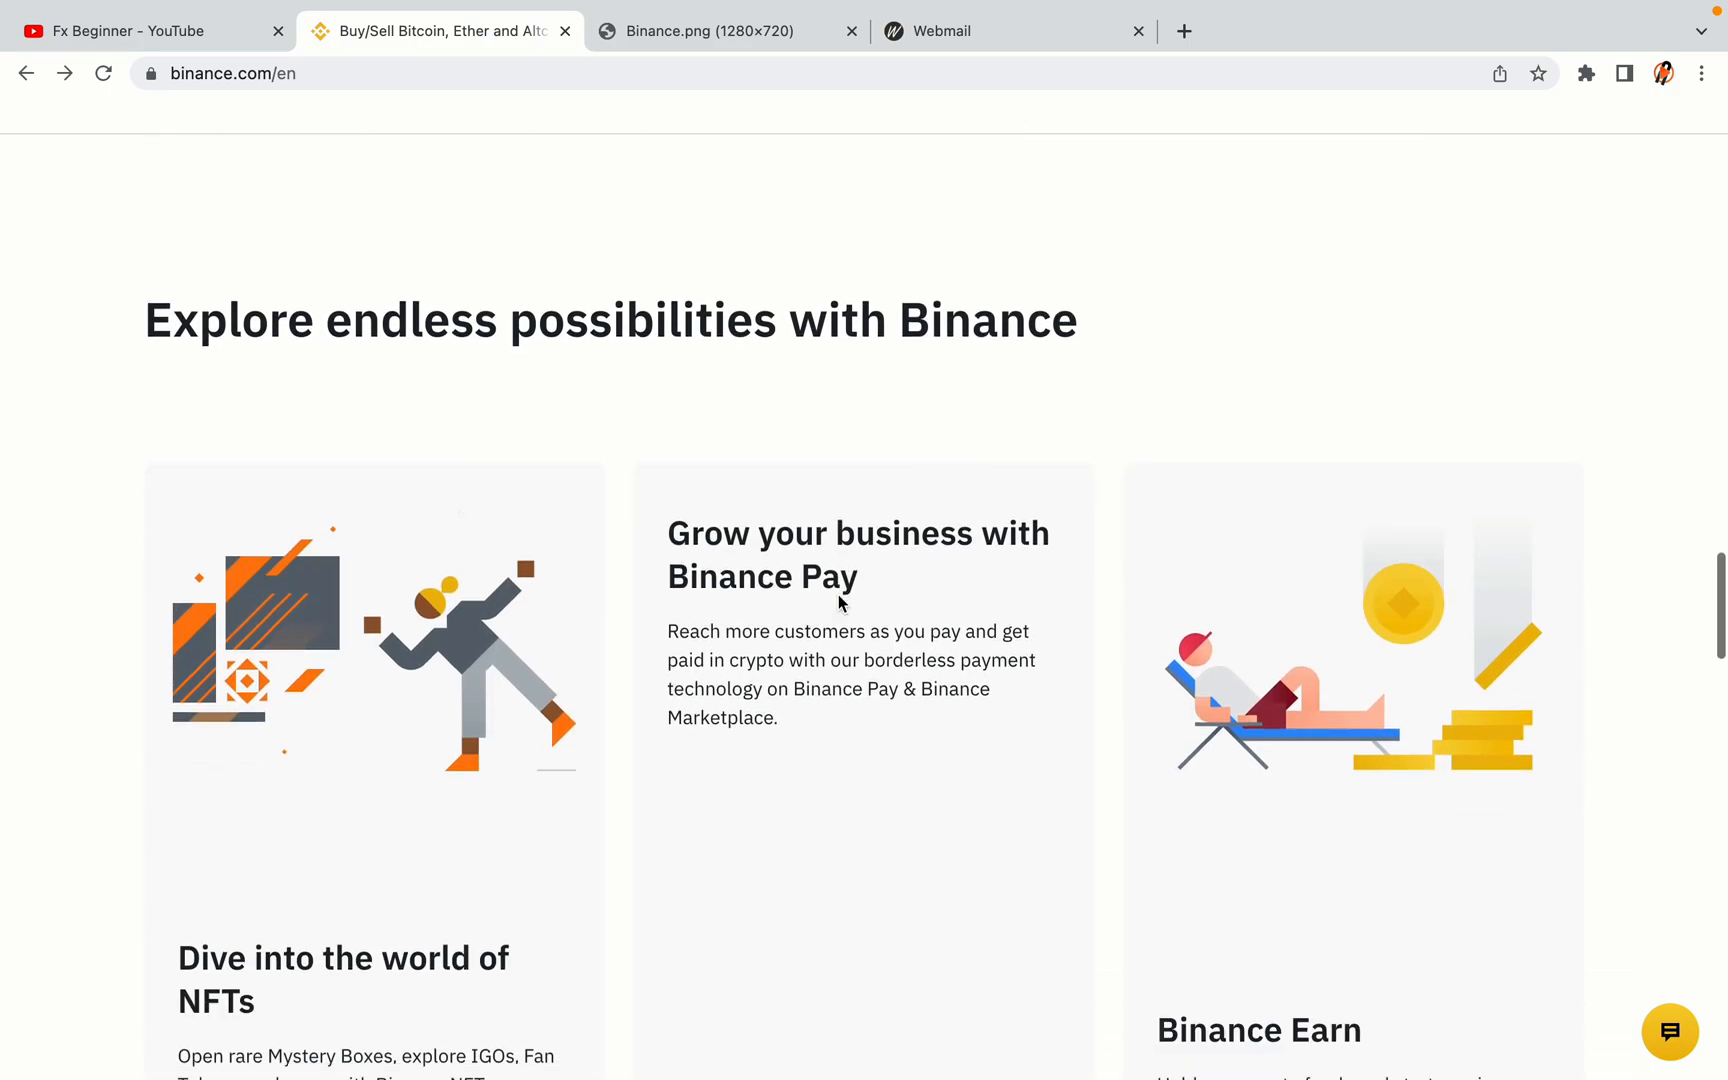
scroll(down, 3)
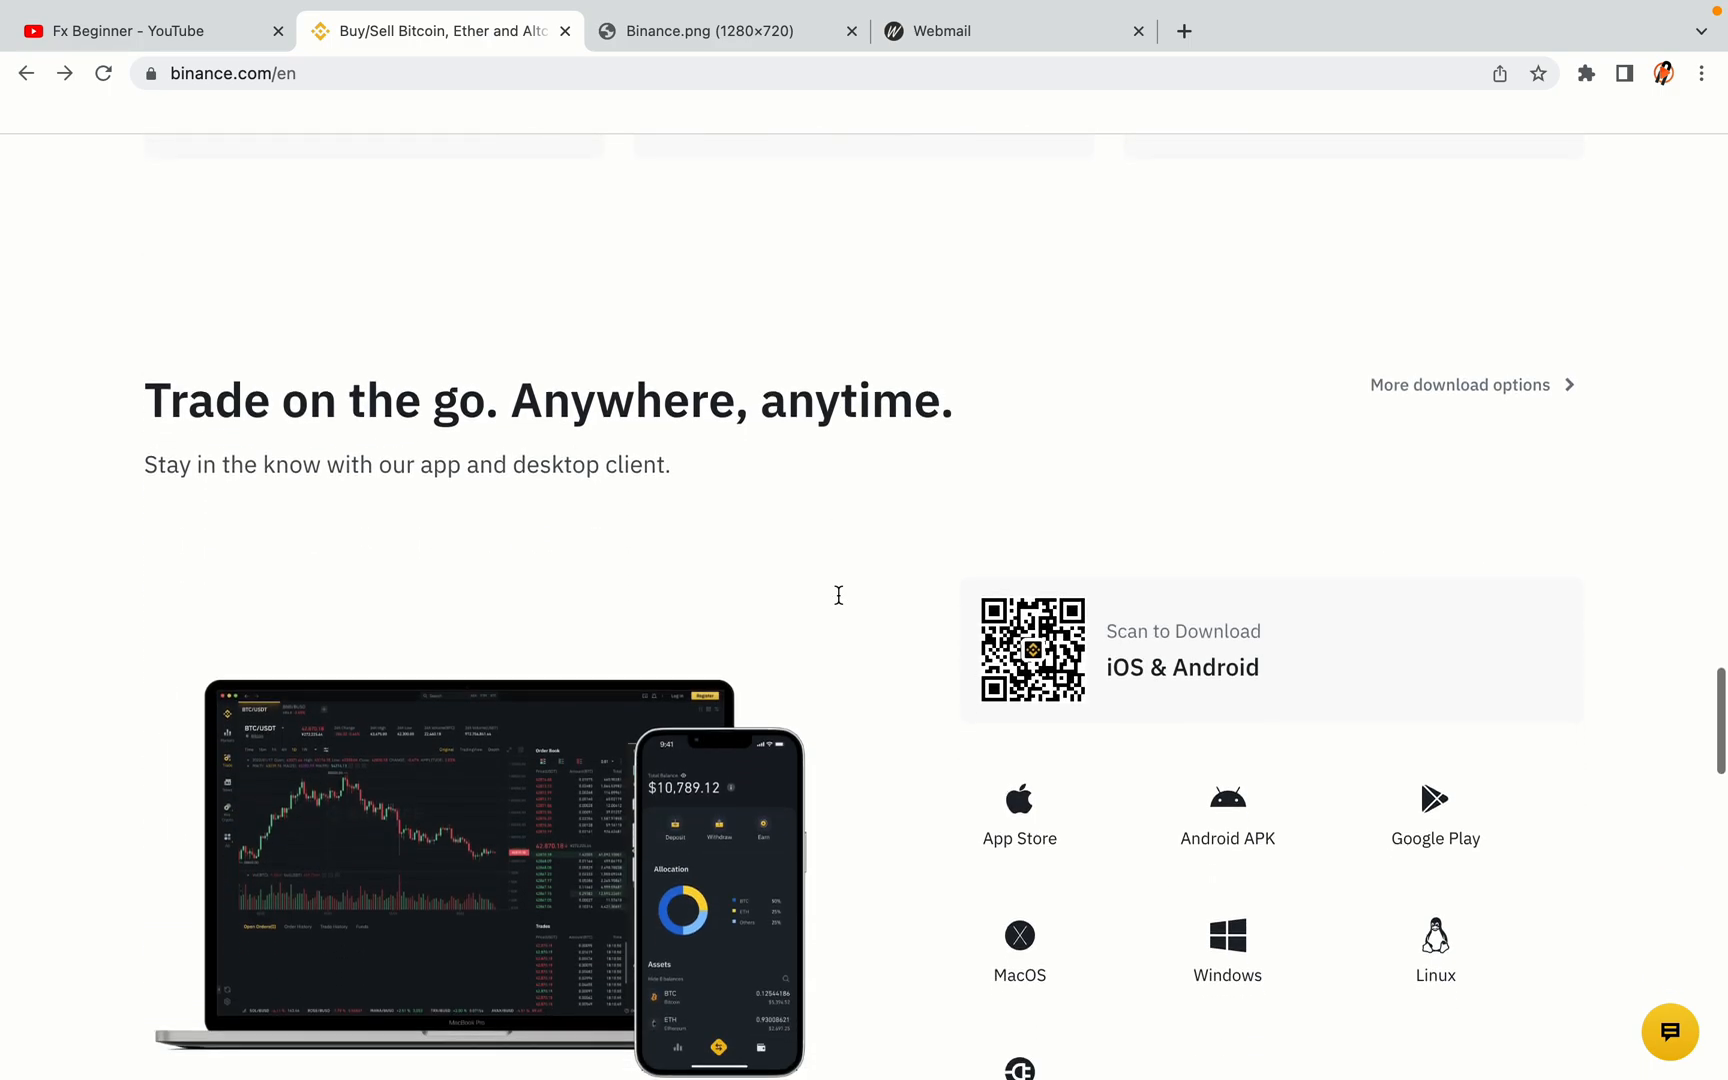
scroll(down, 3)
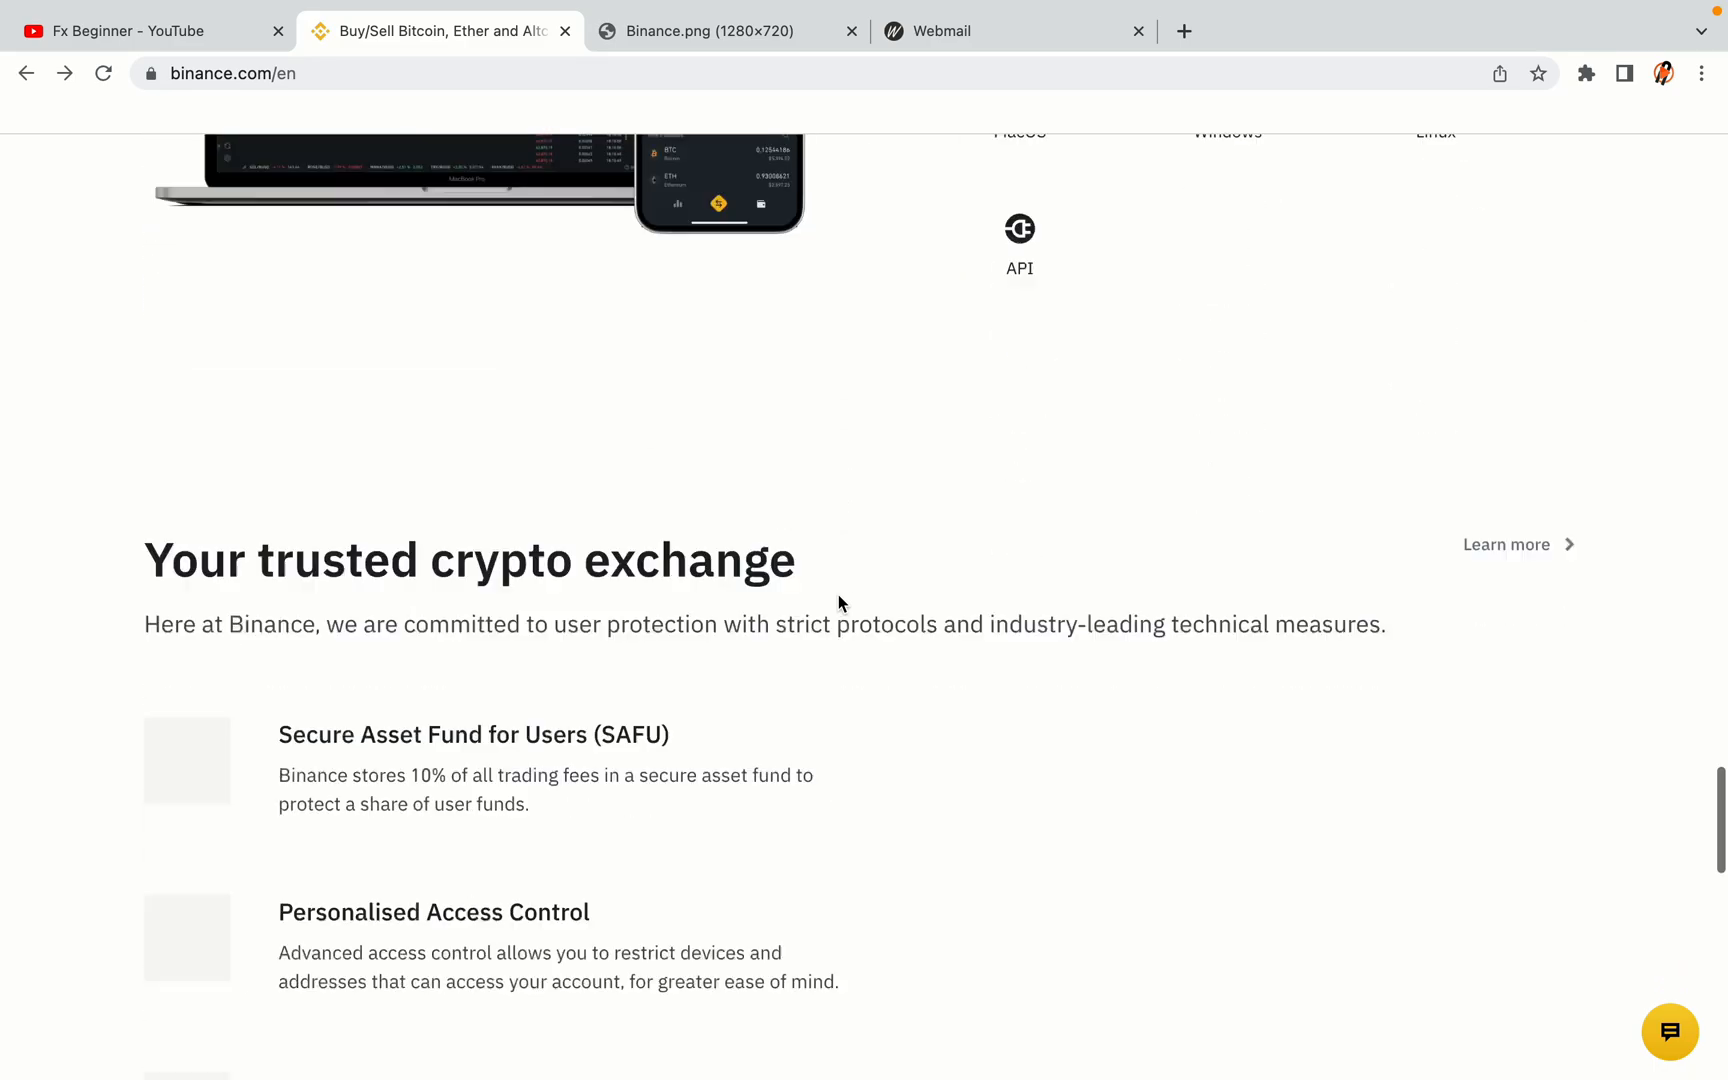
scroll(down, 3)
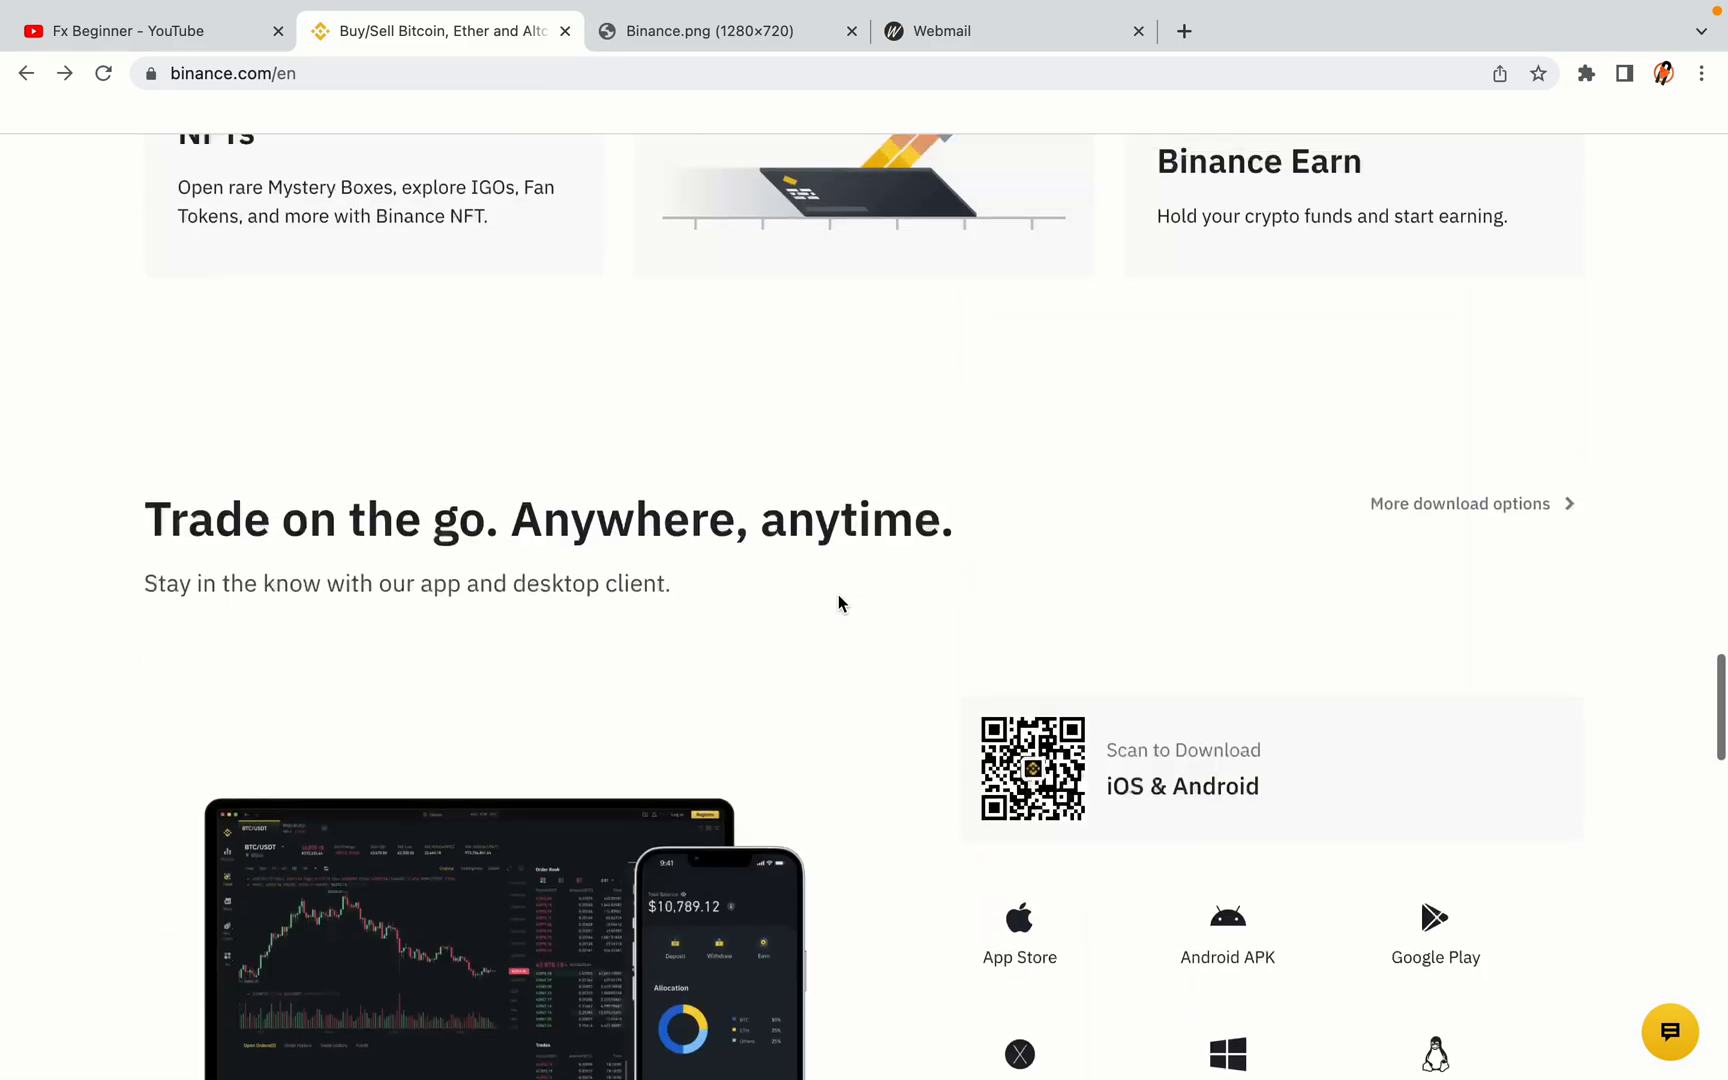
scroll(up, 3)
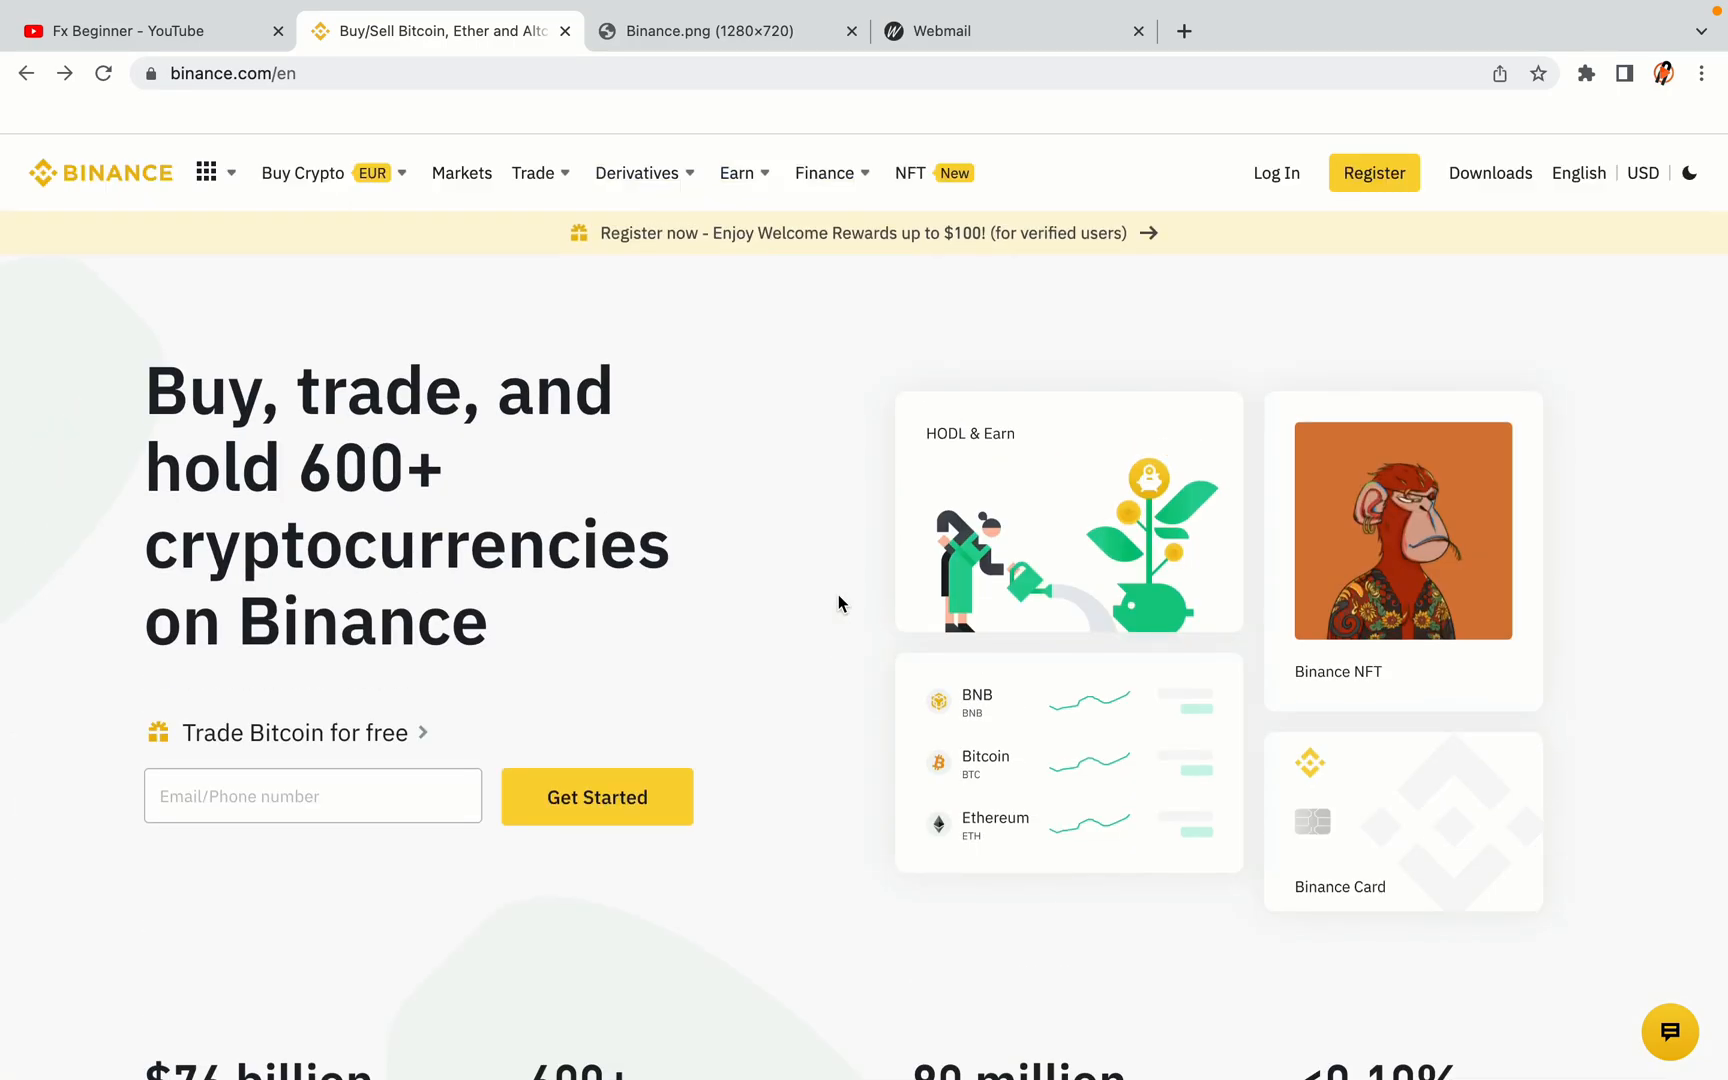
mouse_move(788, 628)
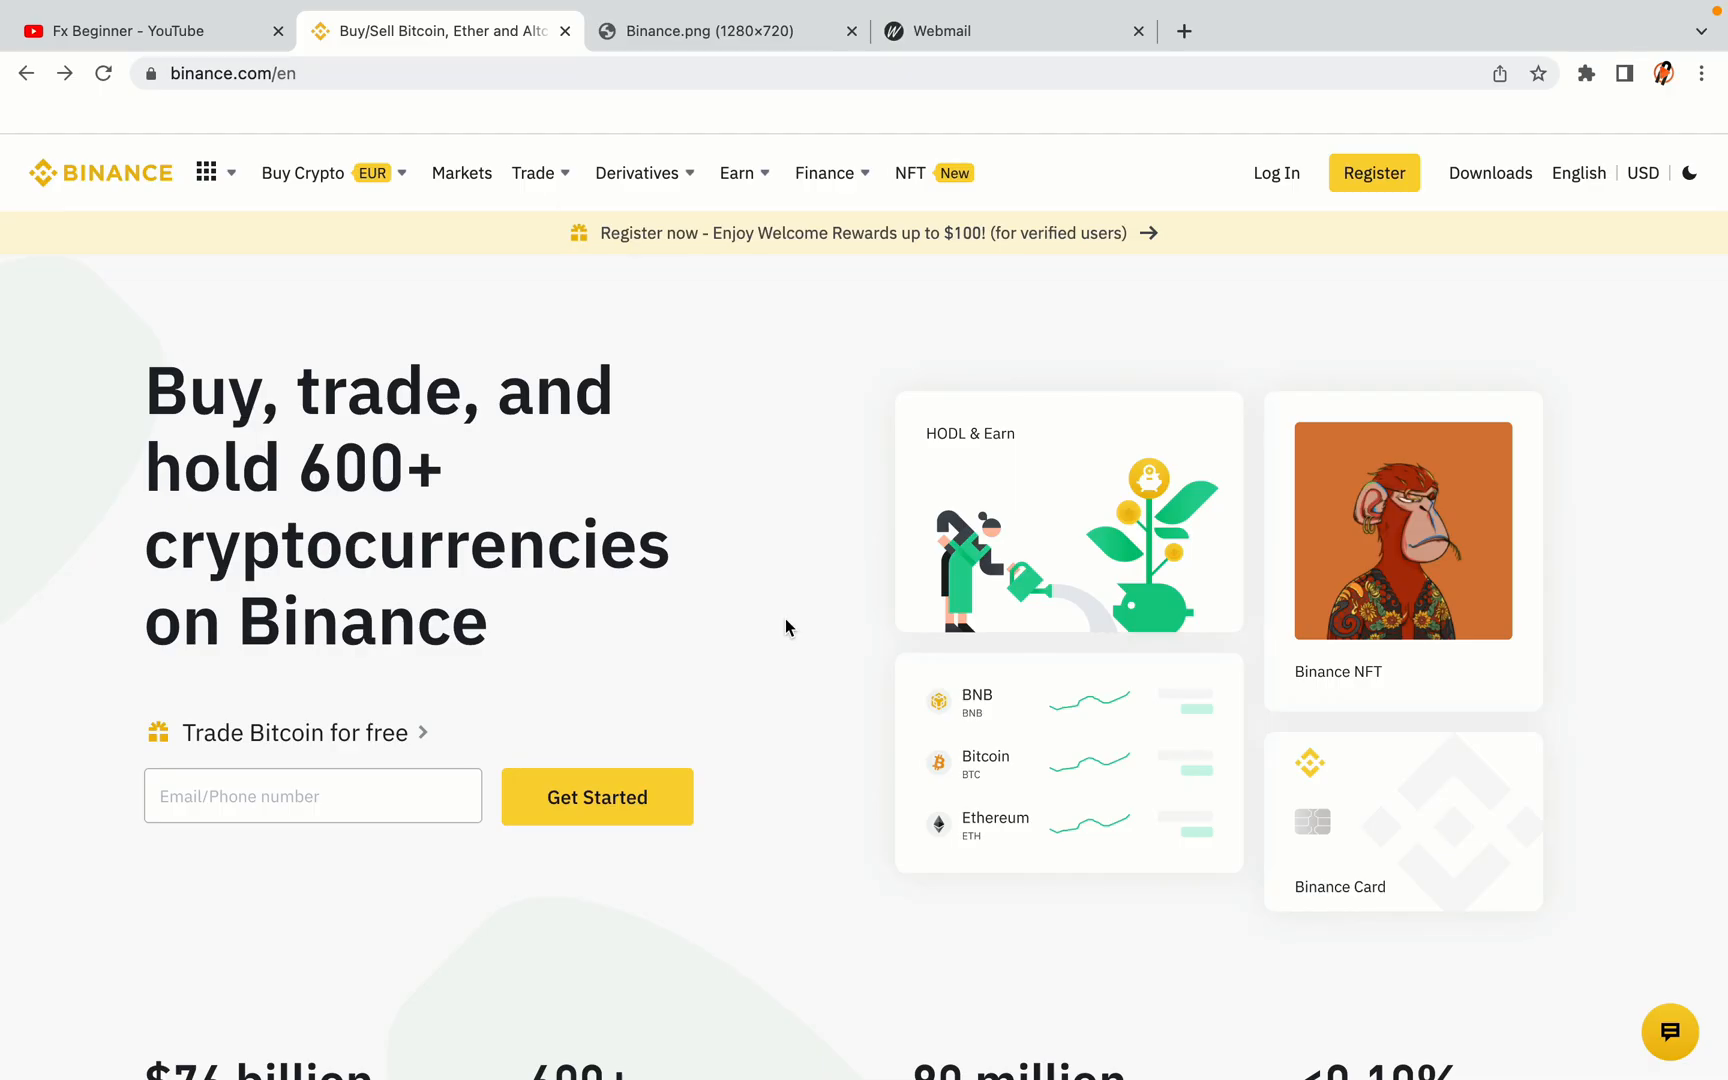
mouse_move(680, 376)
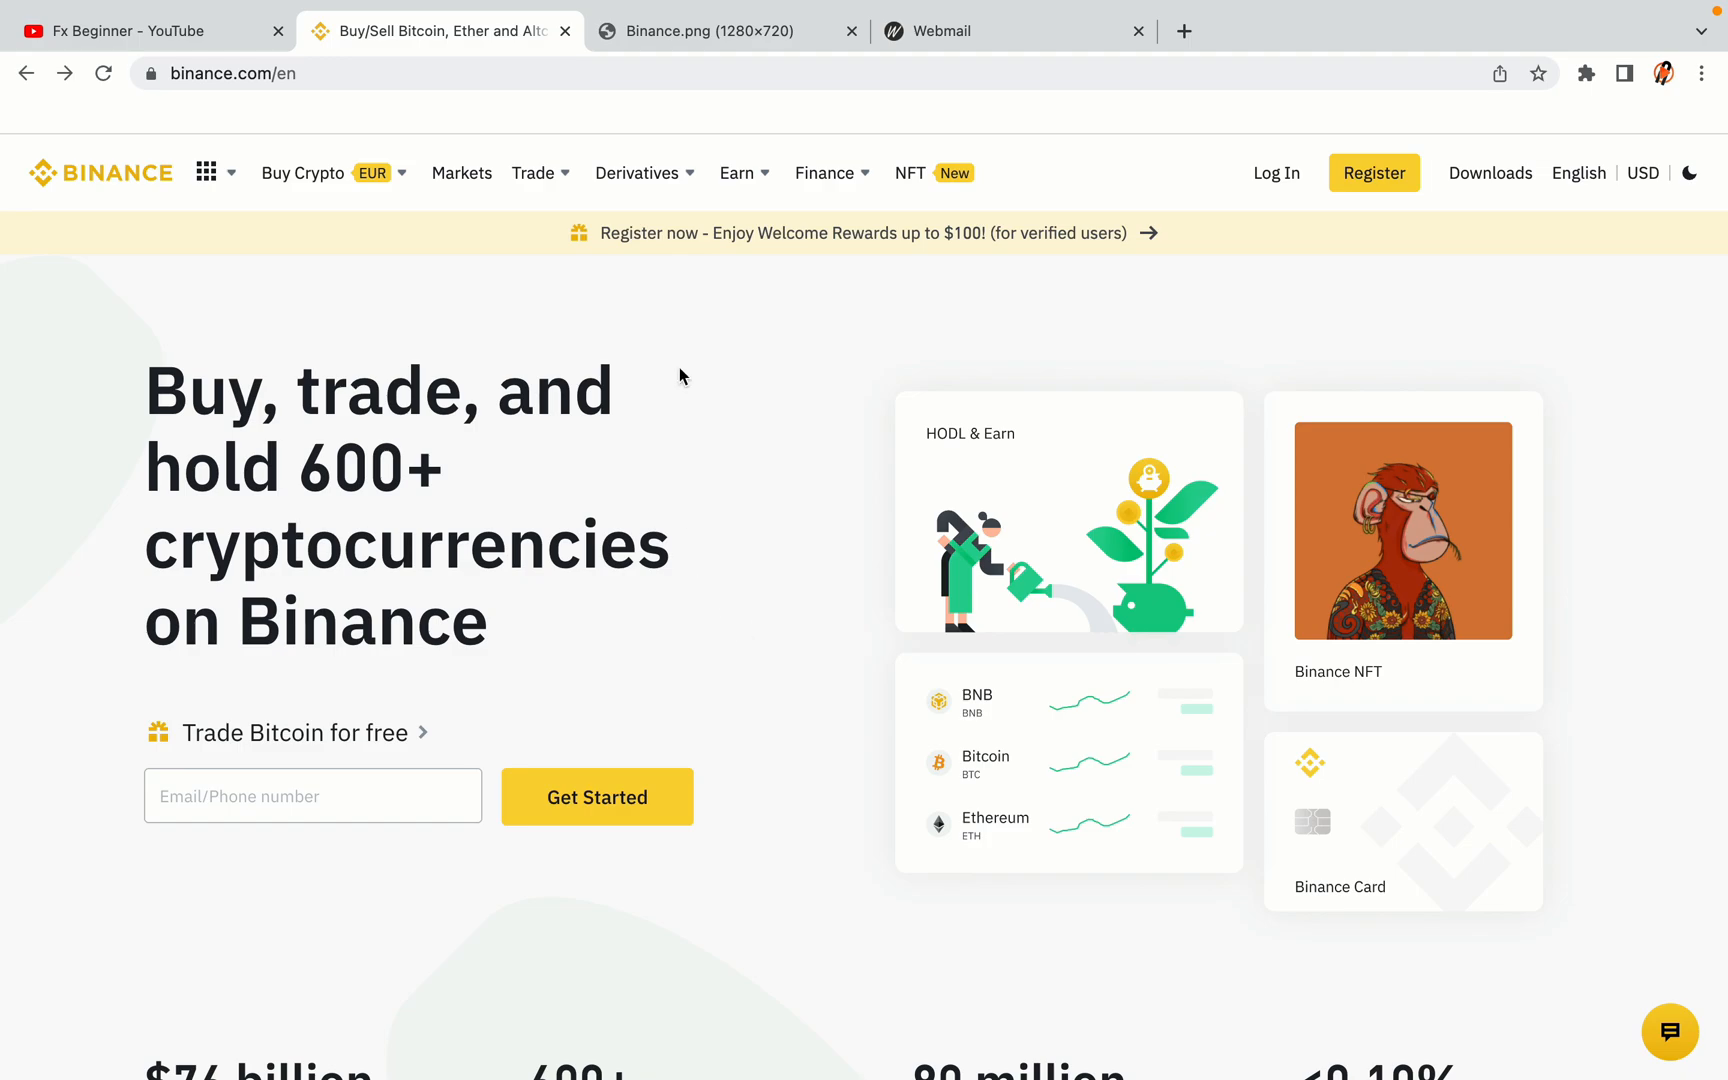
click(706, 30)
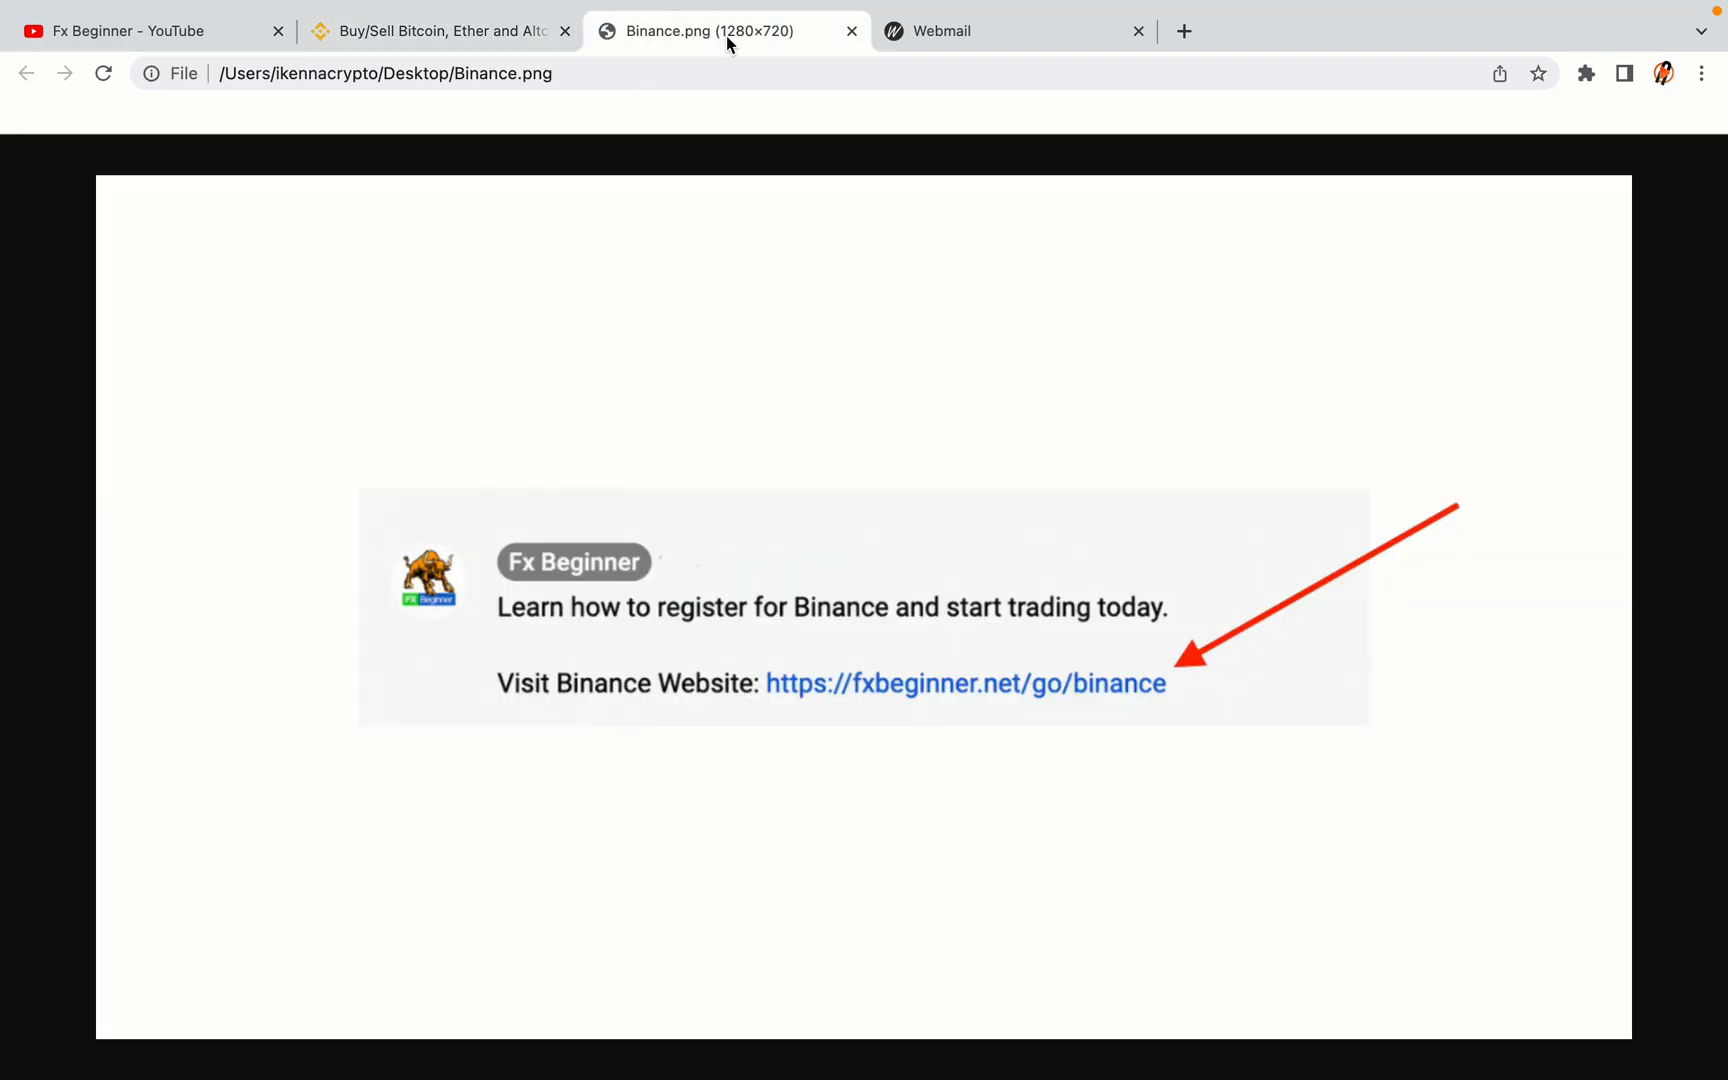
mouse_move(766, 794)
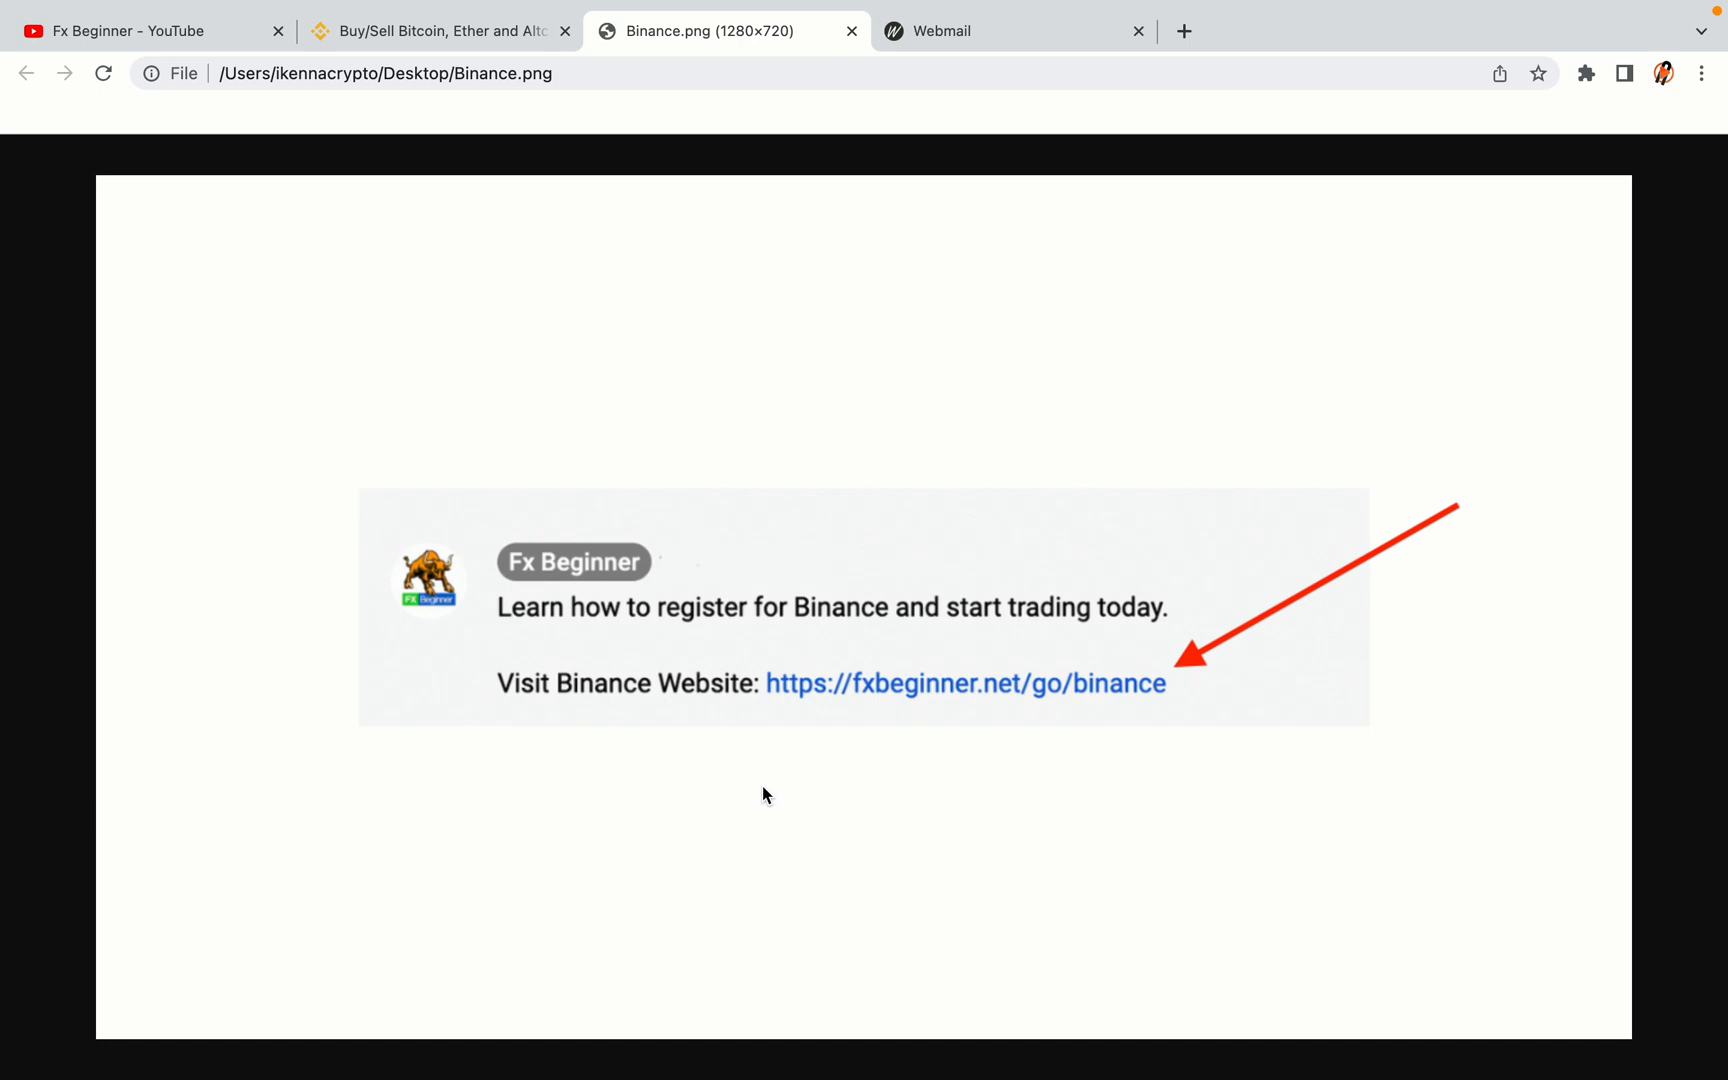
mouse_move(924, 580)
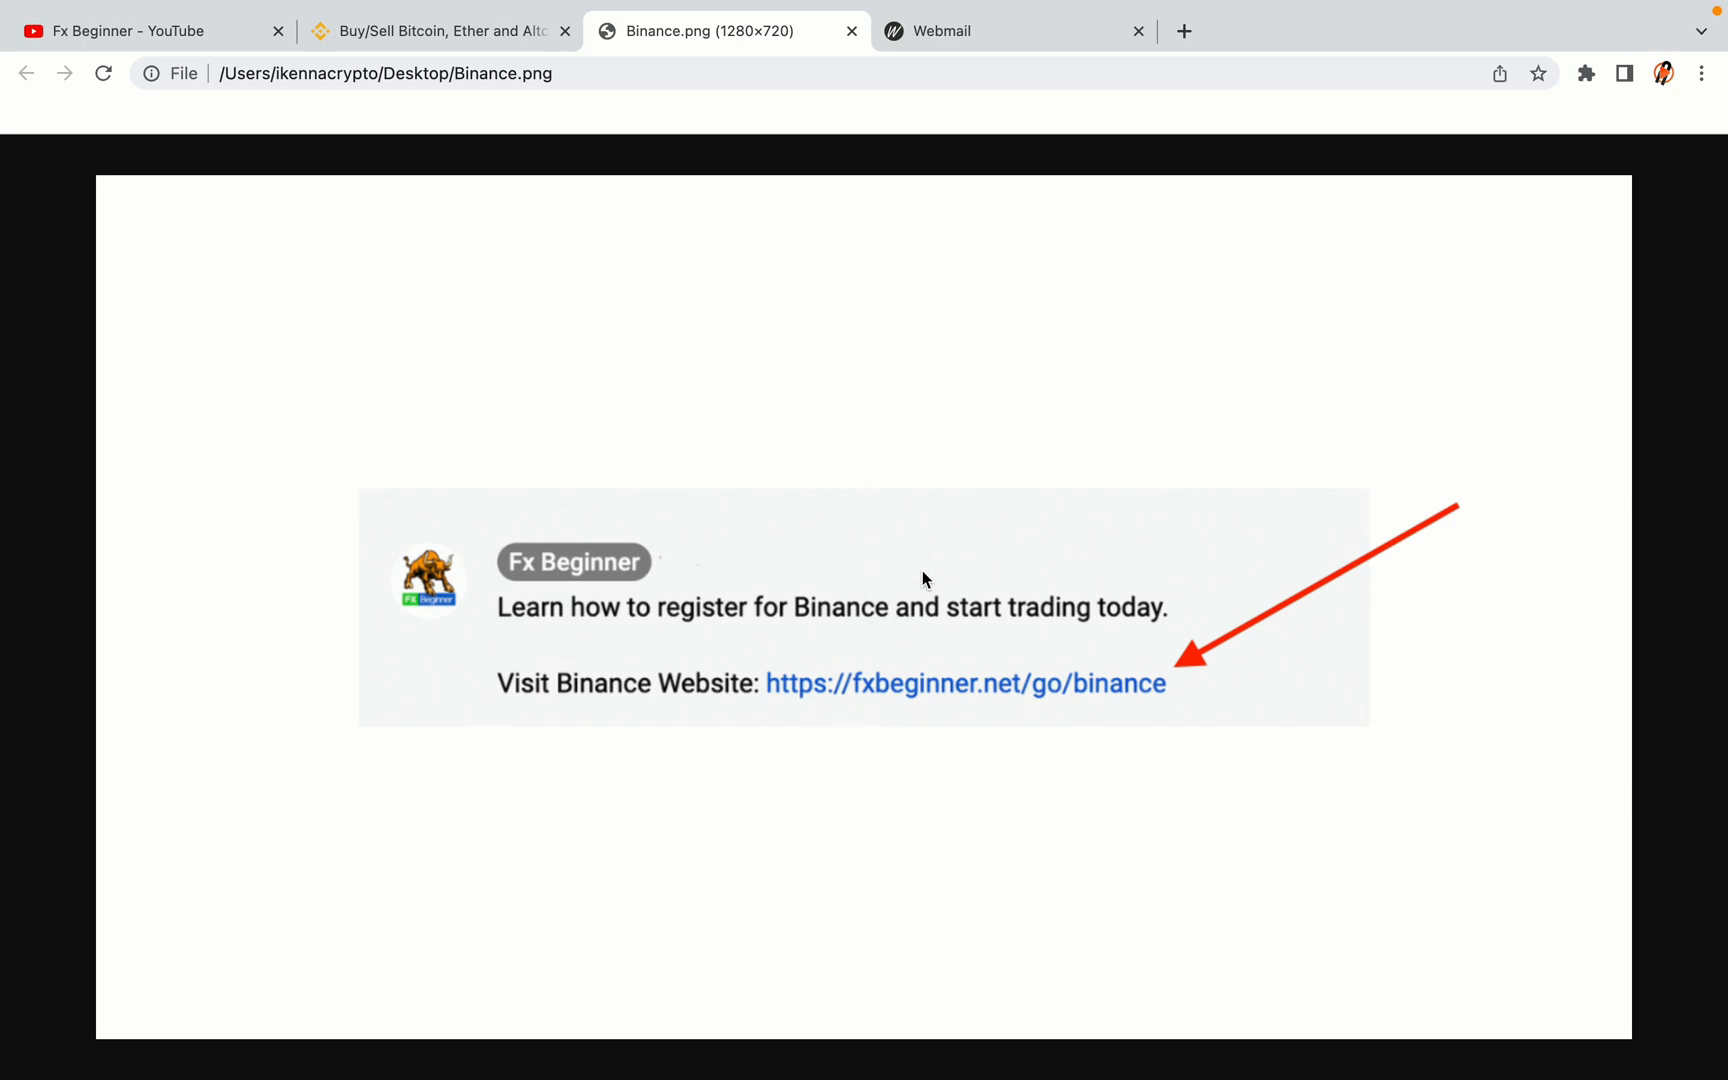
mouse_move(1212, 834)
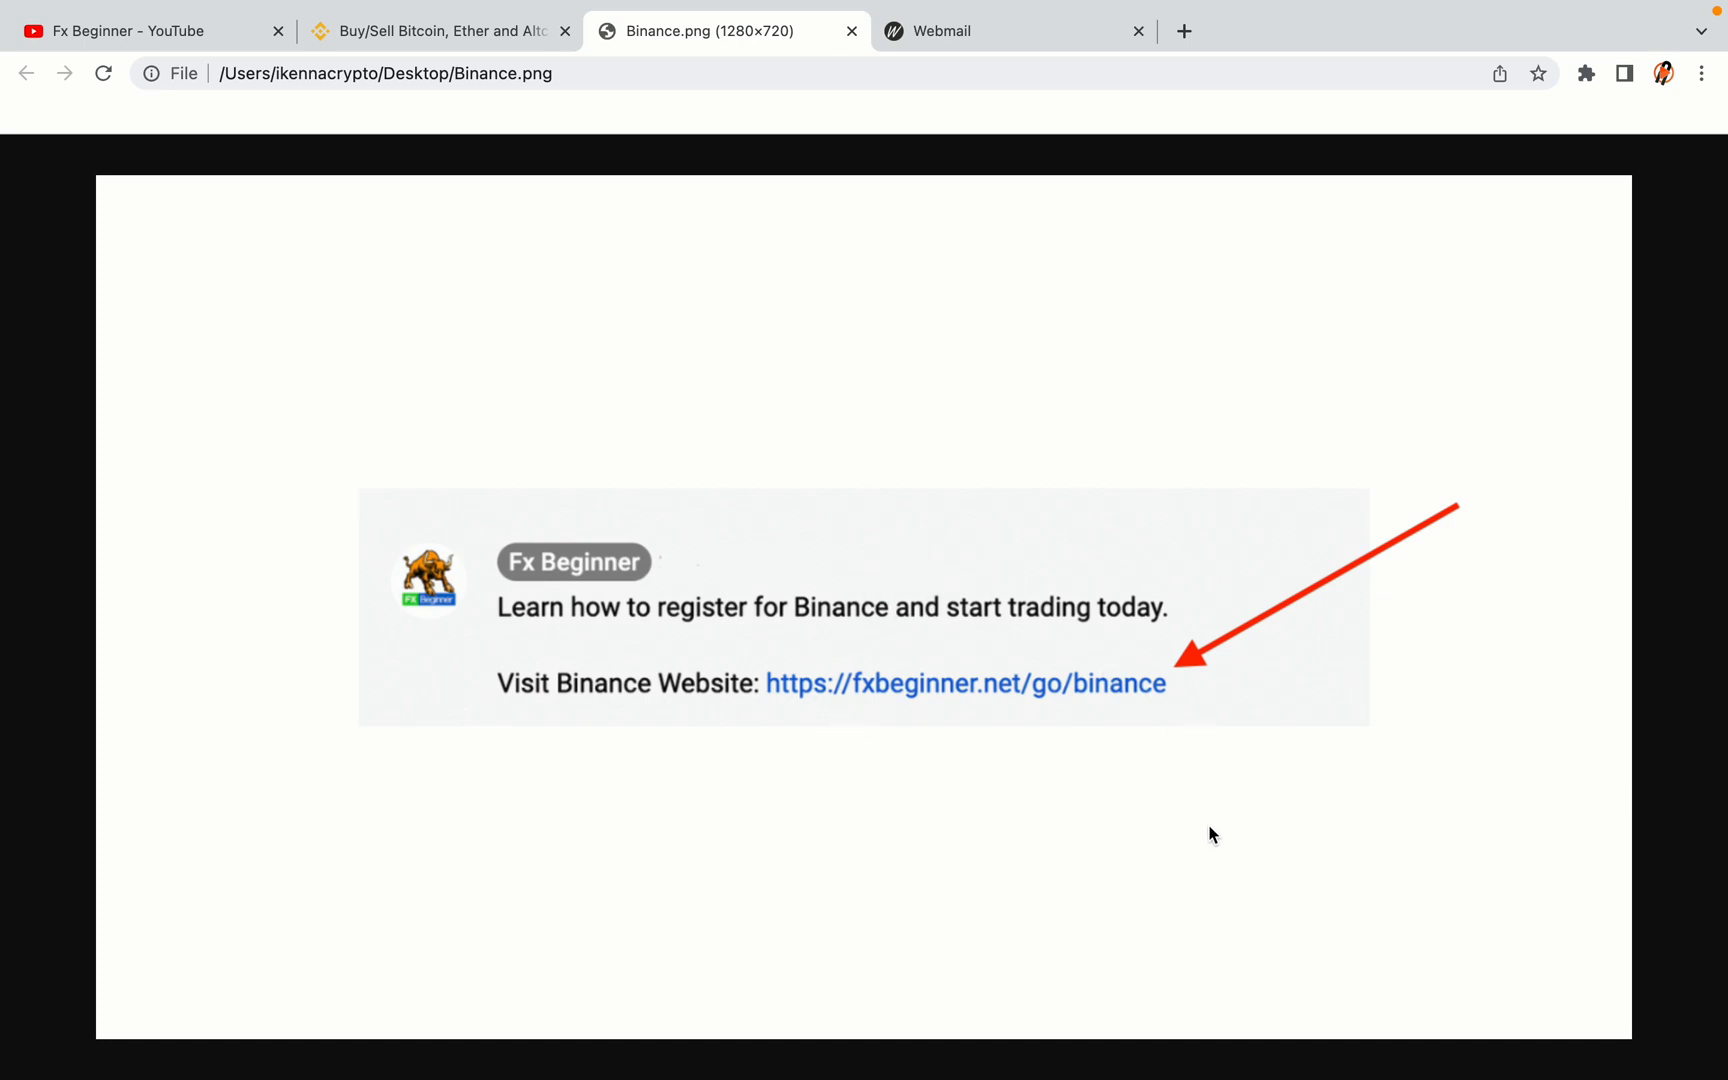
mouse_move(1152, 674)
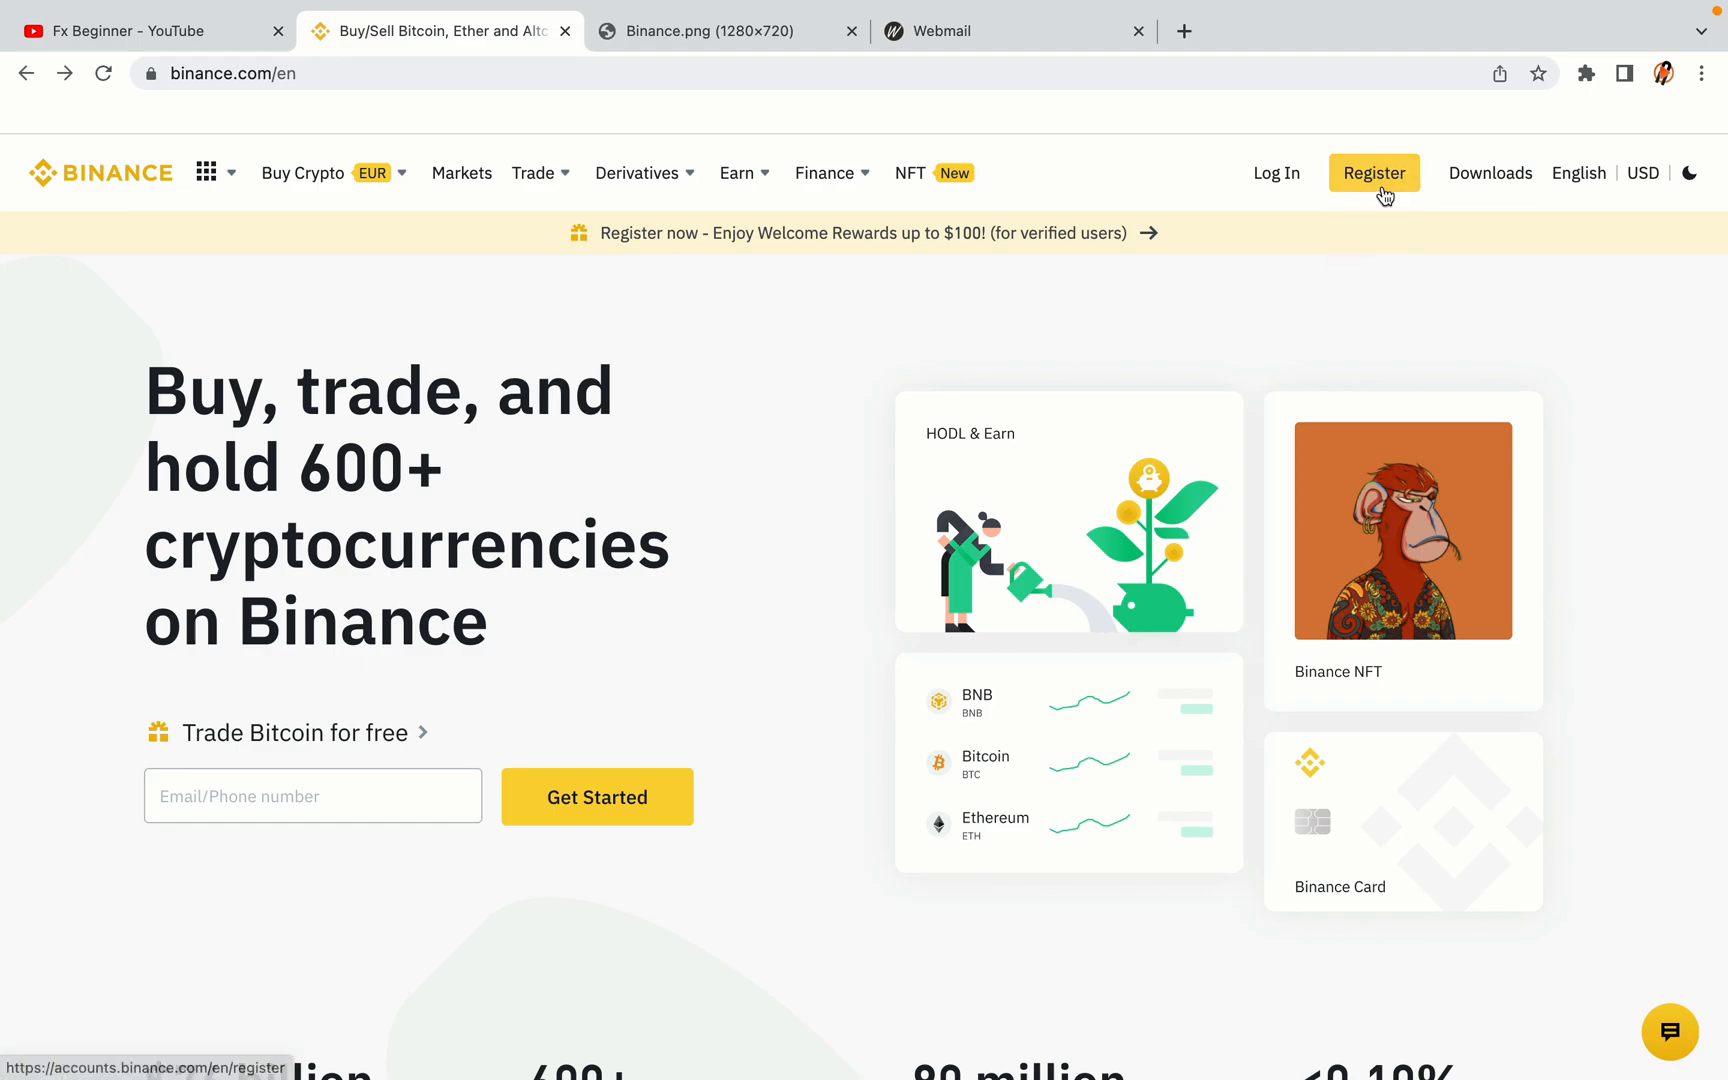
mouse_move(1390, 184)
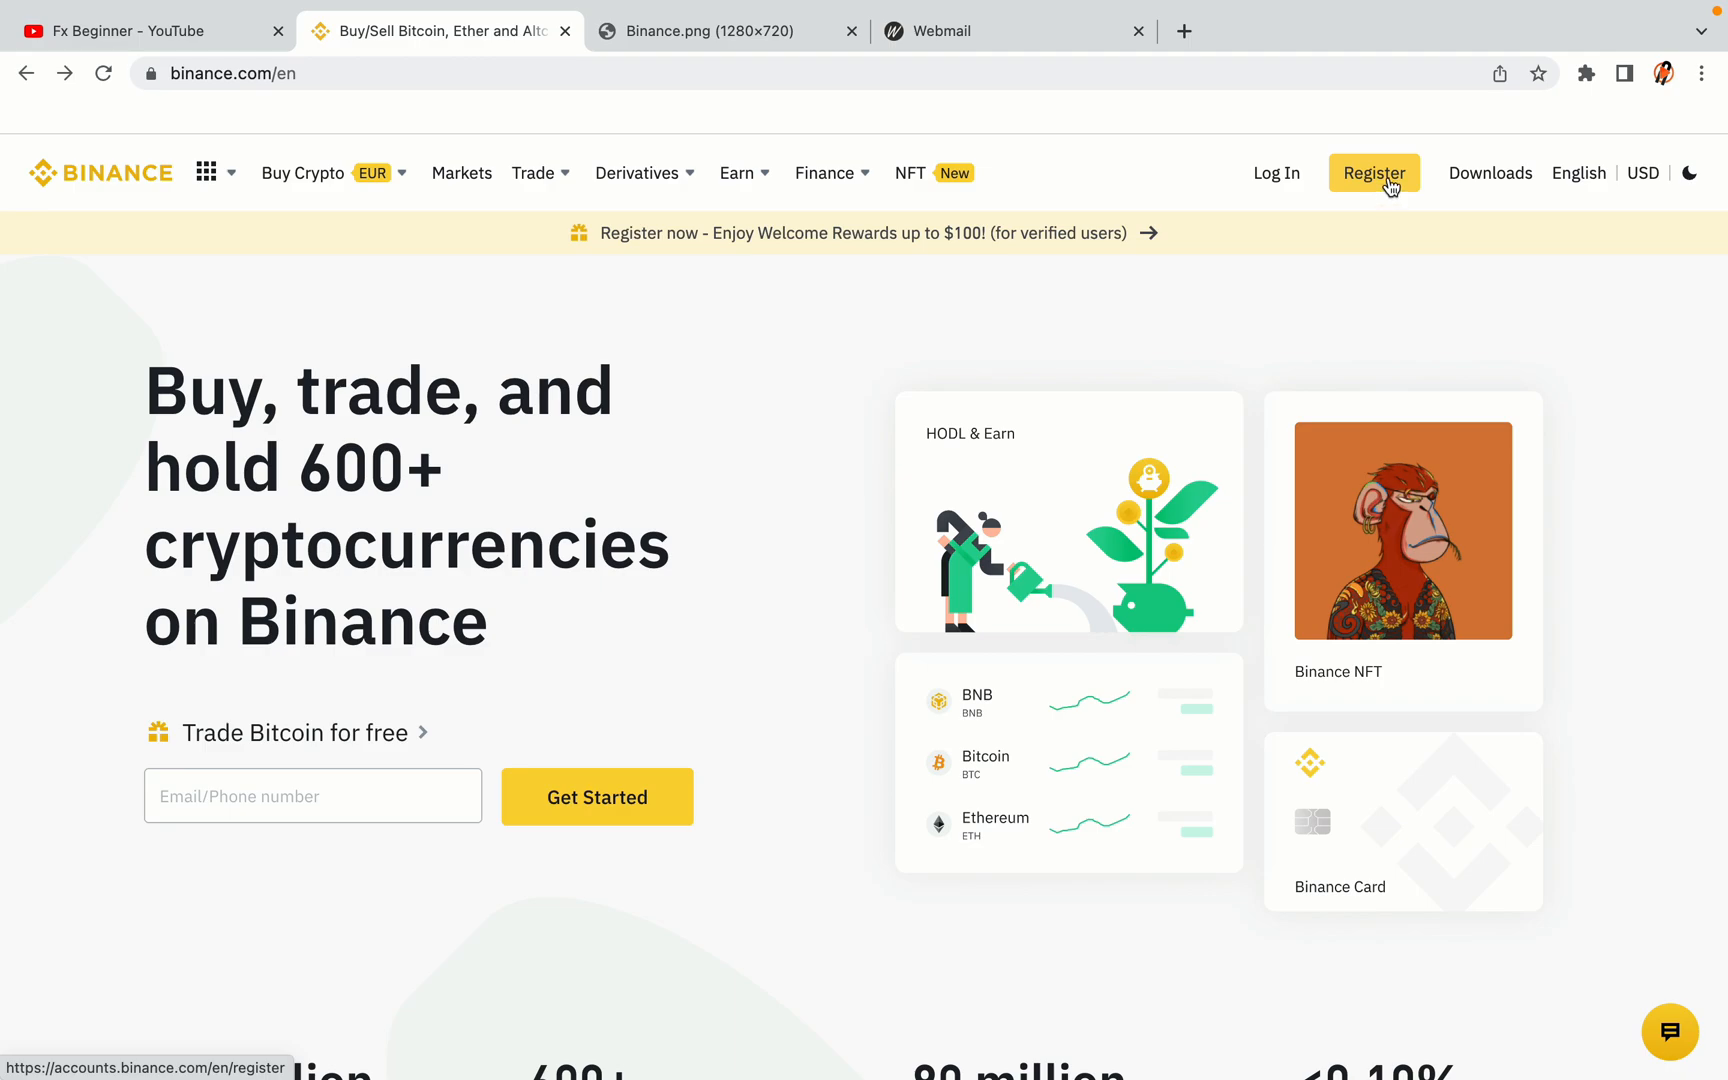
Step: Start a new Binance personal account registration using the email sign-up option
click(1372, 174)
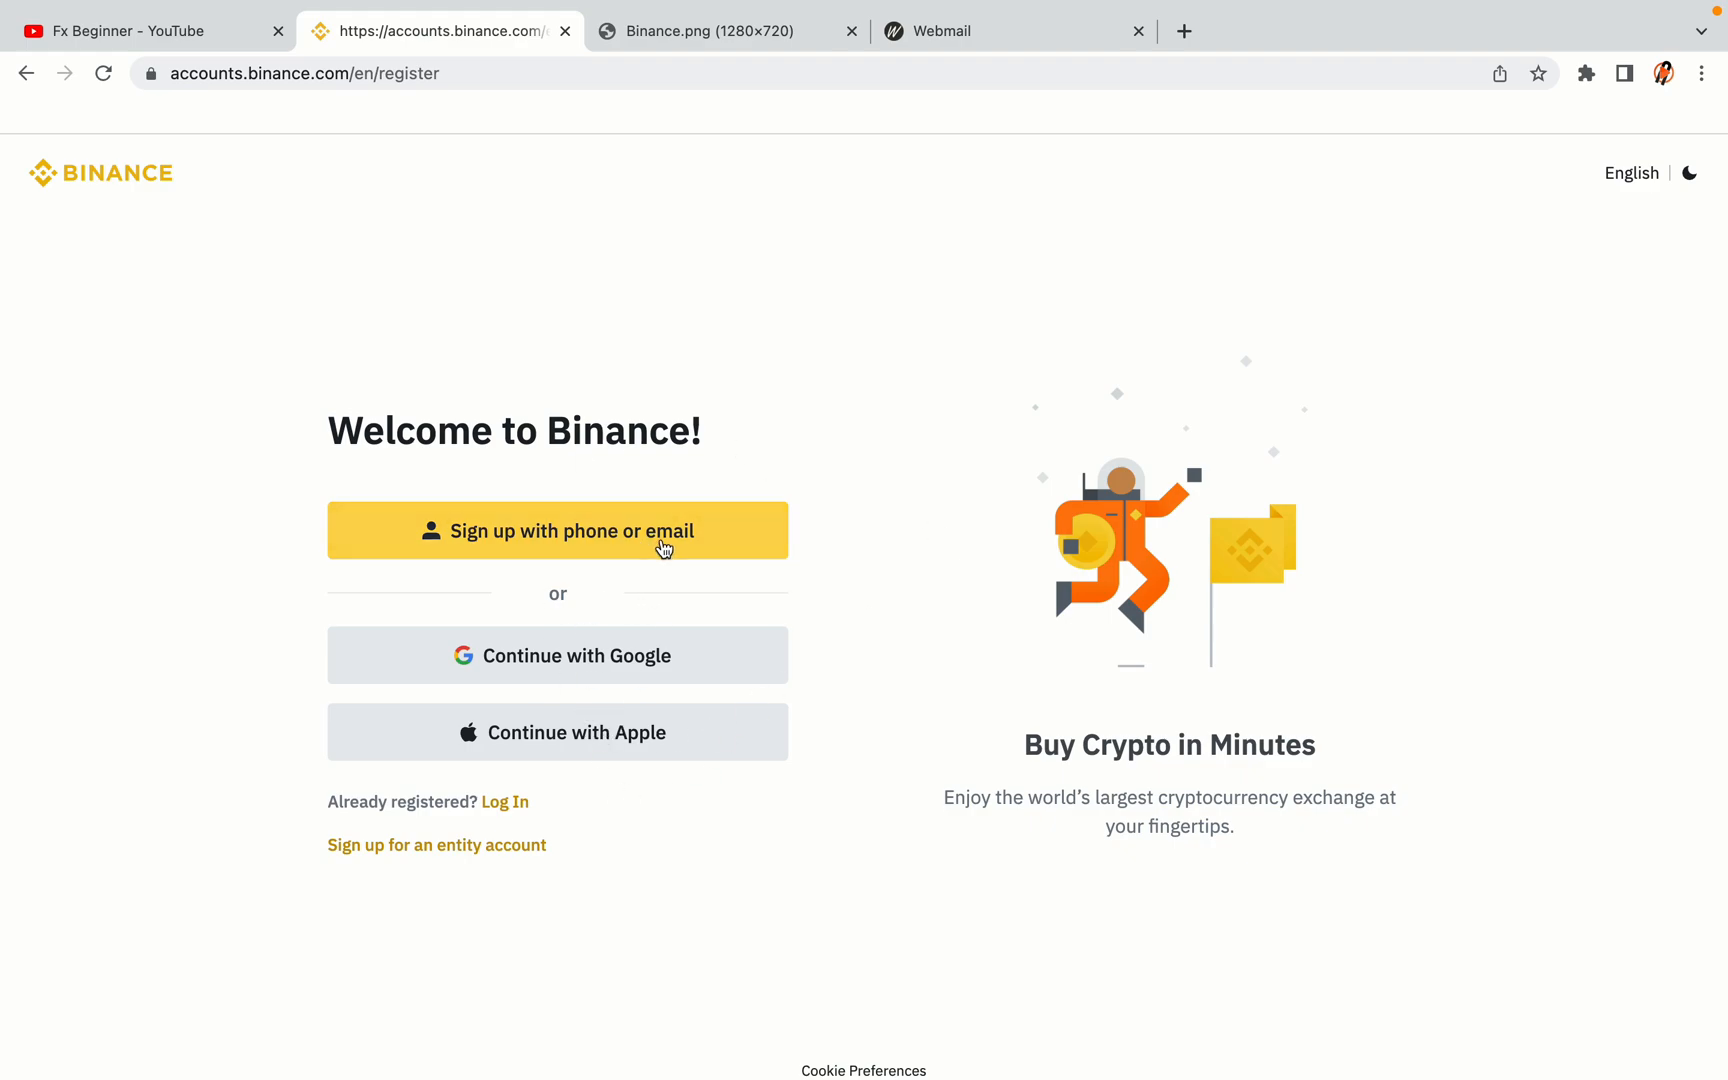
mouse_move(850, 602)
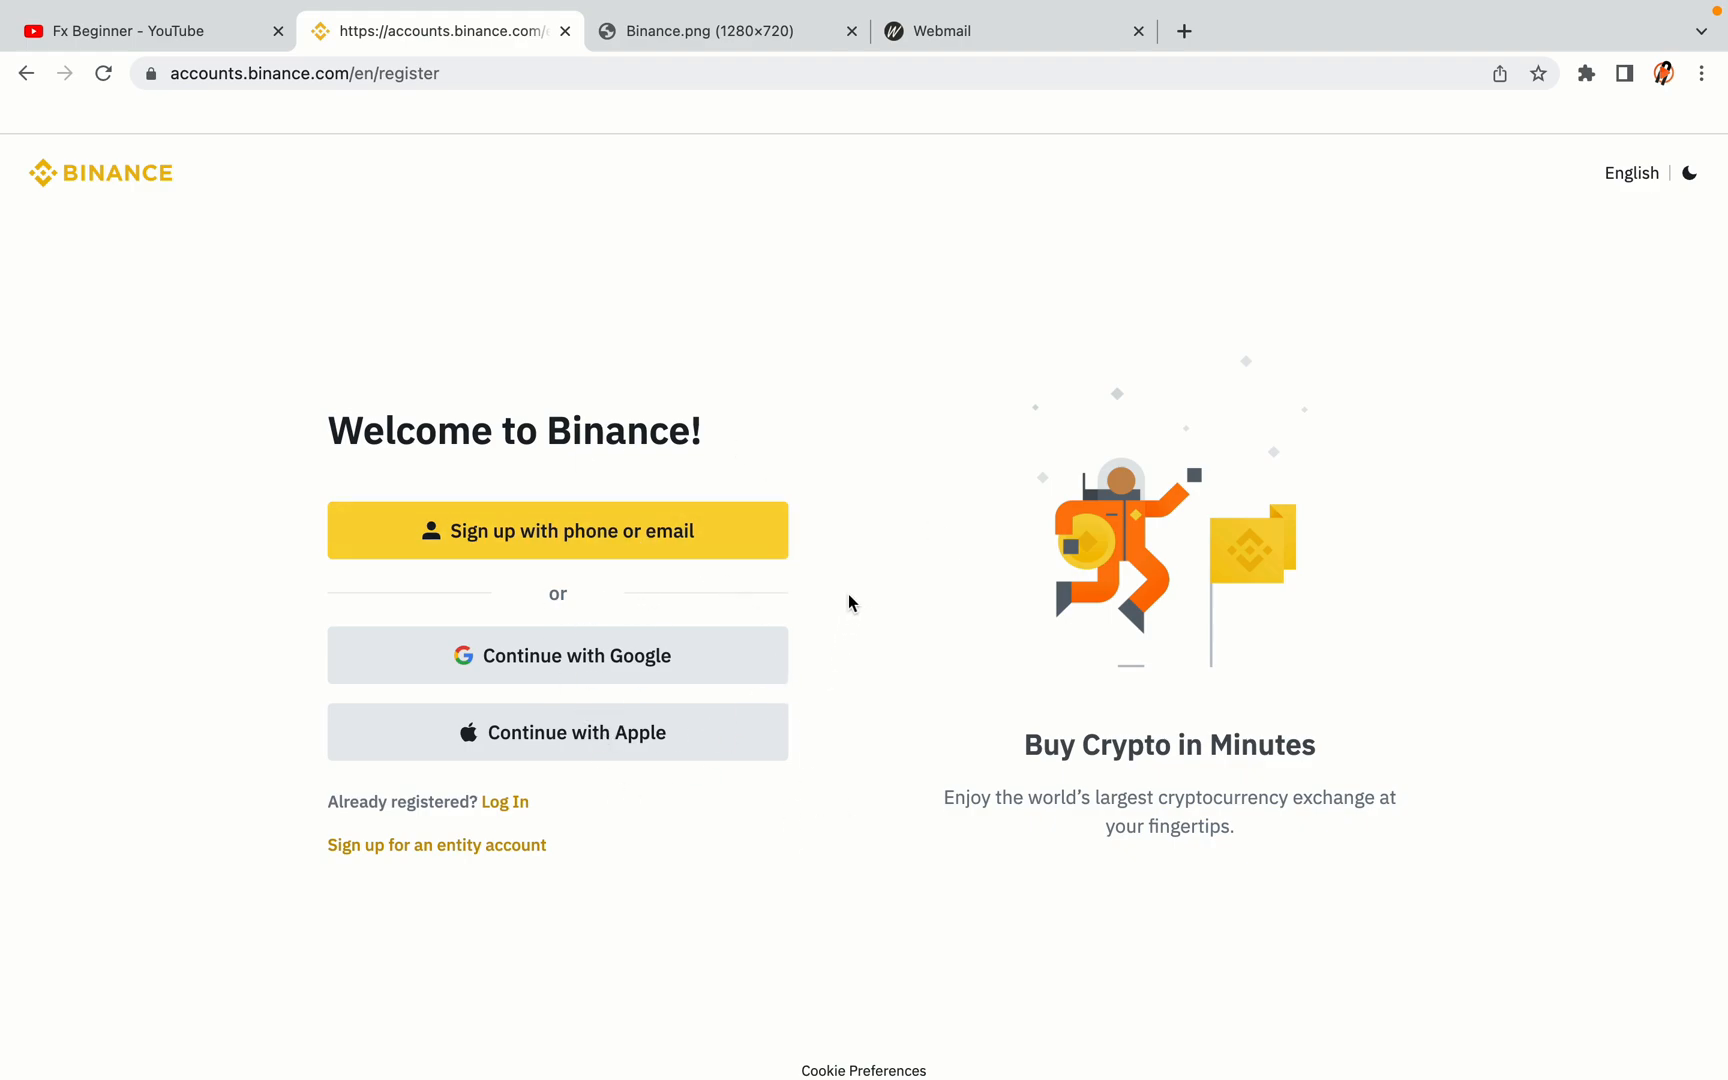
mouse_move(796, 660)
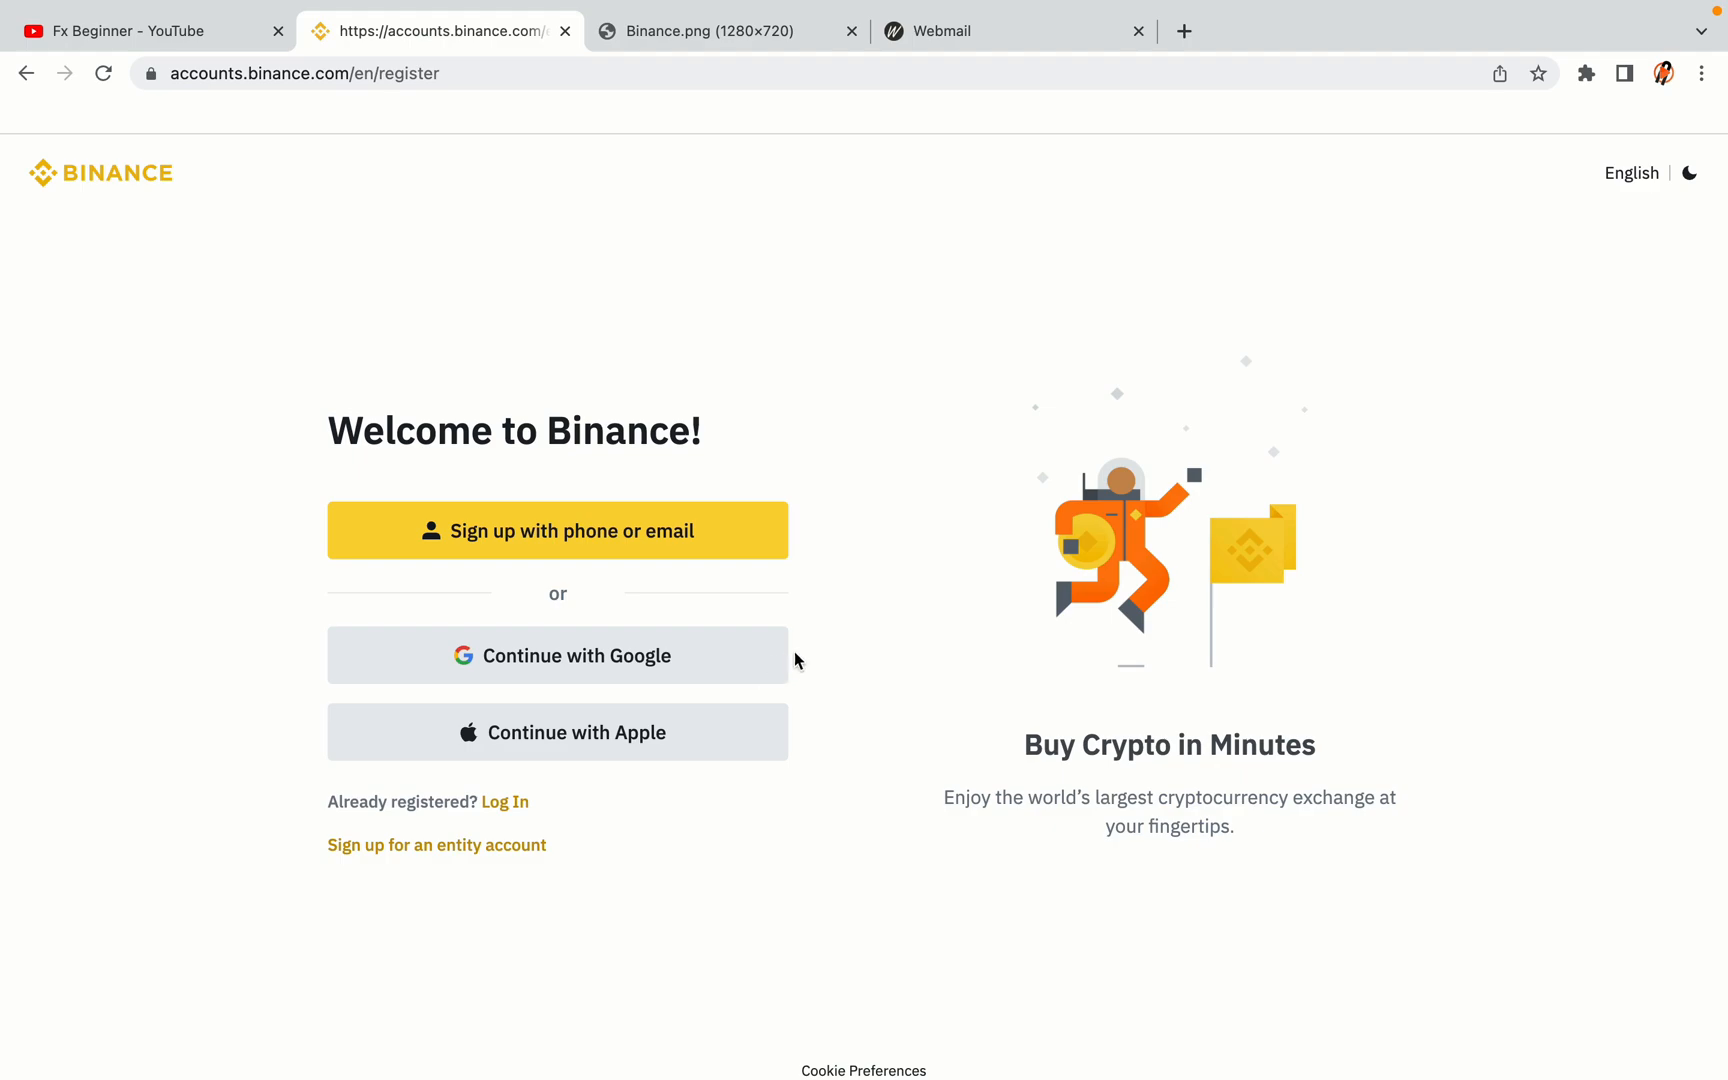
mouse_move(806, 724)
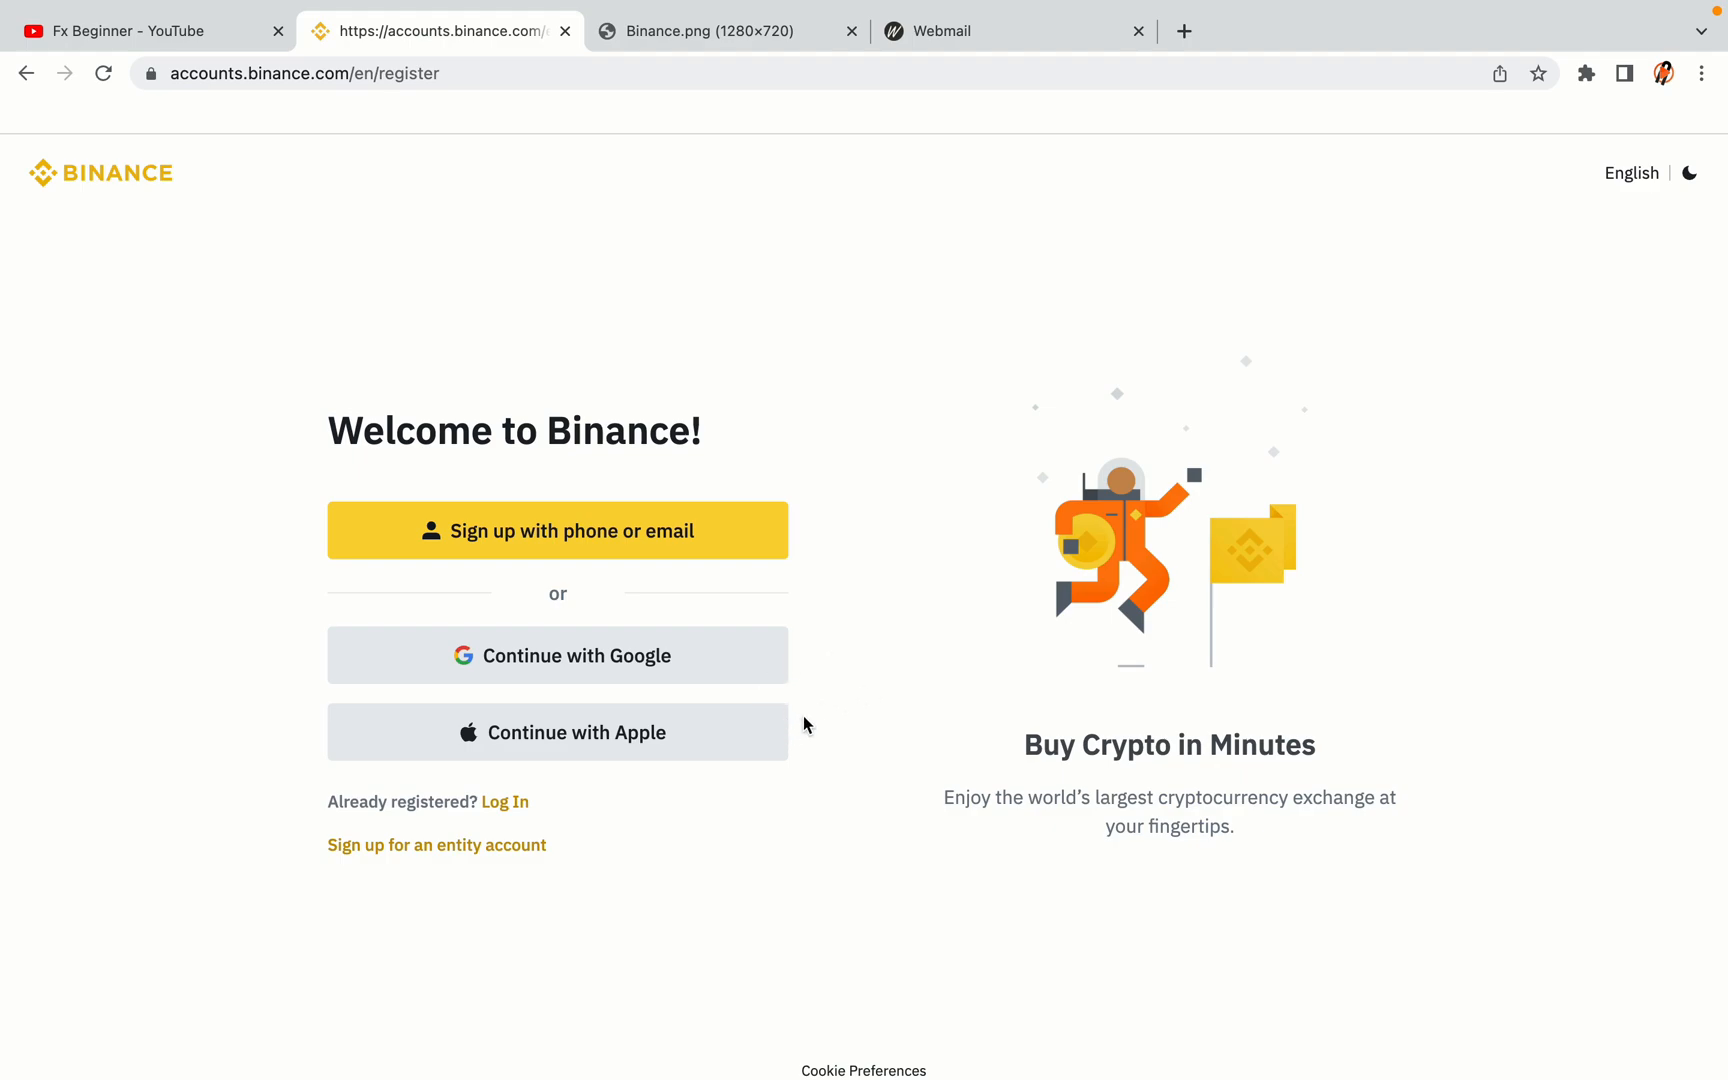
mouse_move(852, 596)
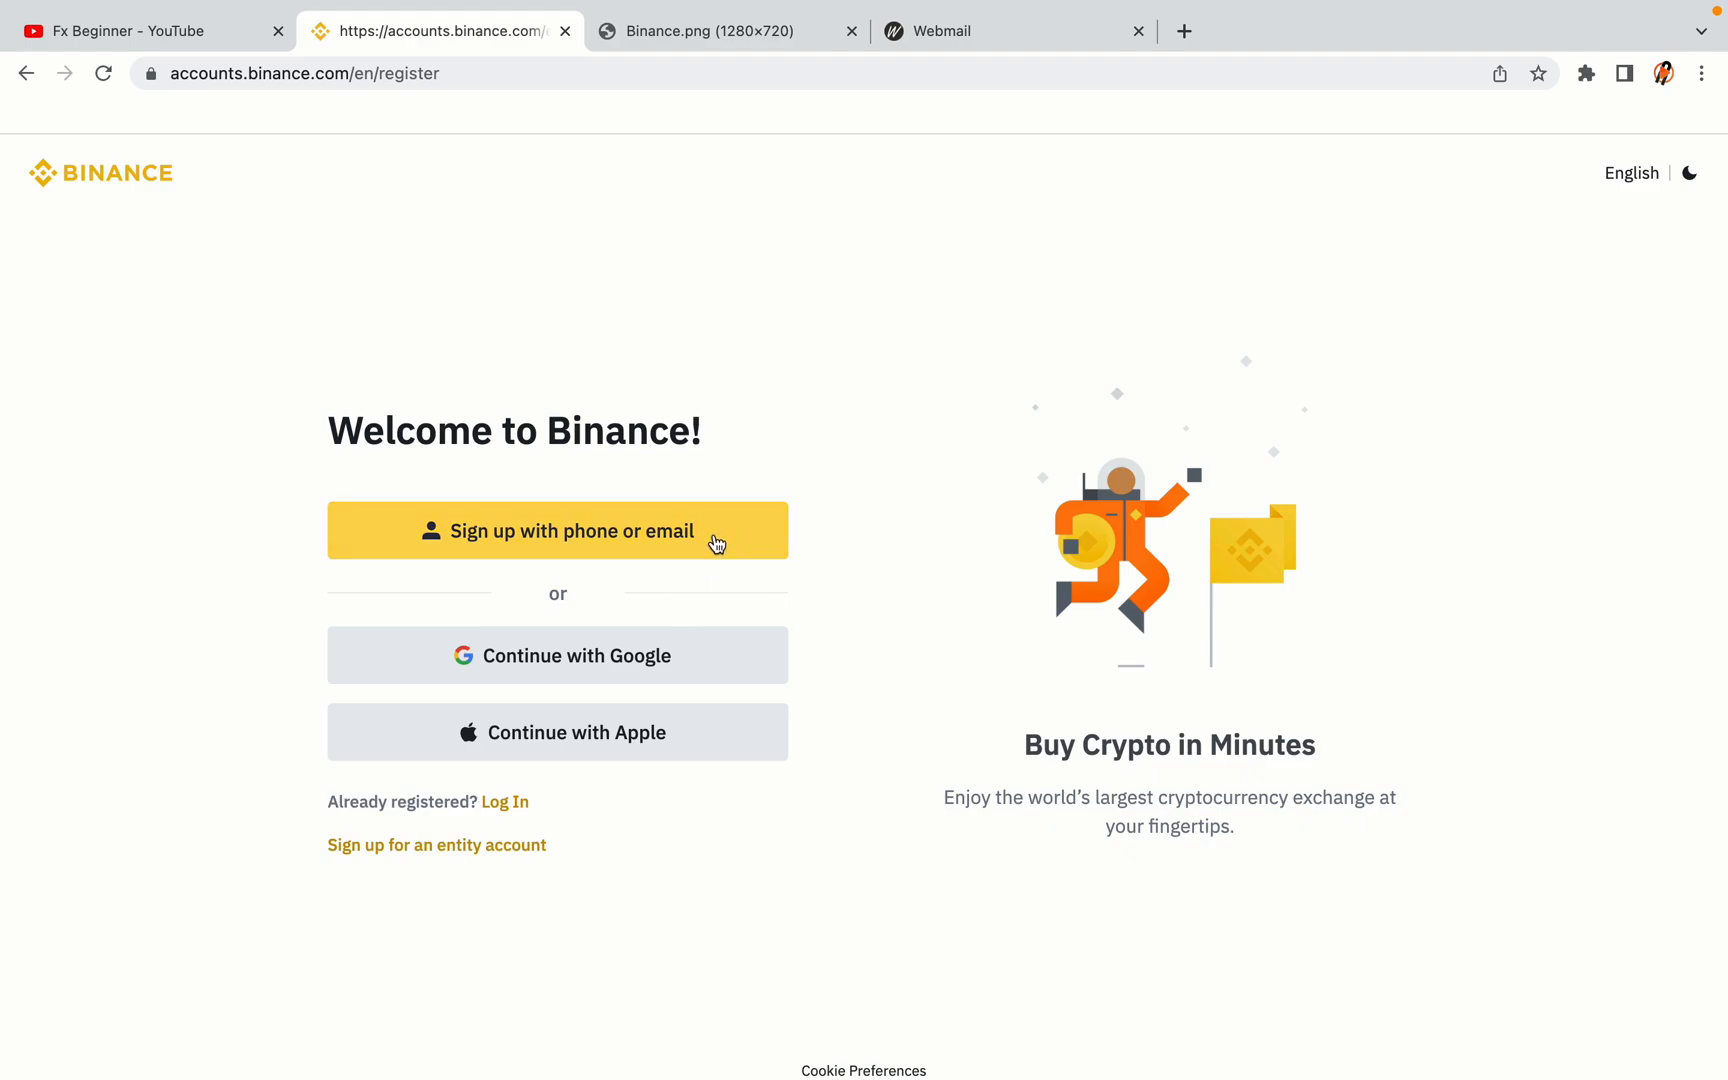
click(556, 530)
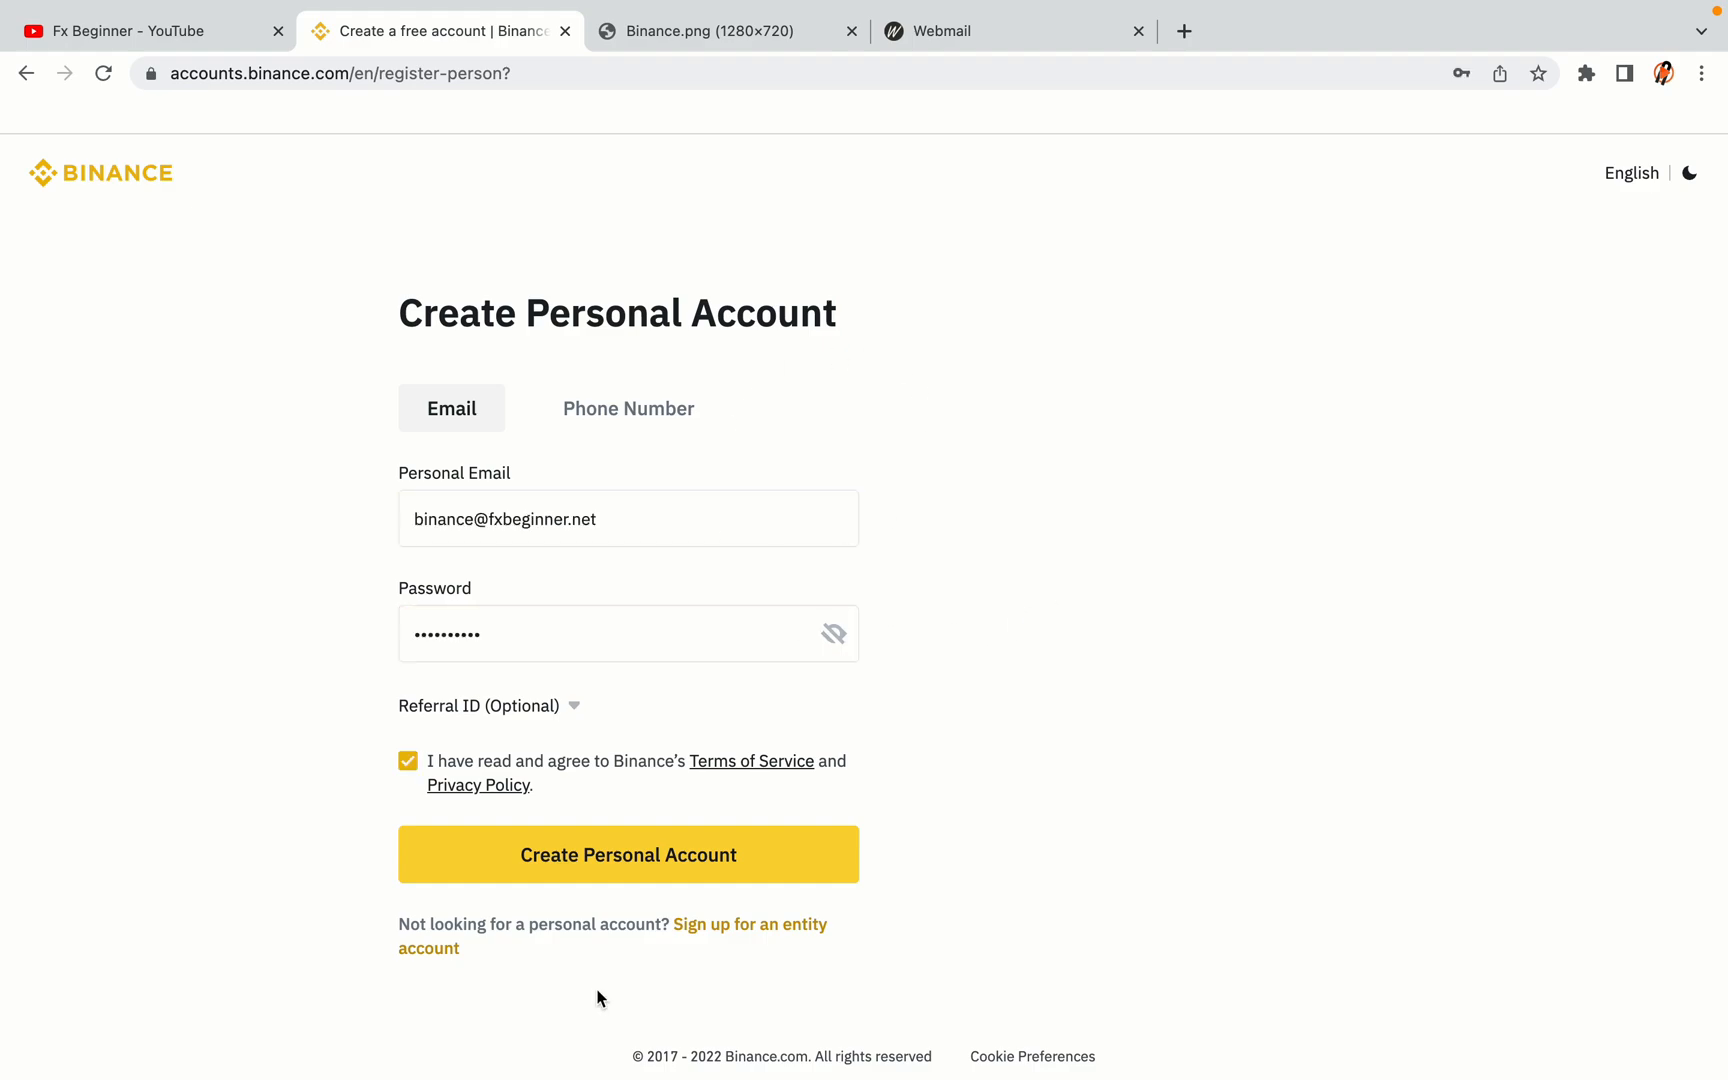
mouse_move(612, 880)
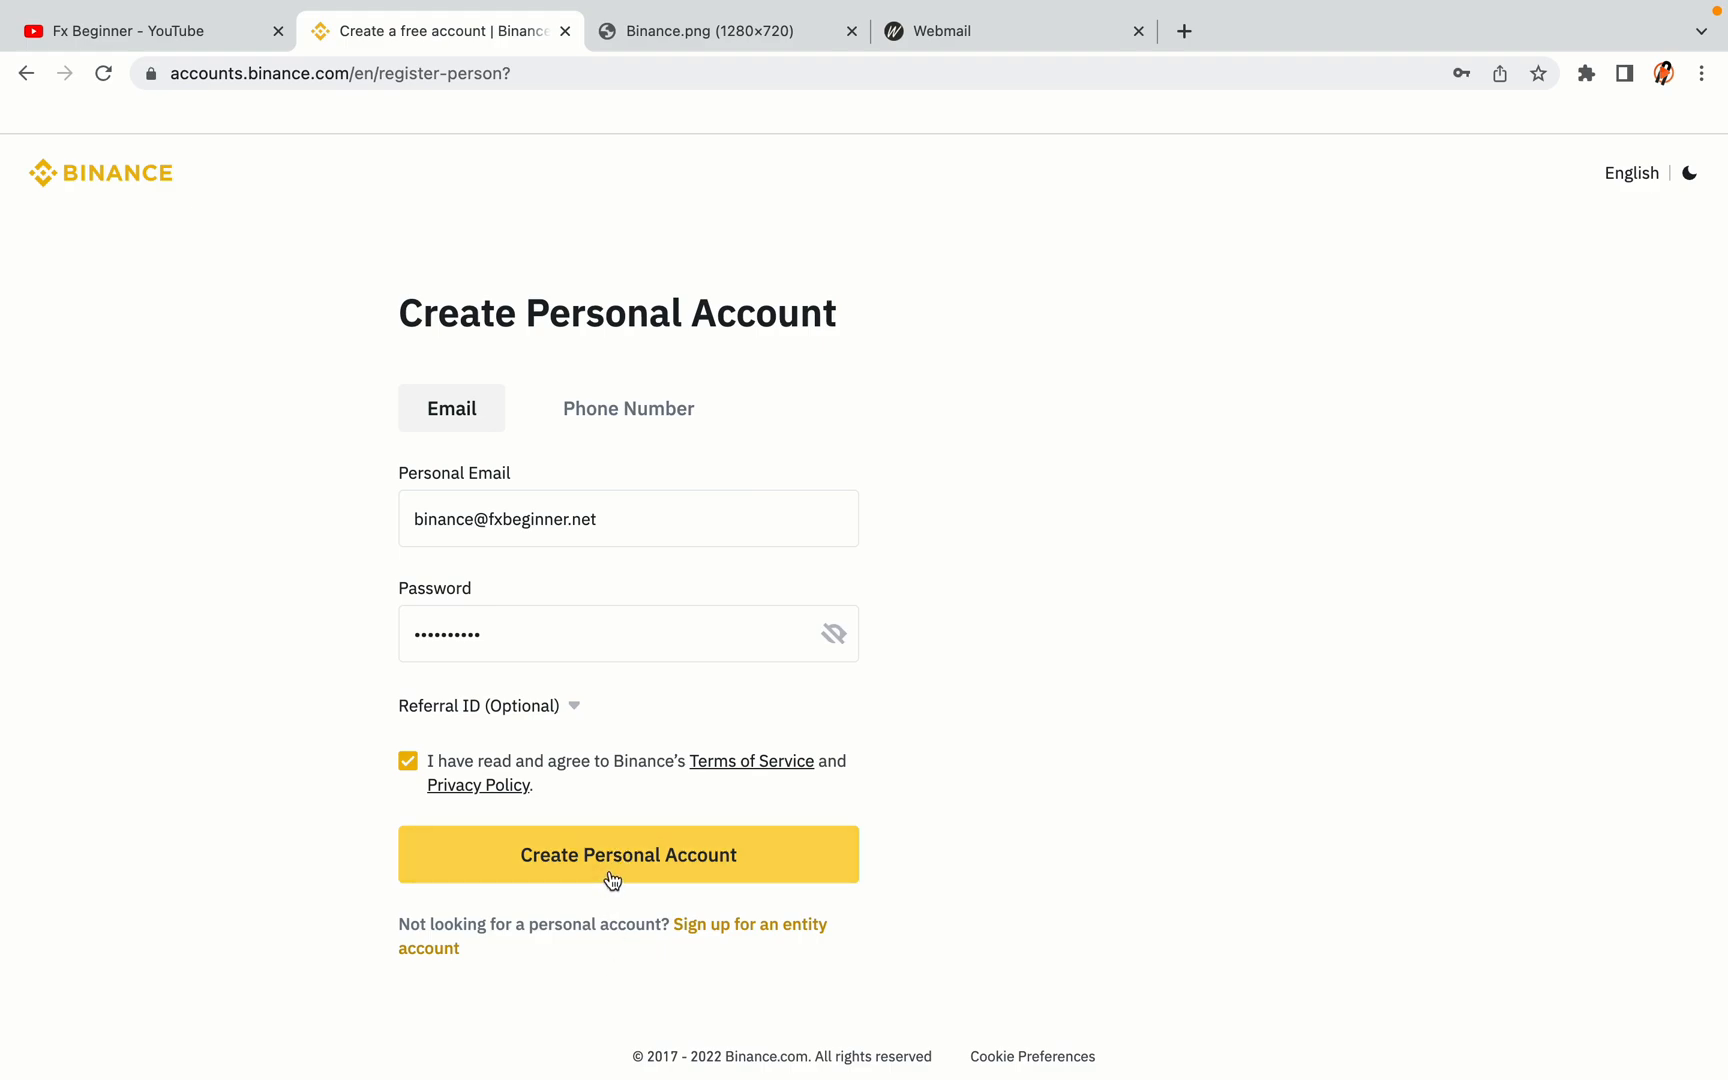
mouse_move(654, 944)
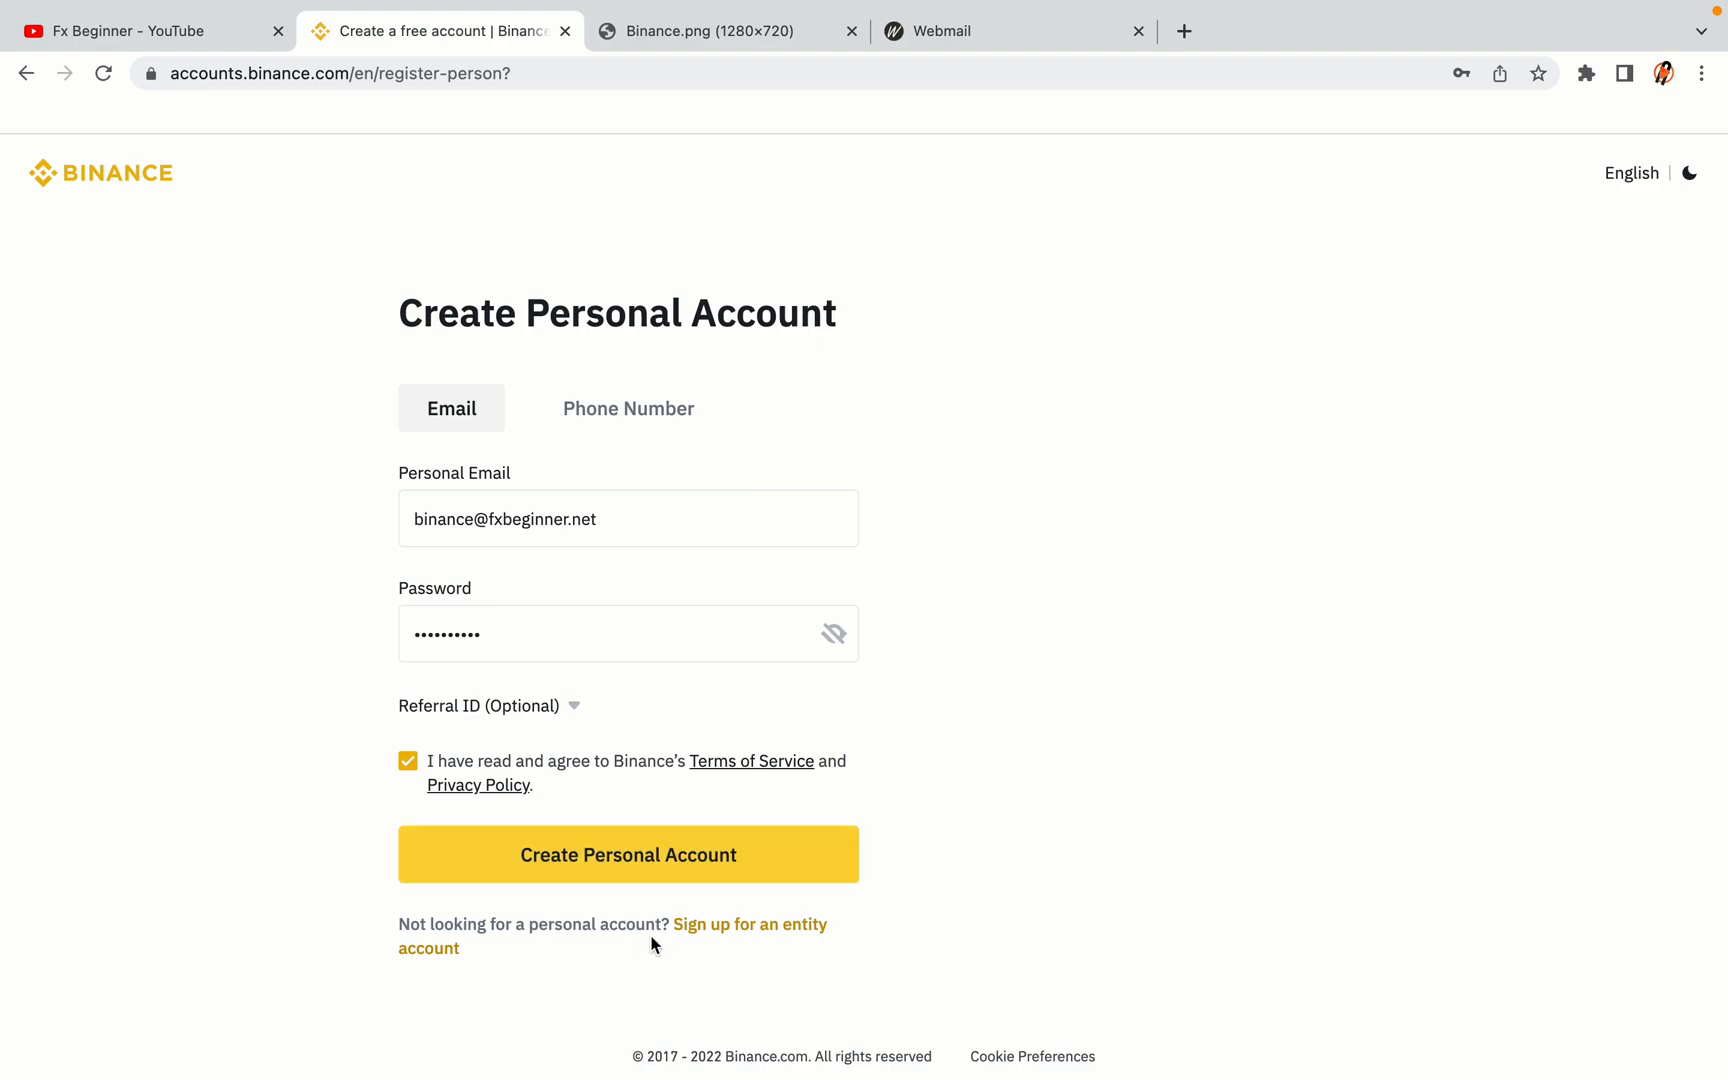
mouse_move(660, 868)
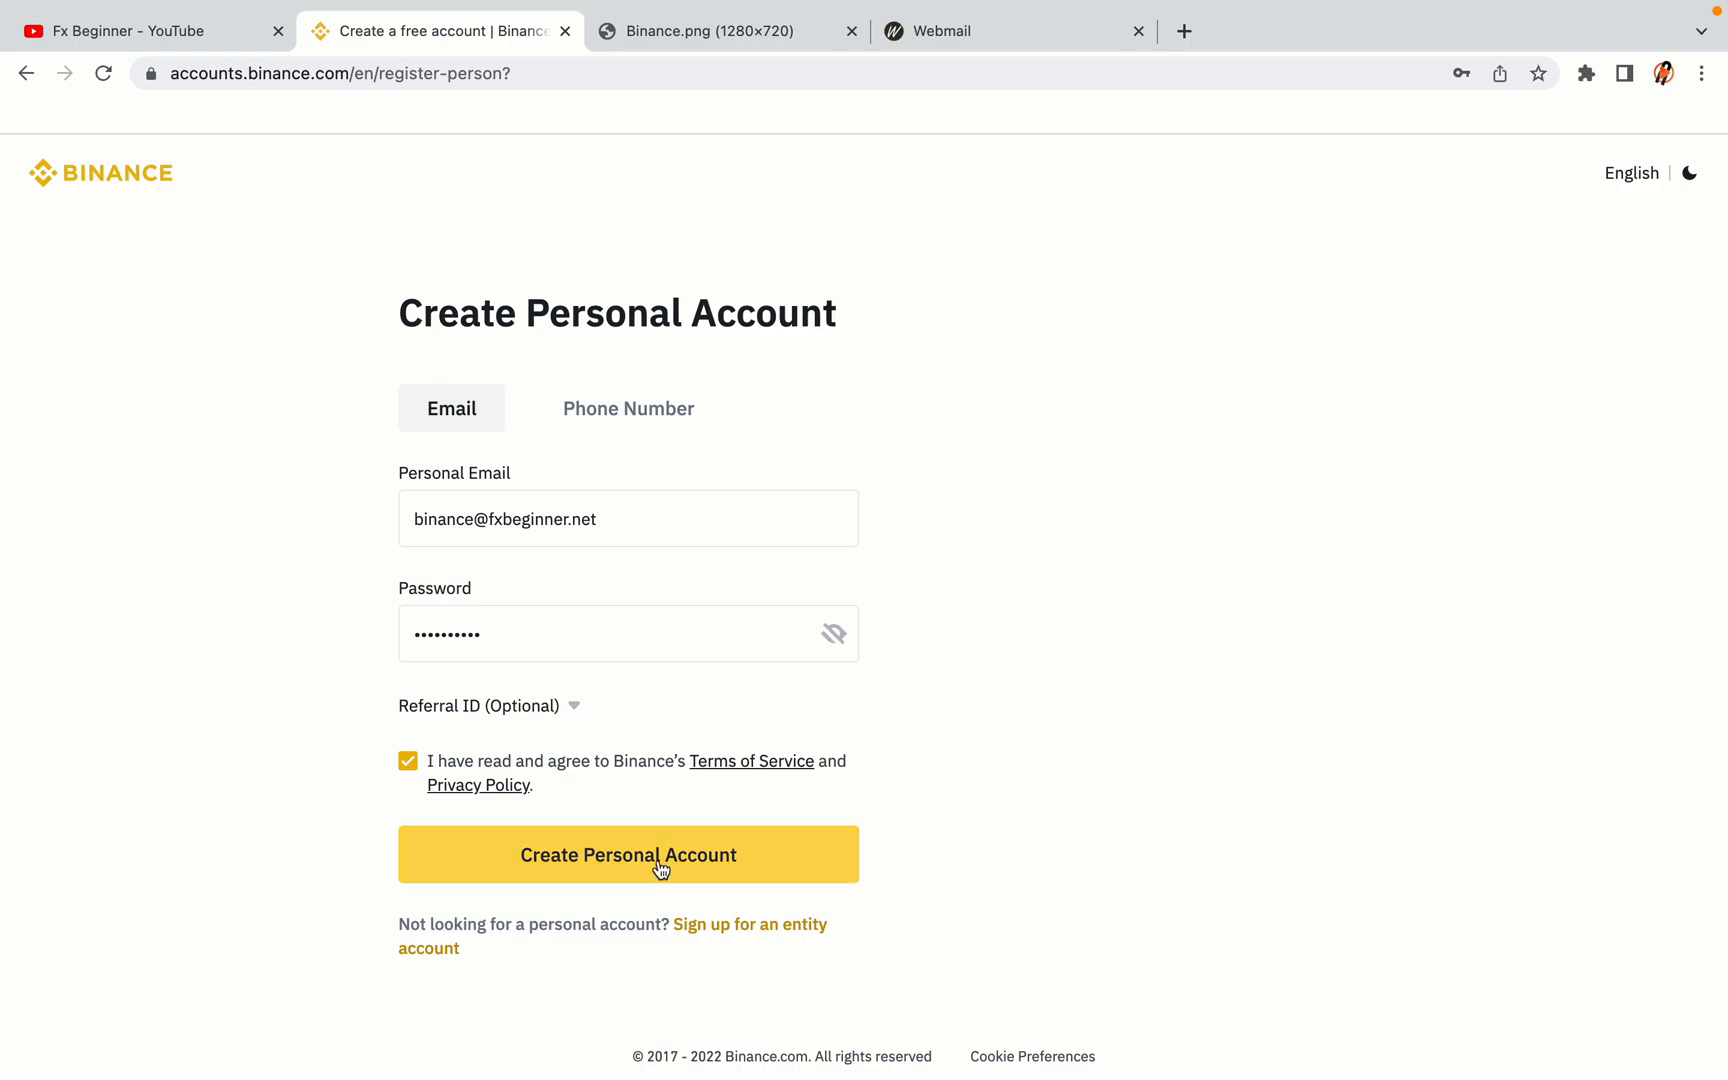
click(628, 854)
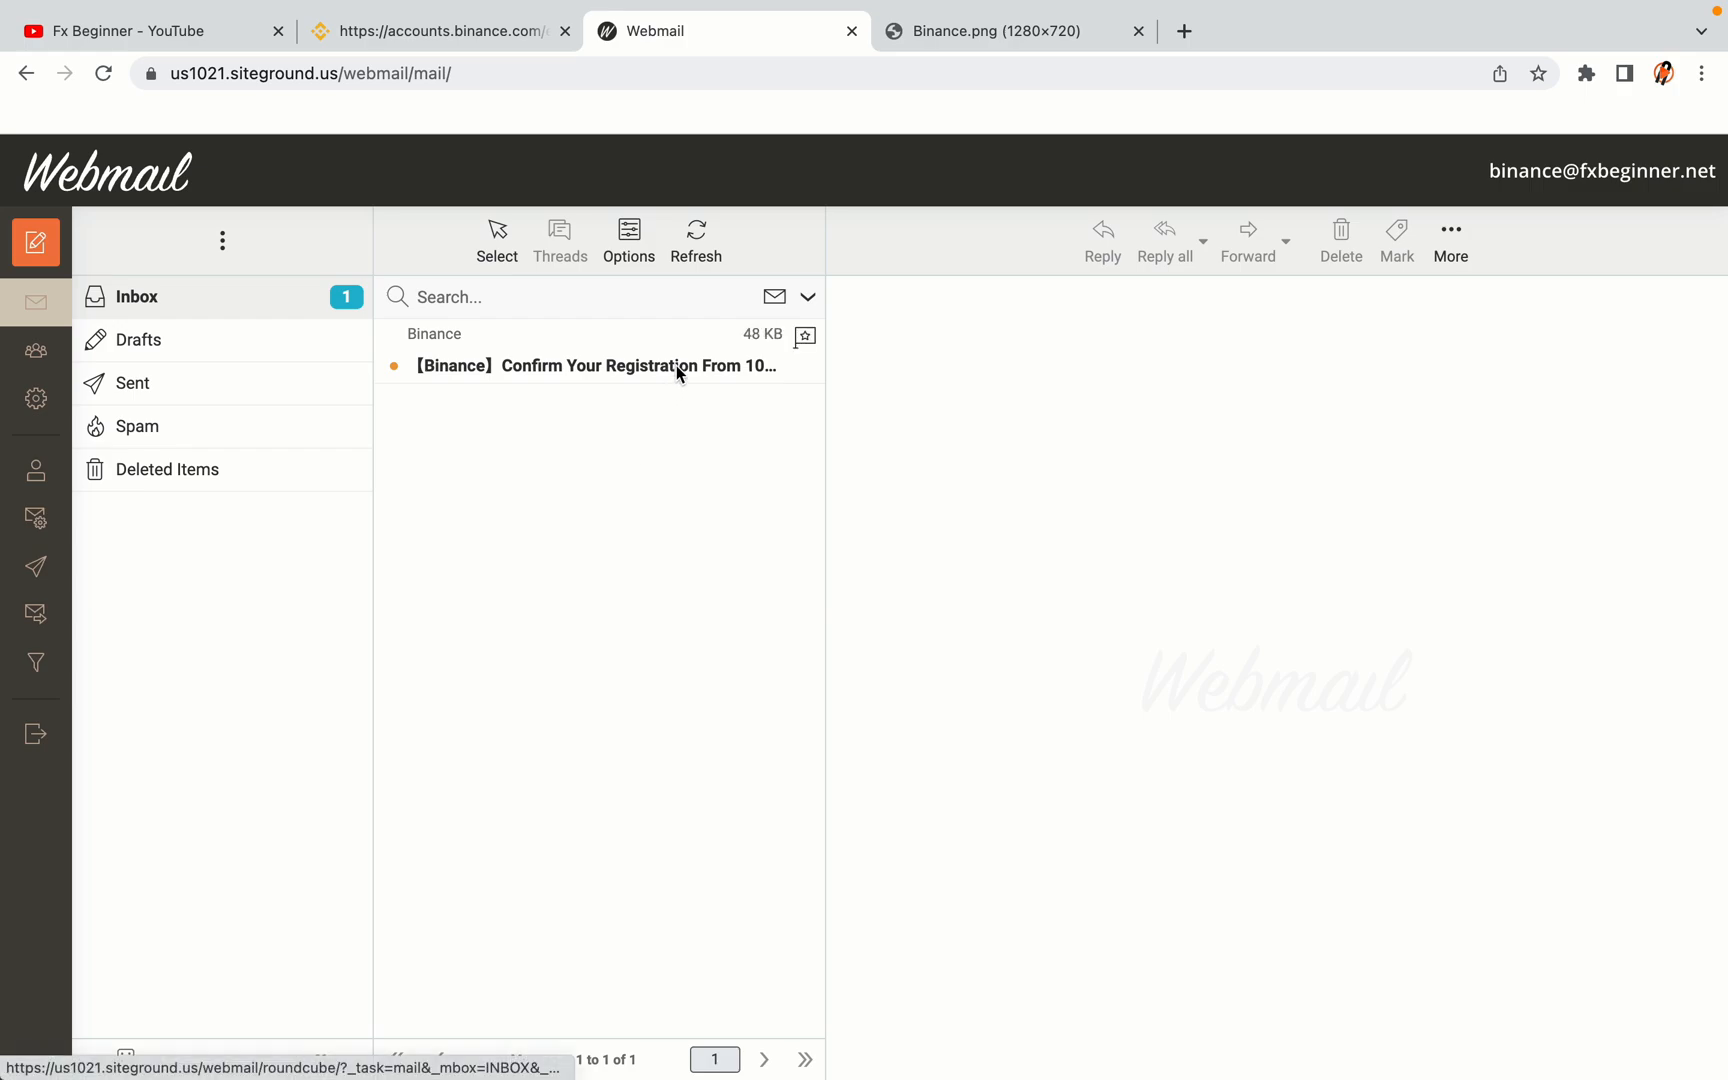
mouse_move(596, 354)
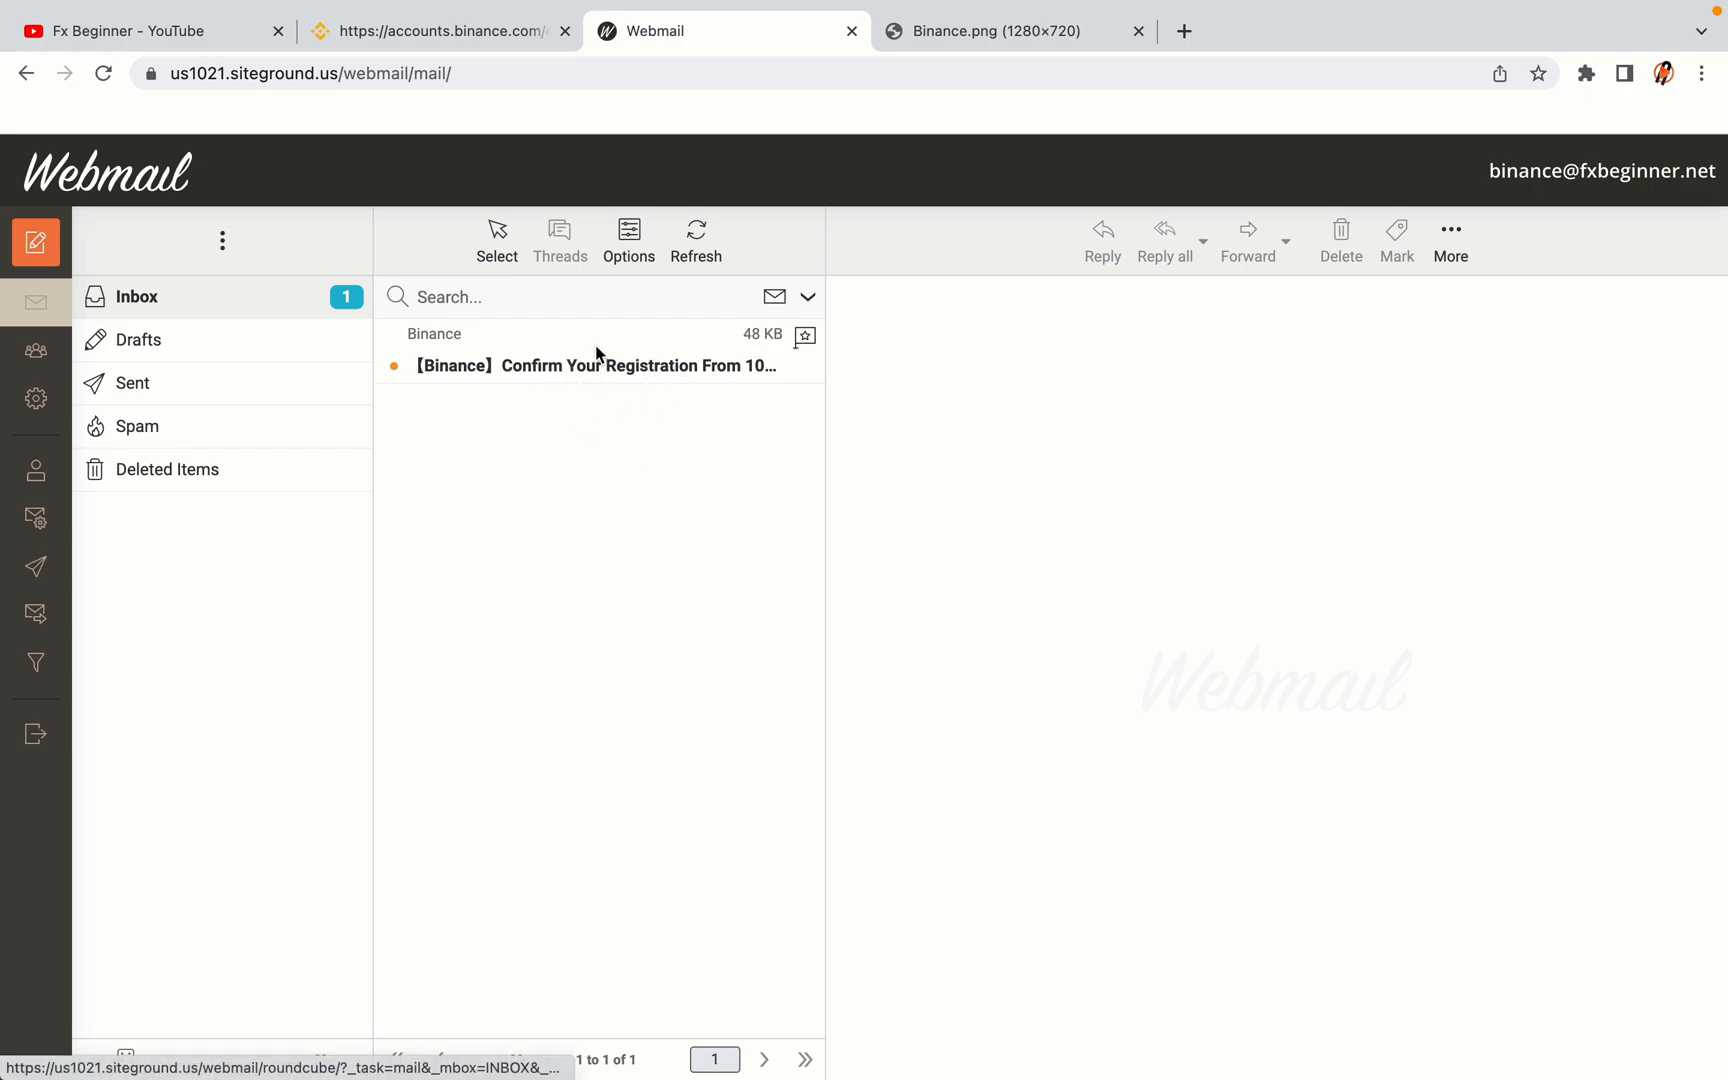
click(596, 364)
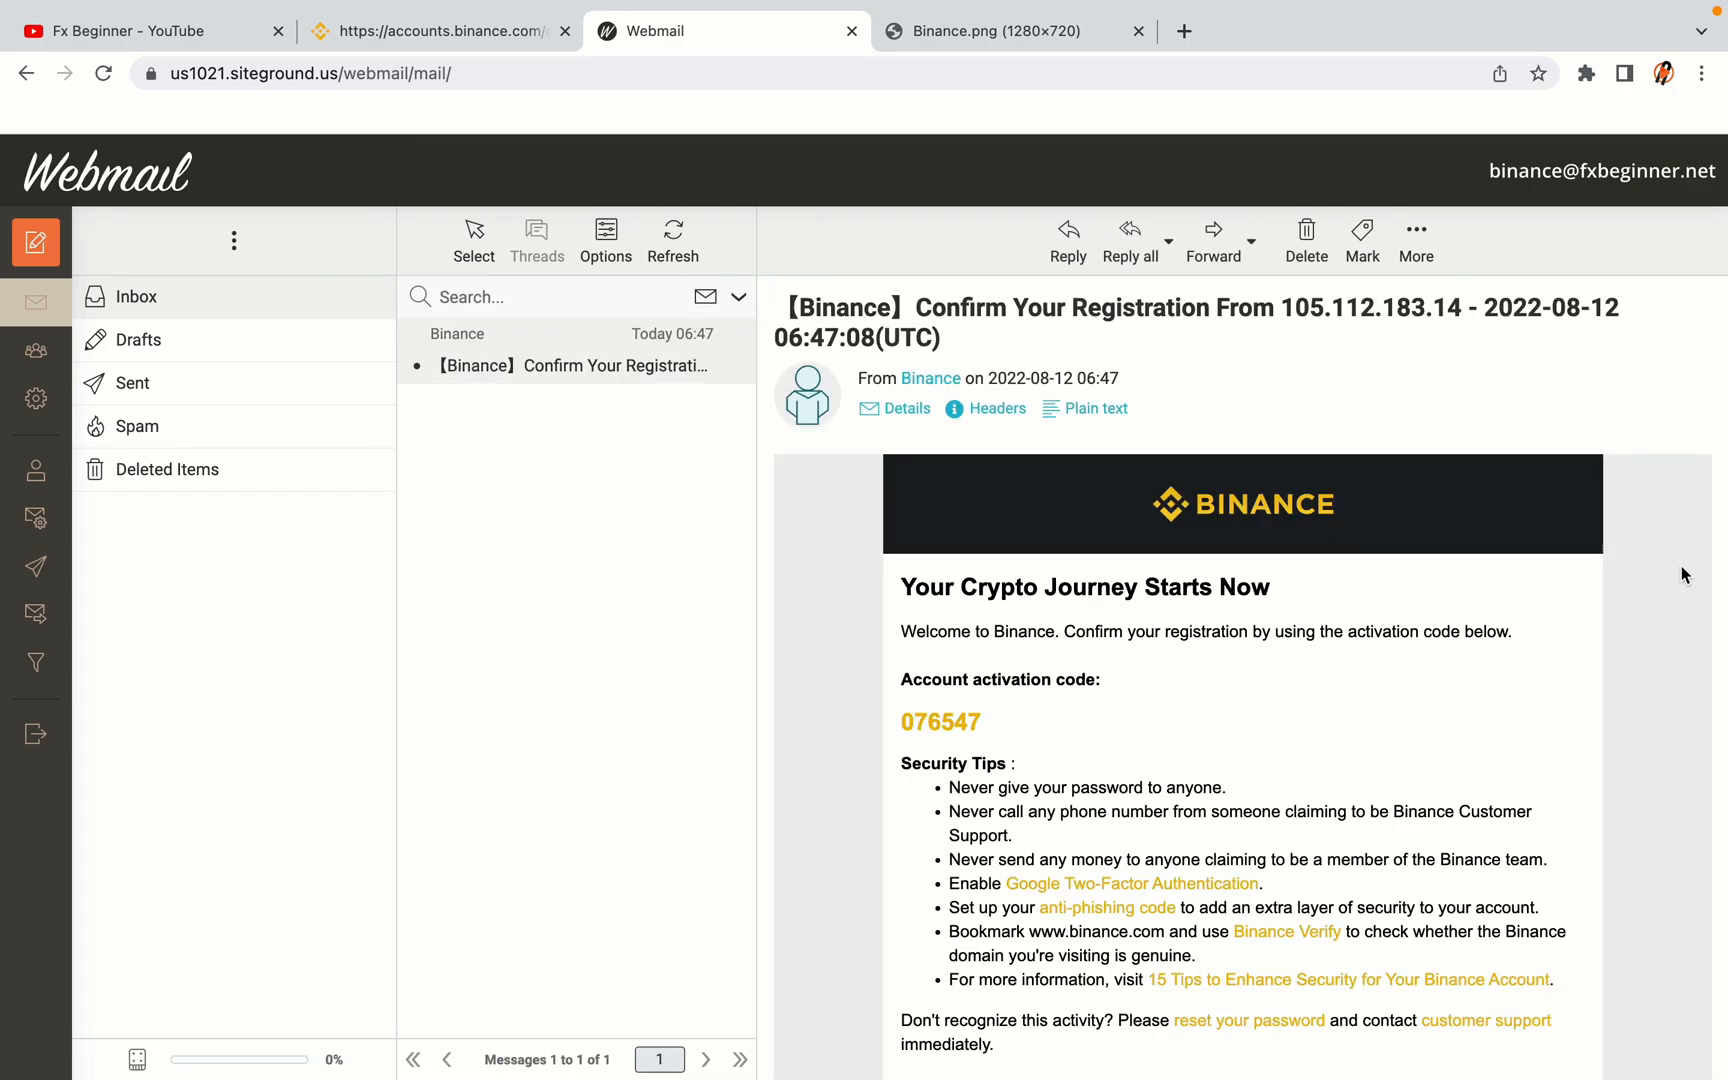
mouse_move(1298, 576)
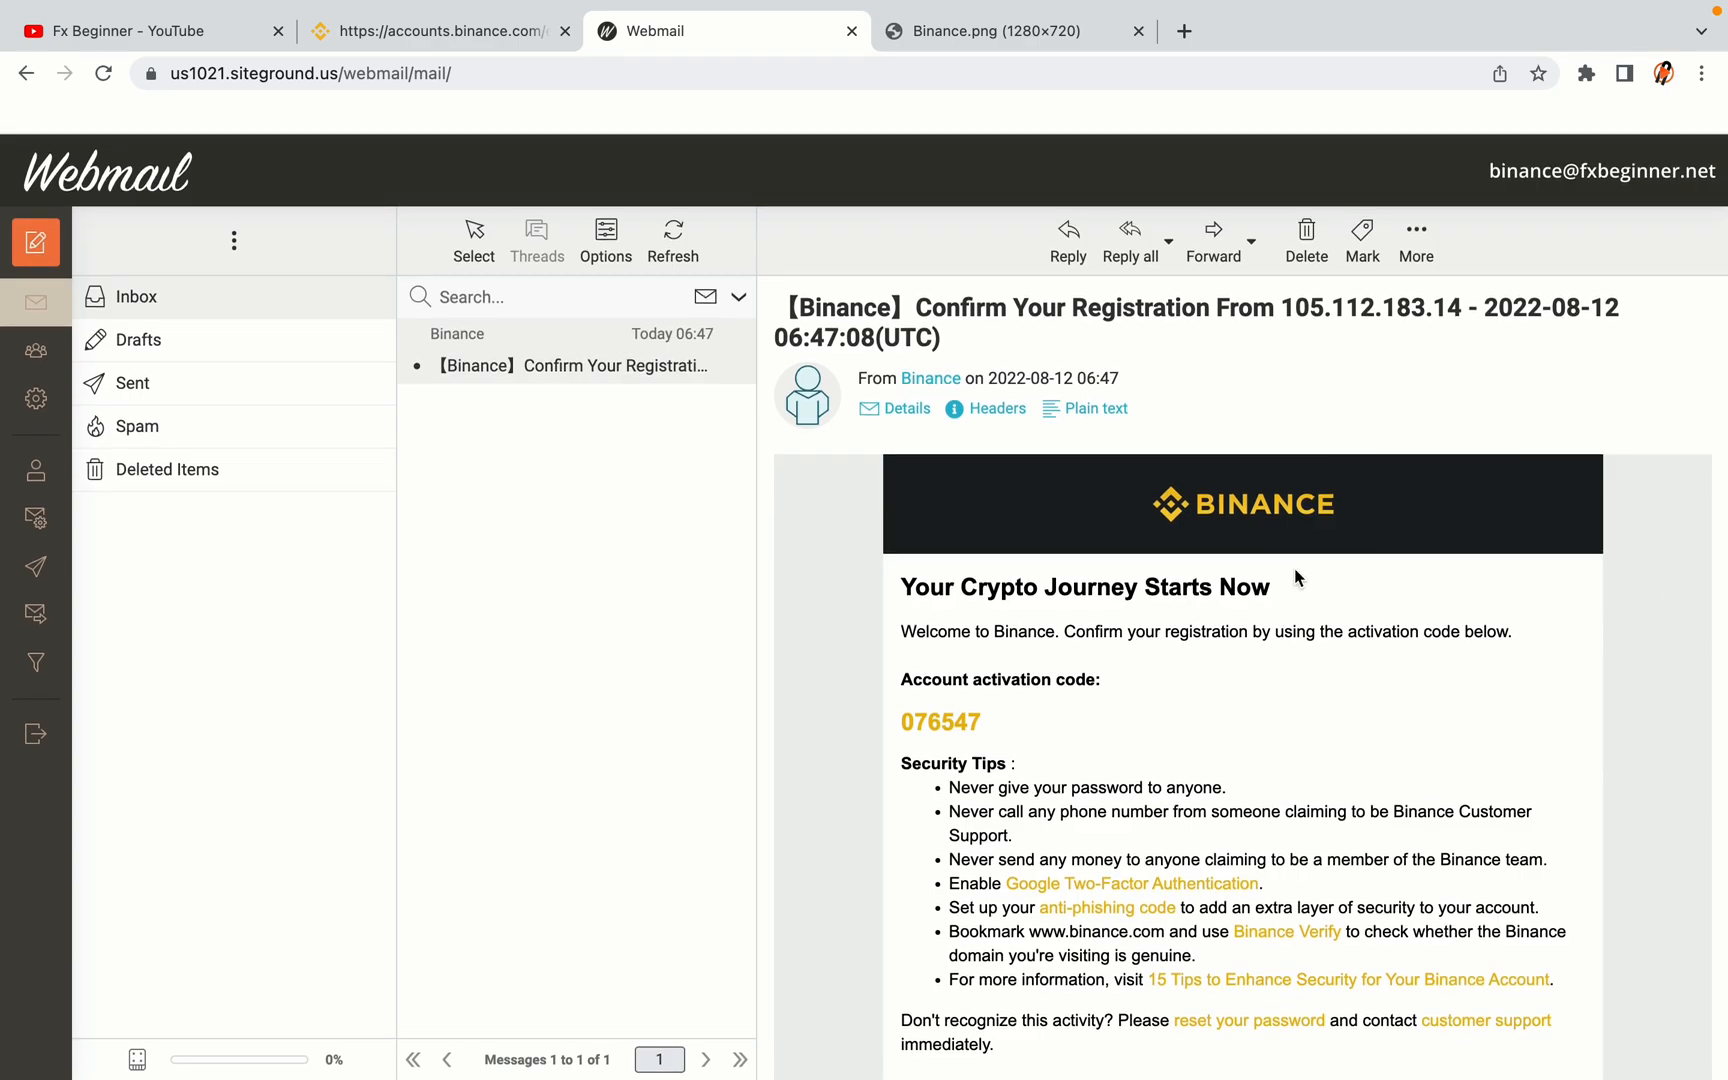
scroll(down, 3)
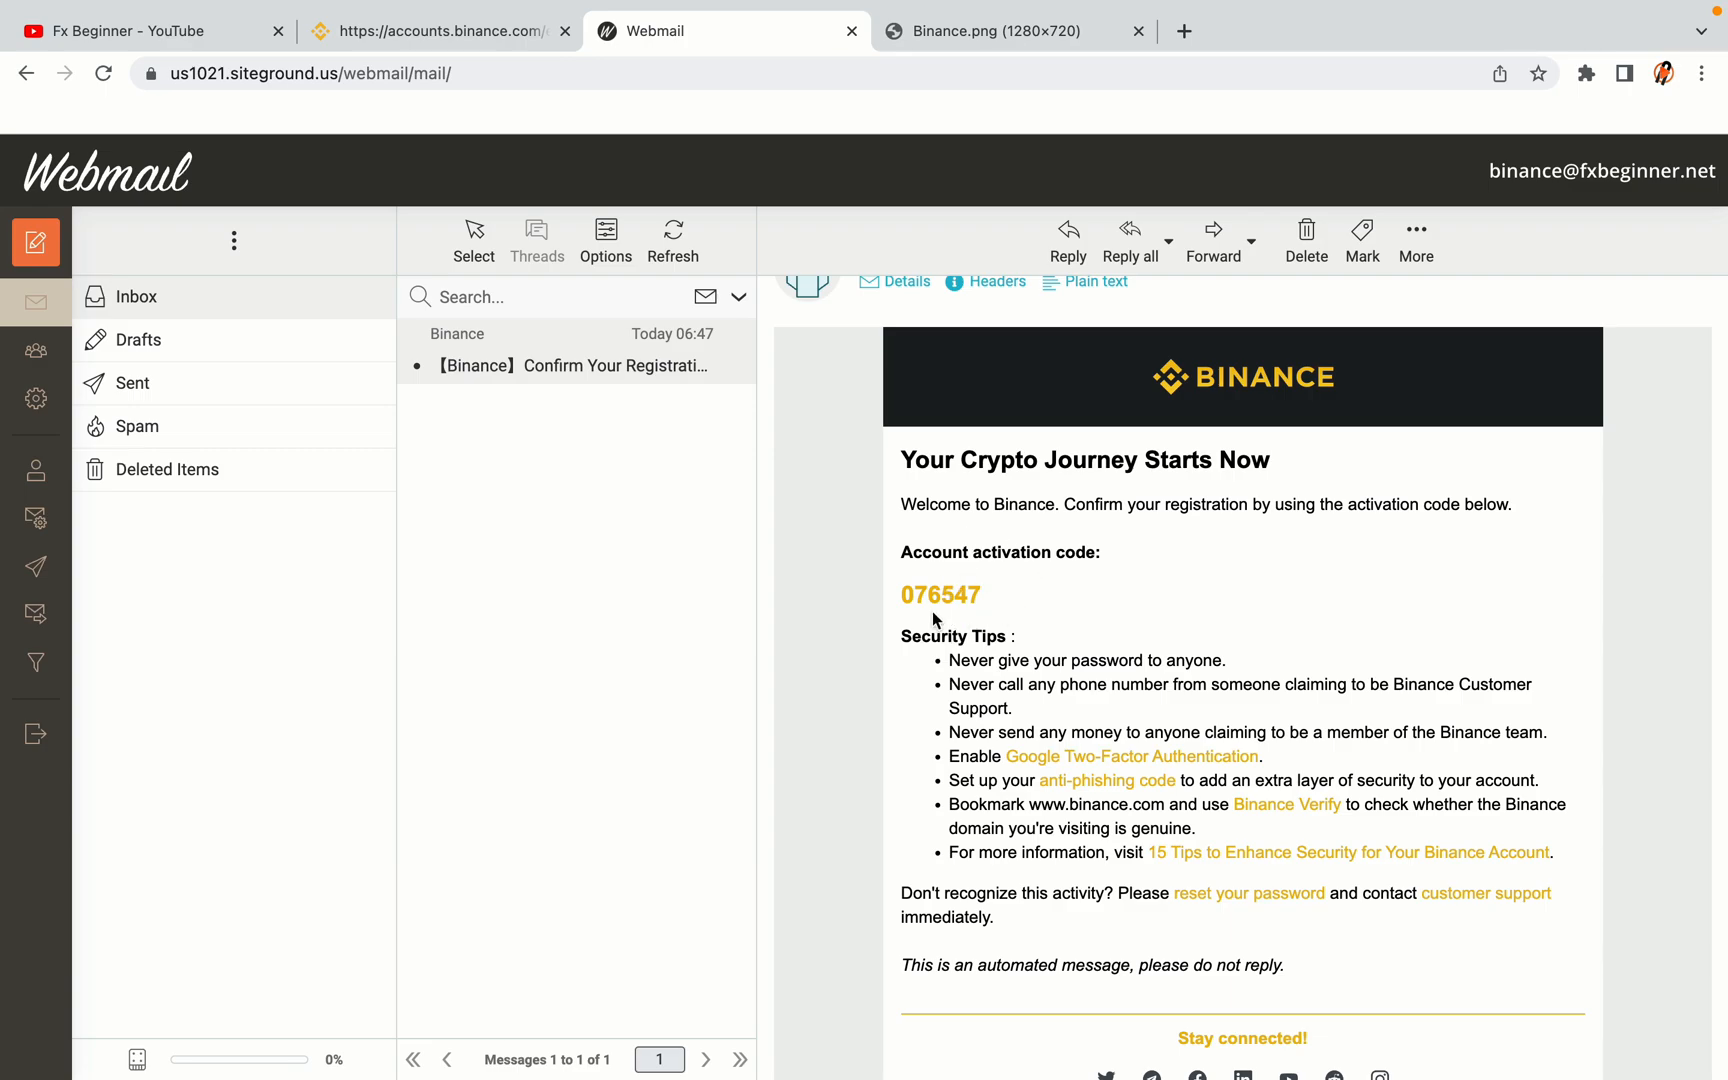
double_click(938, 594)
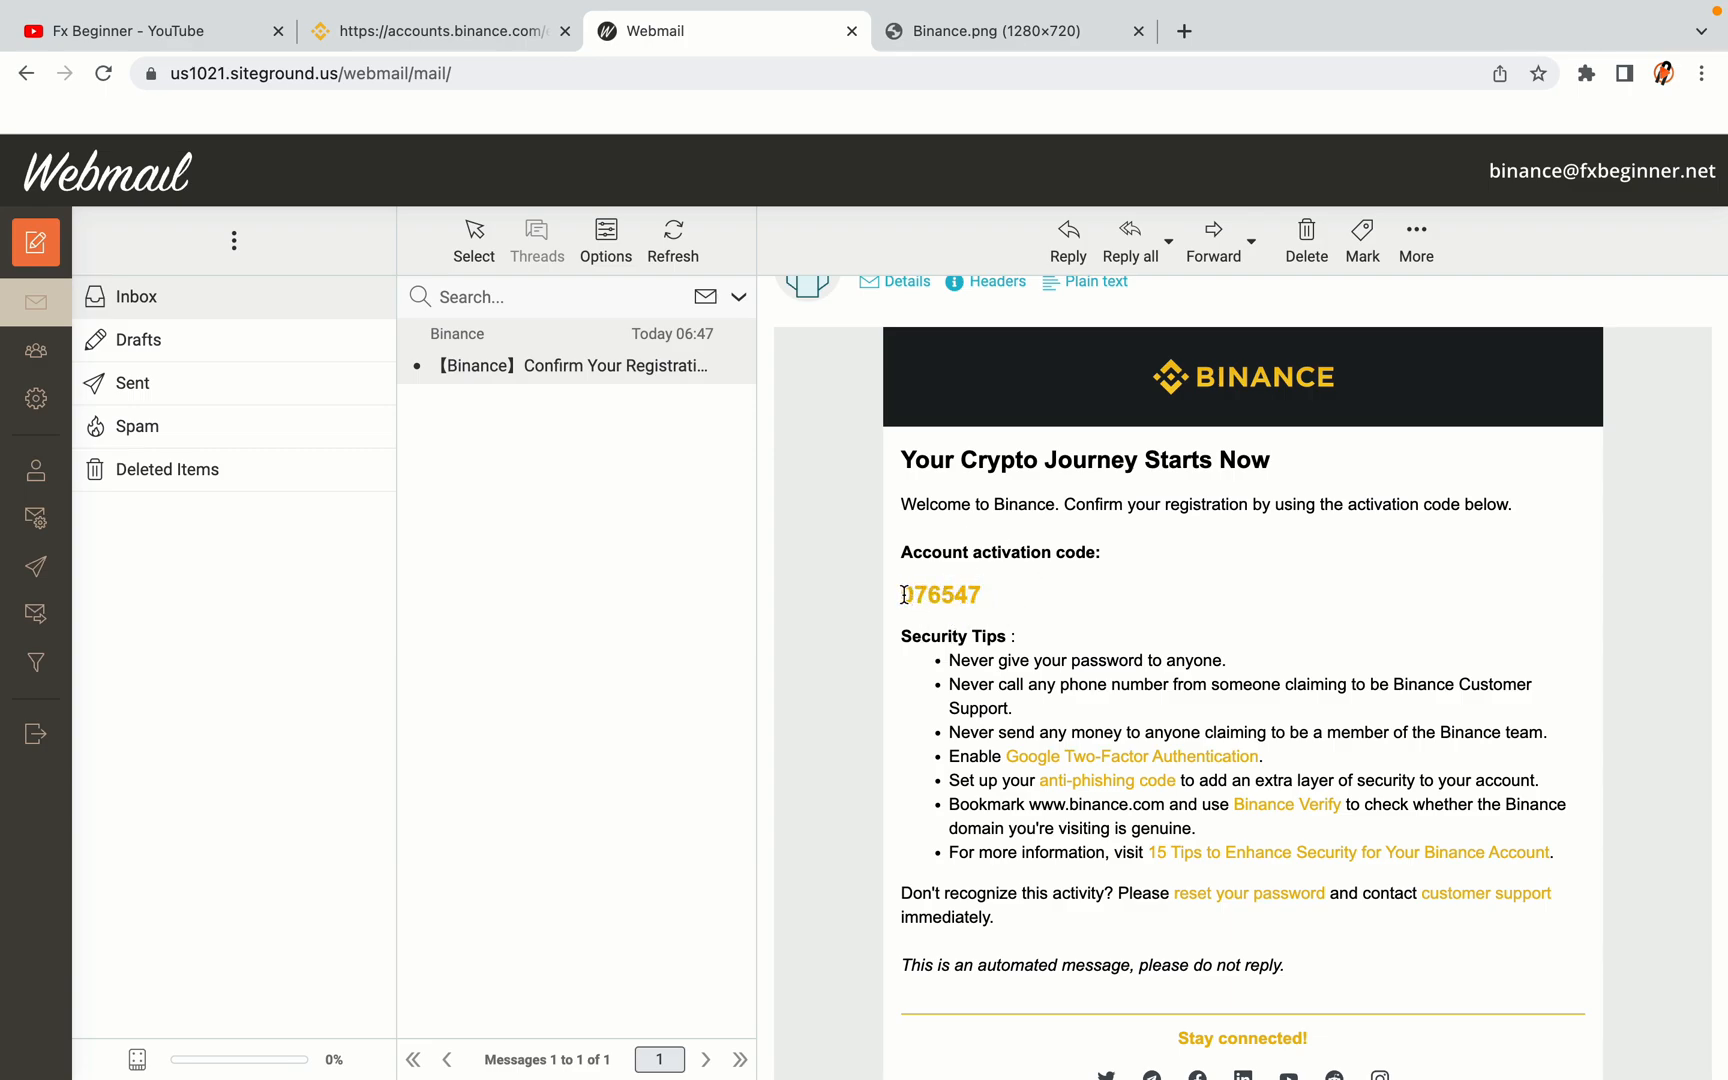
right_click(940, 594)
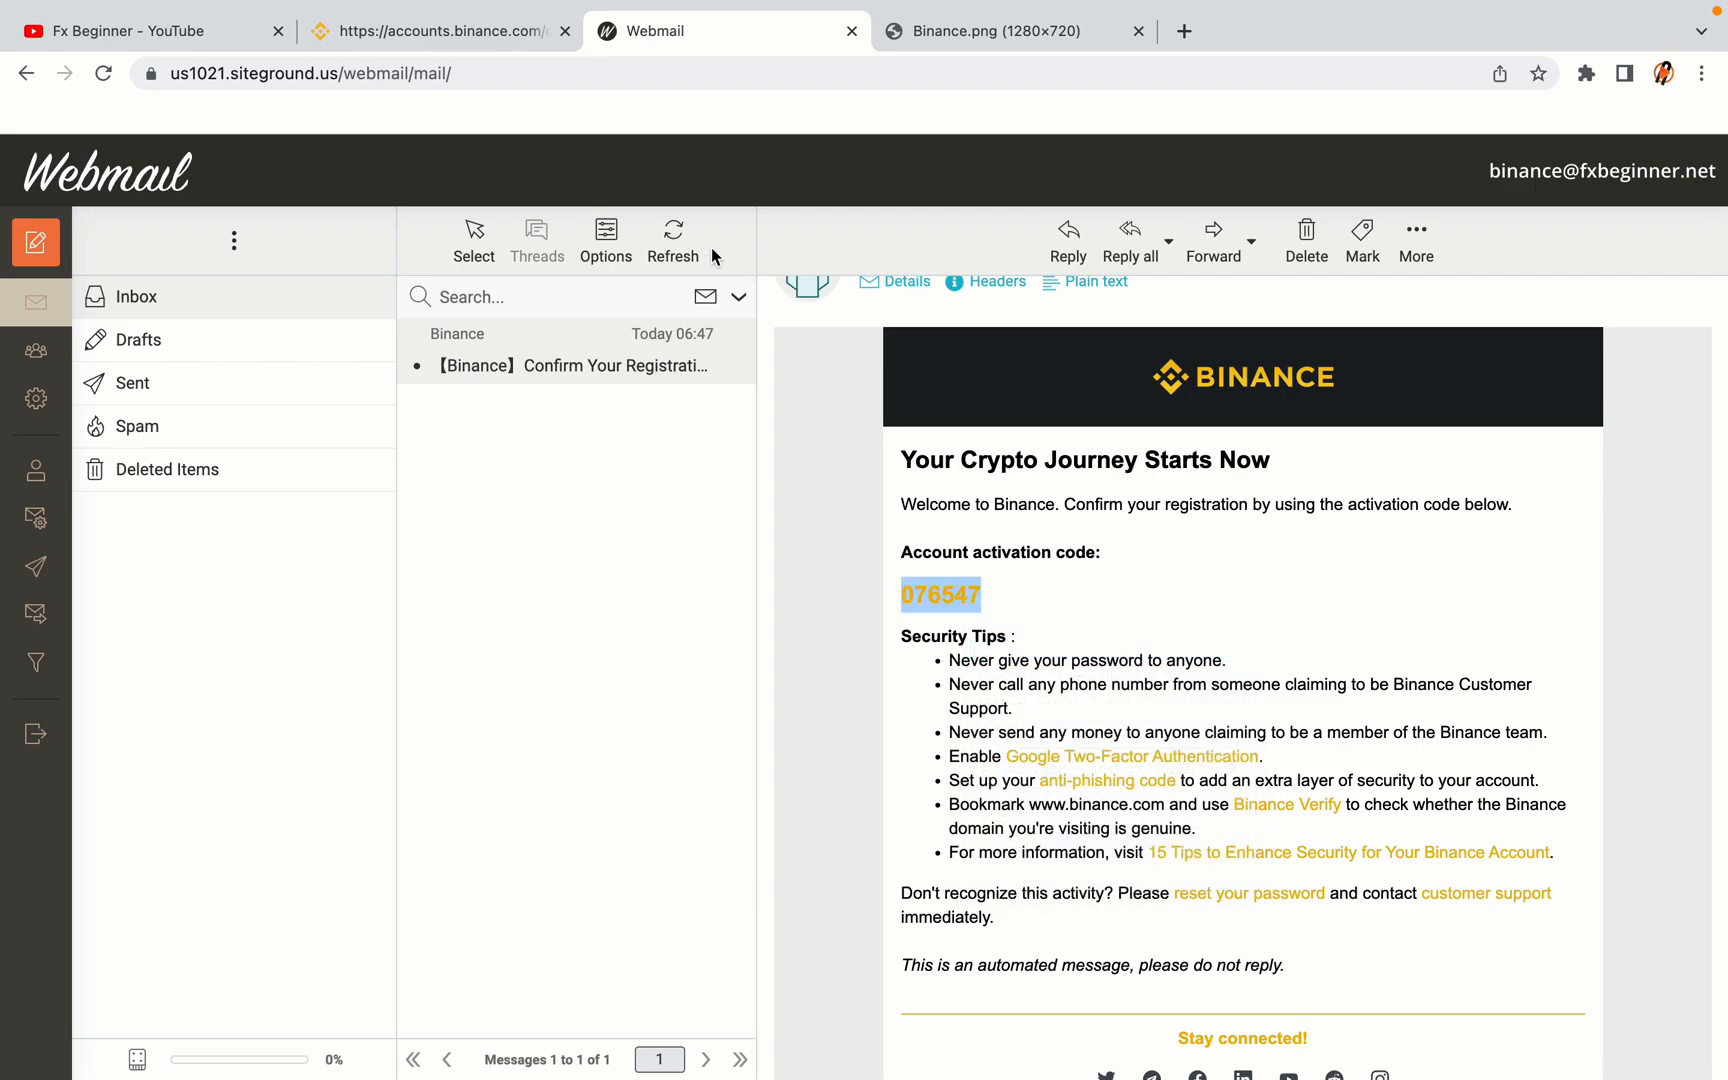
click(438, 30)
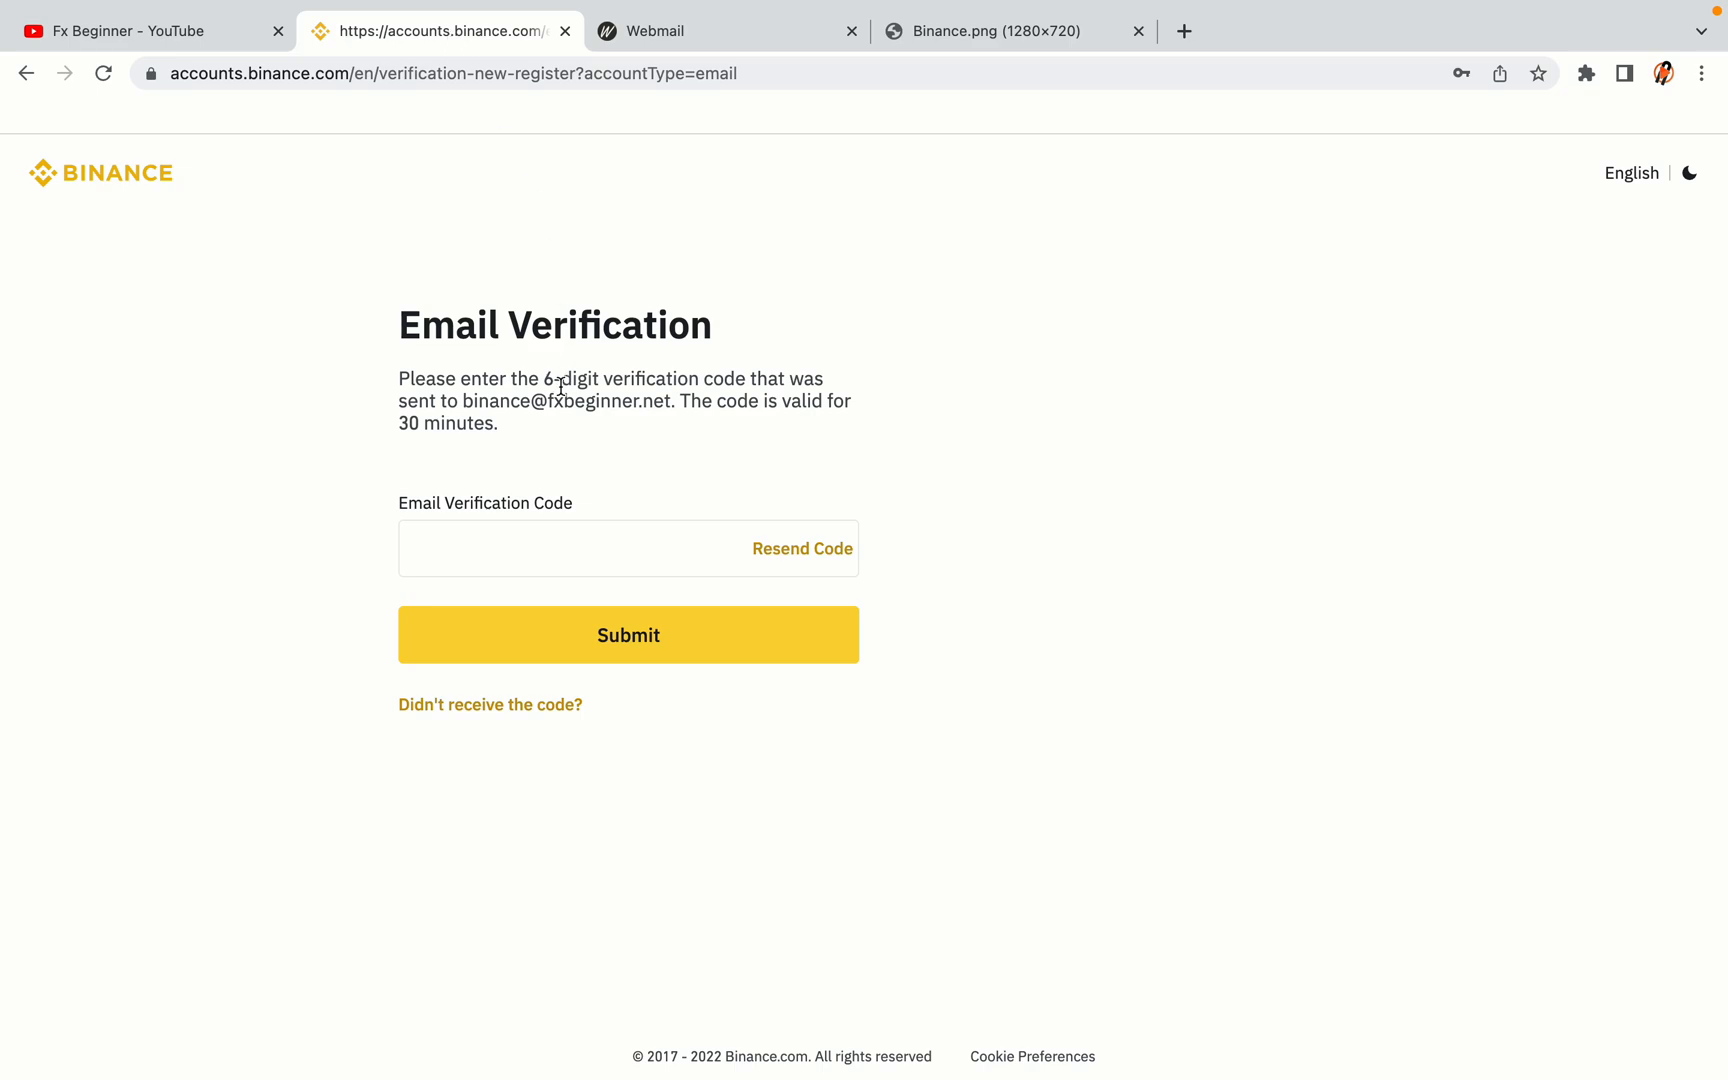
click(552, 548)
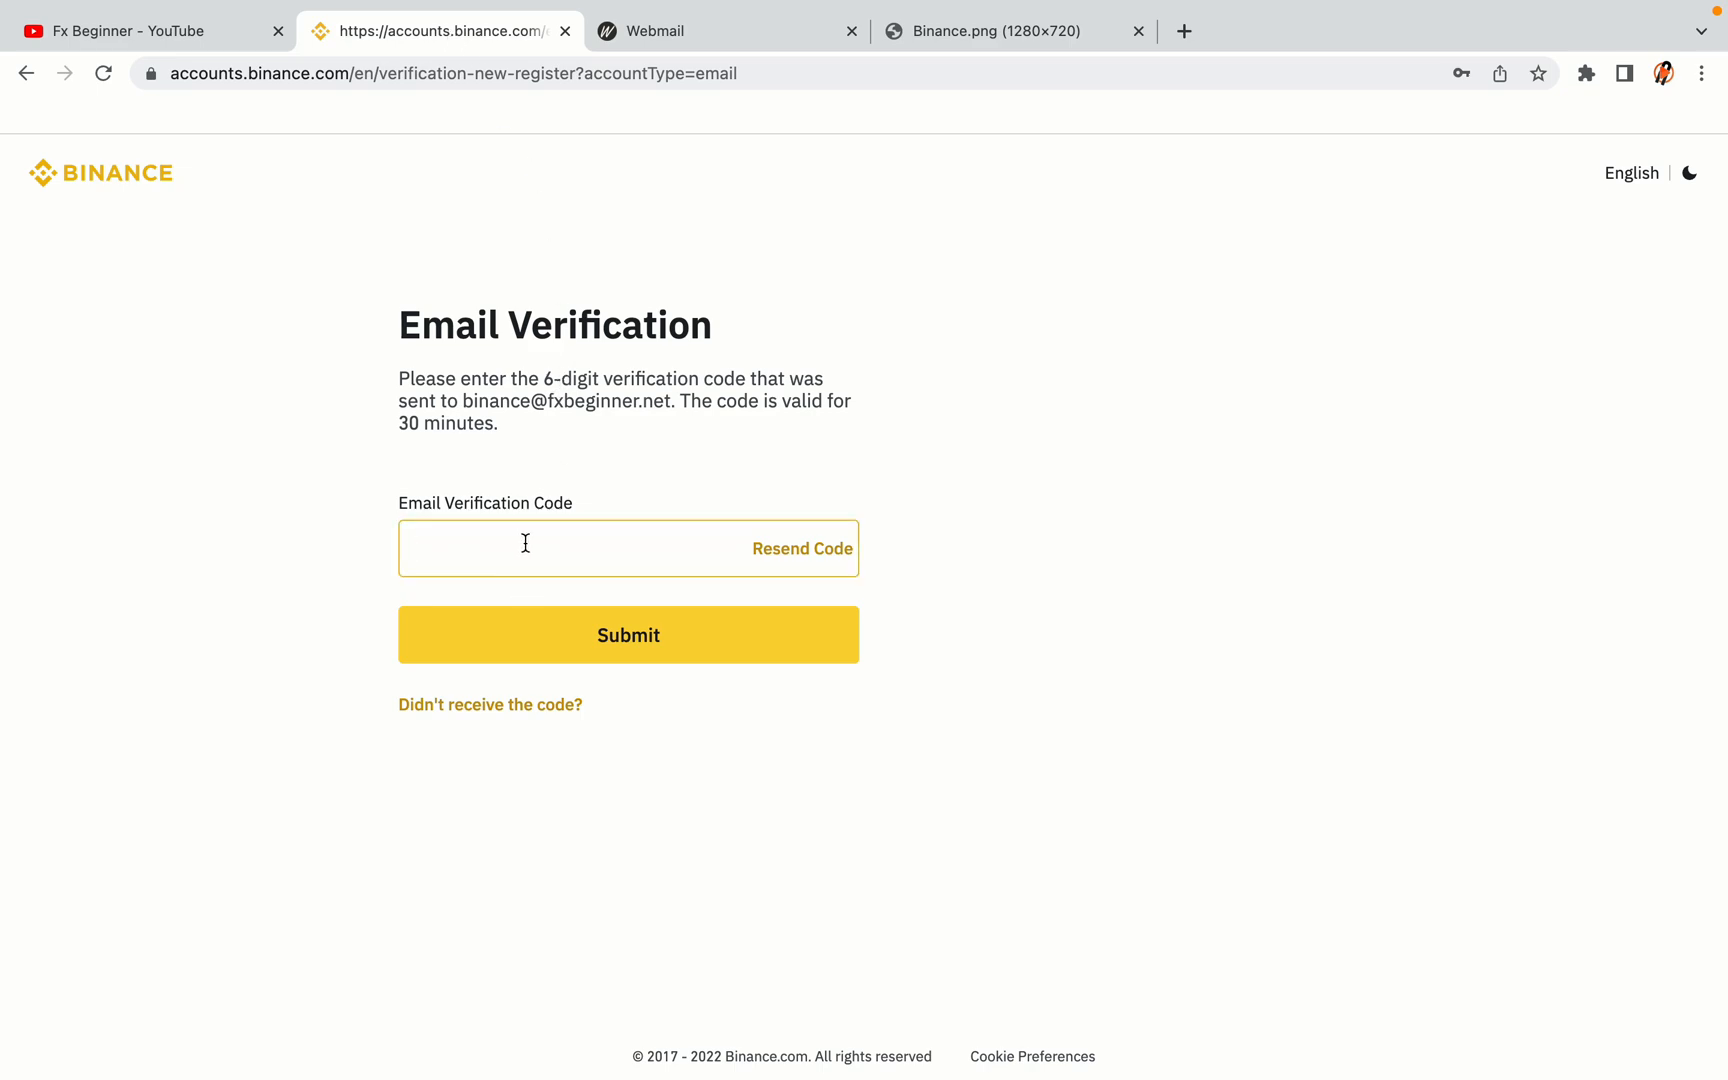
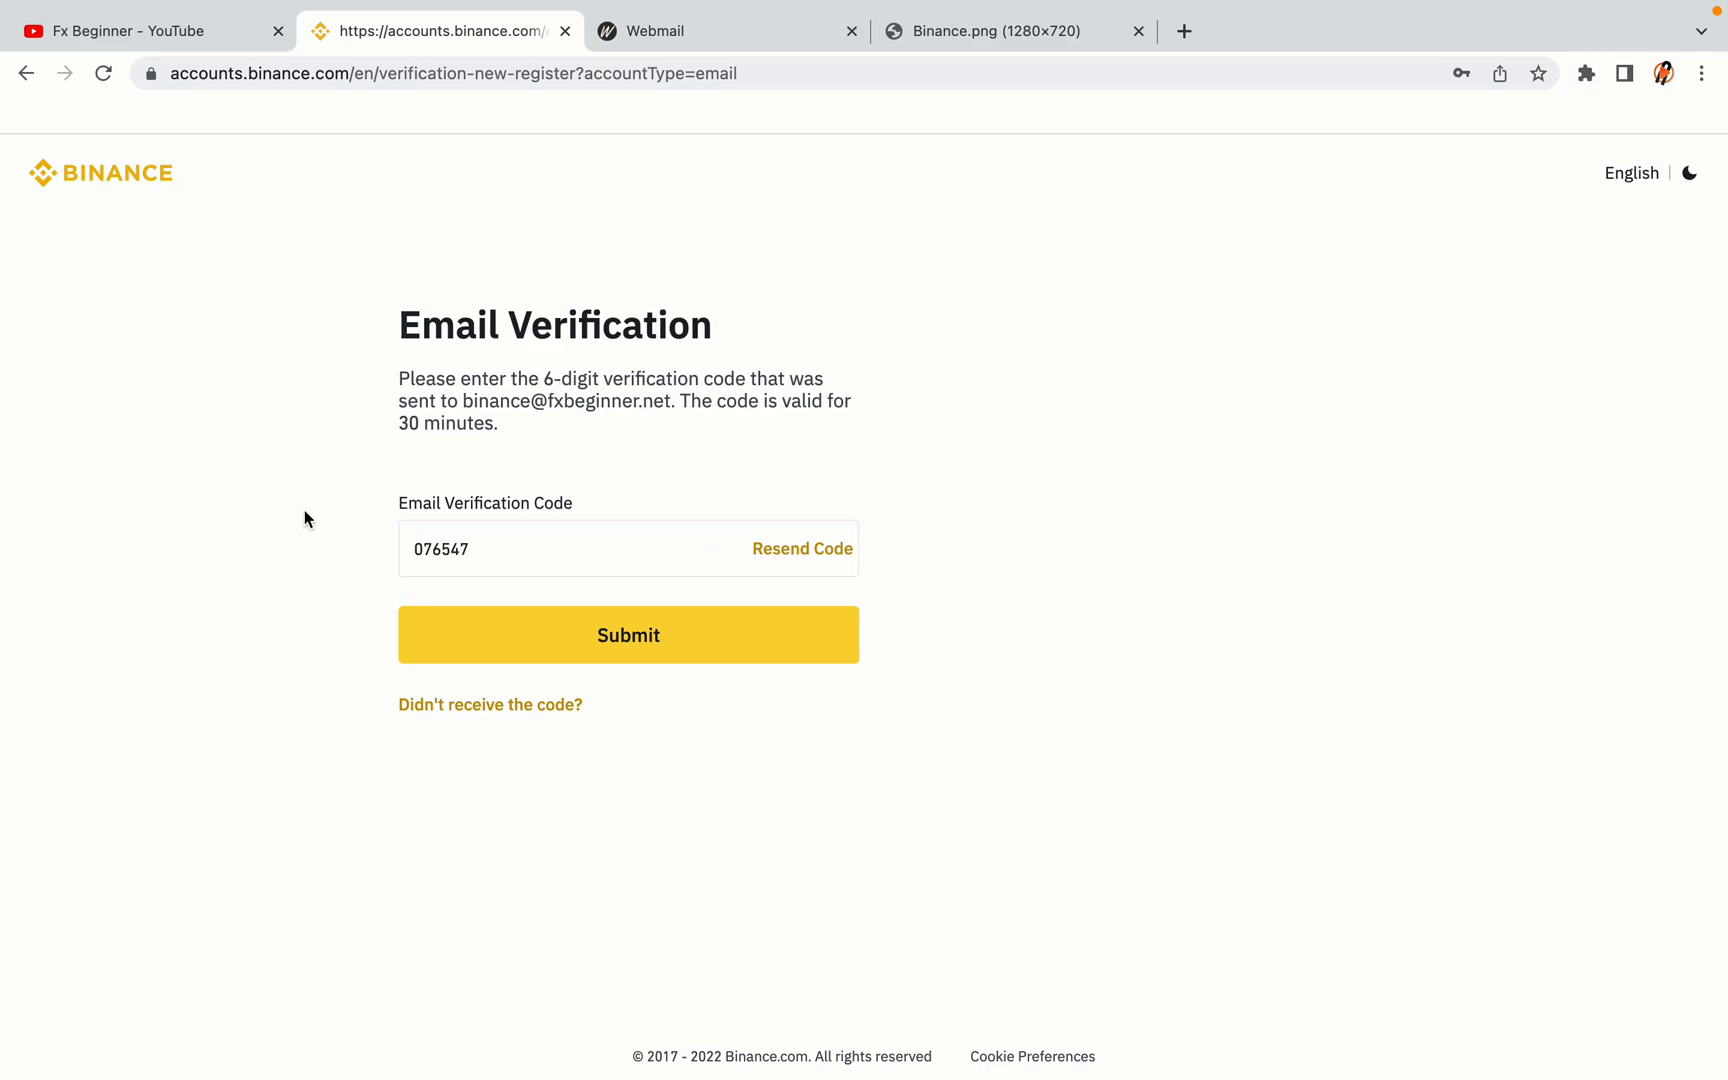
mouse_move(626, 366)
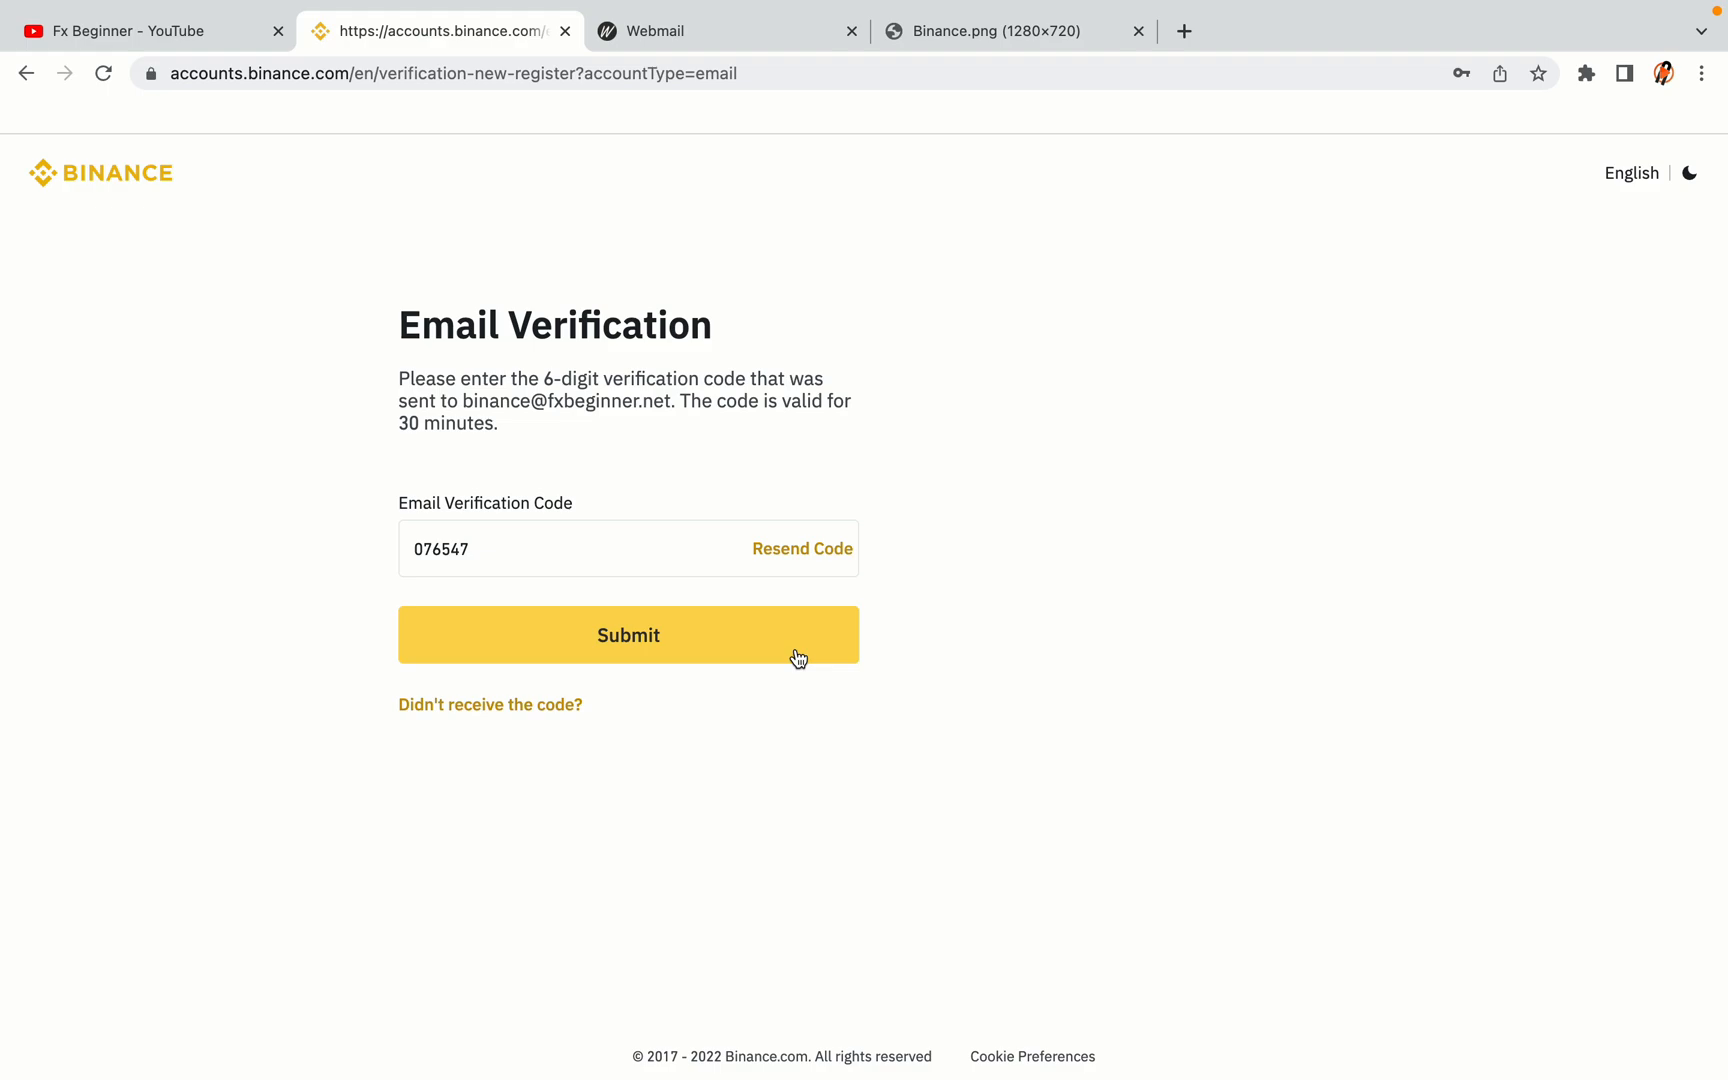
click(628, 634)
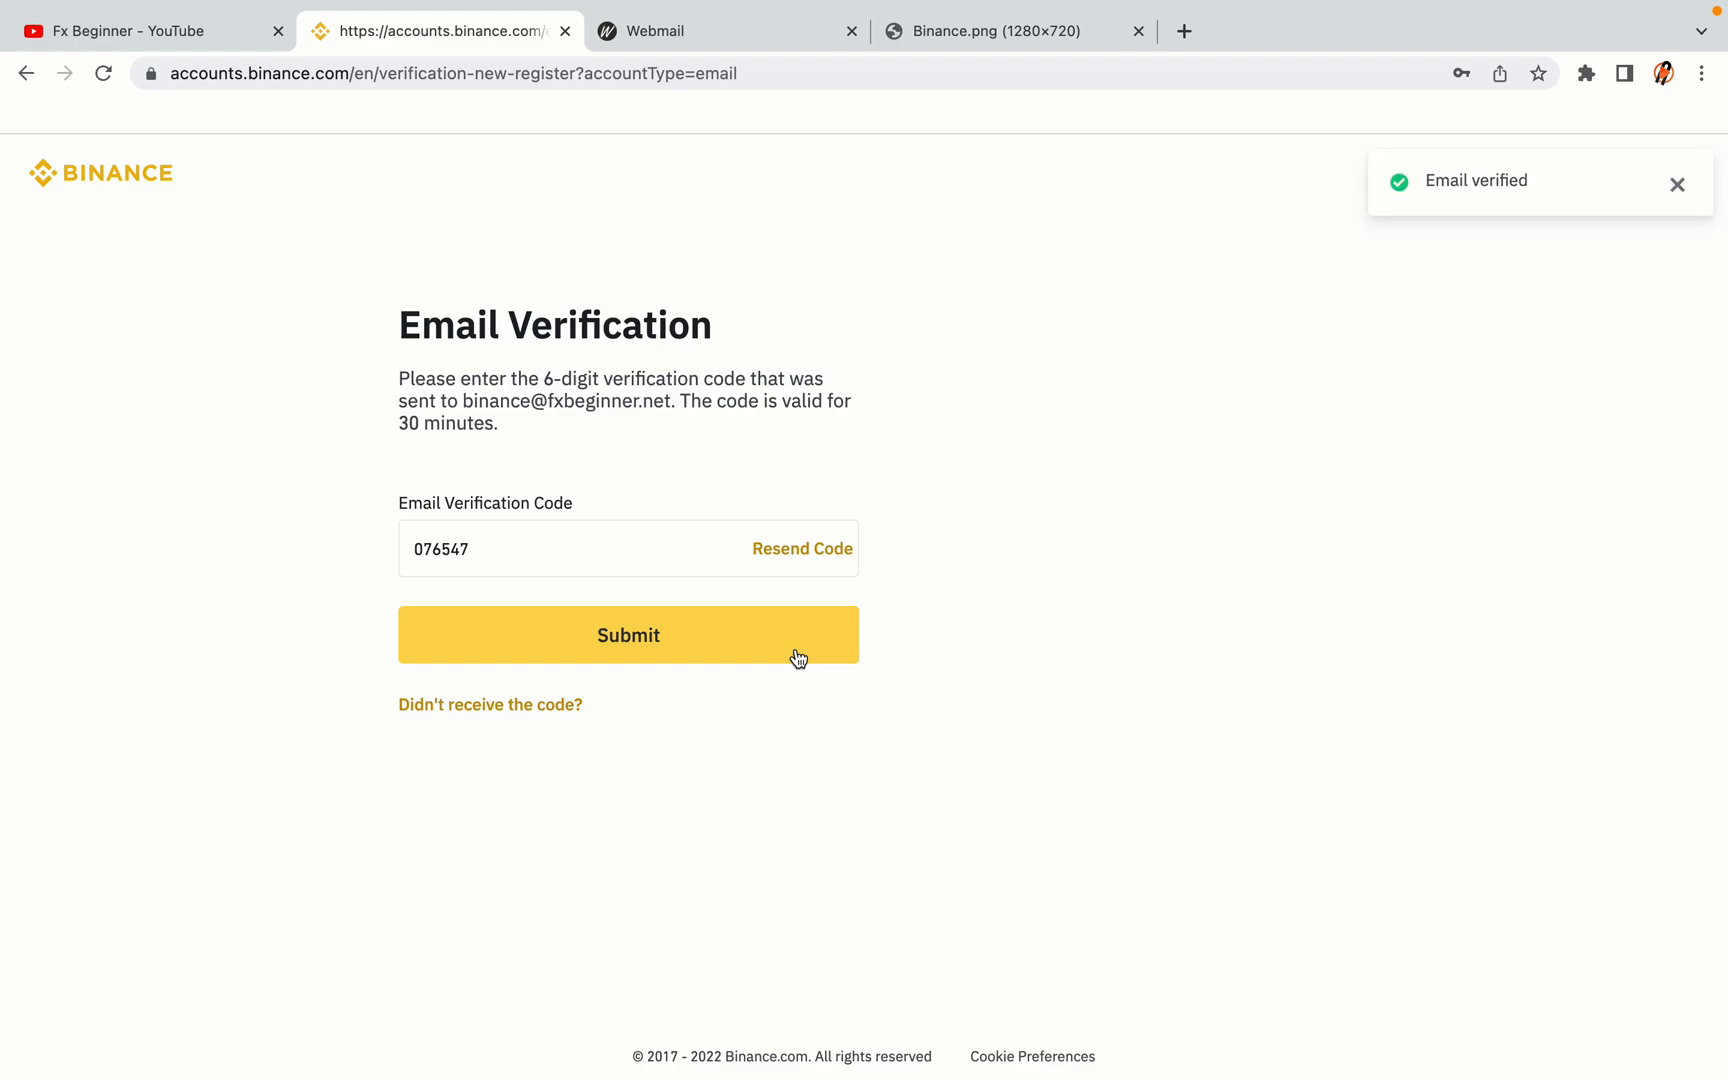
click(628, 634)
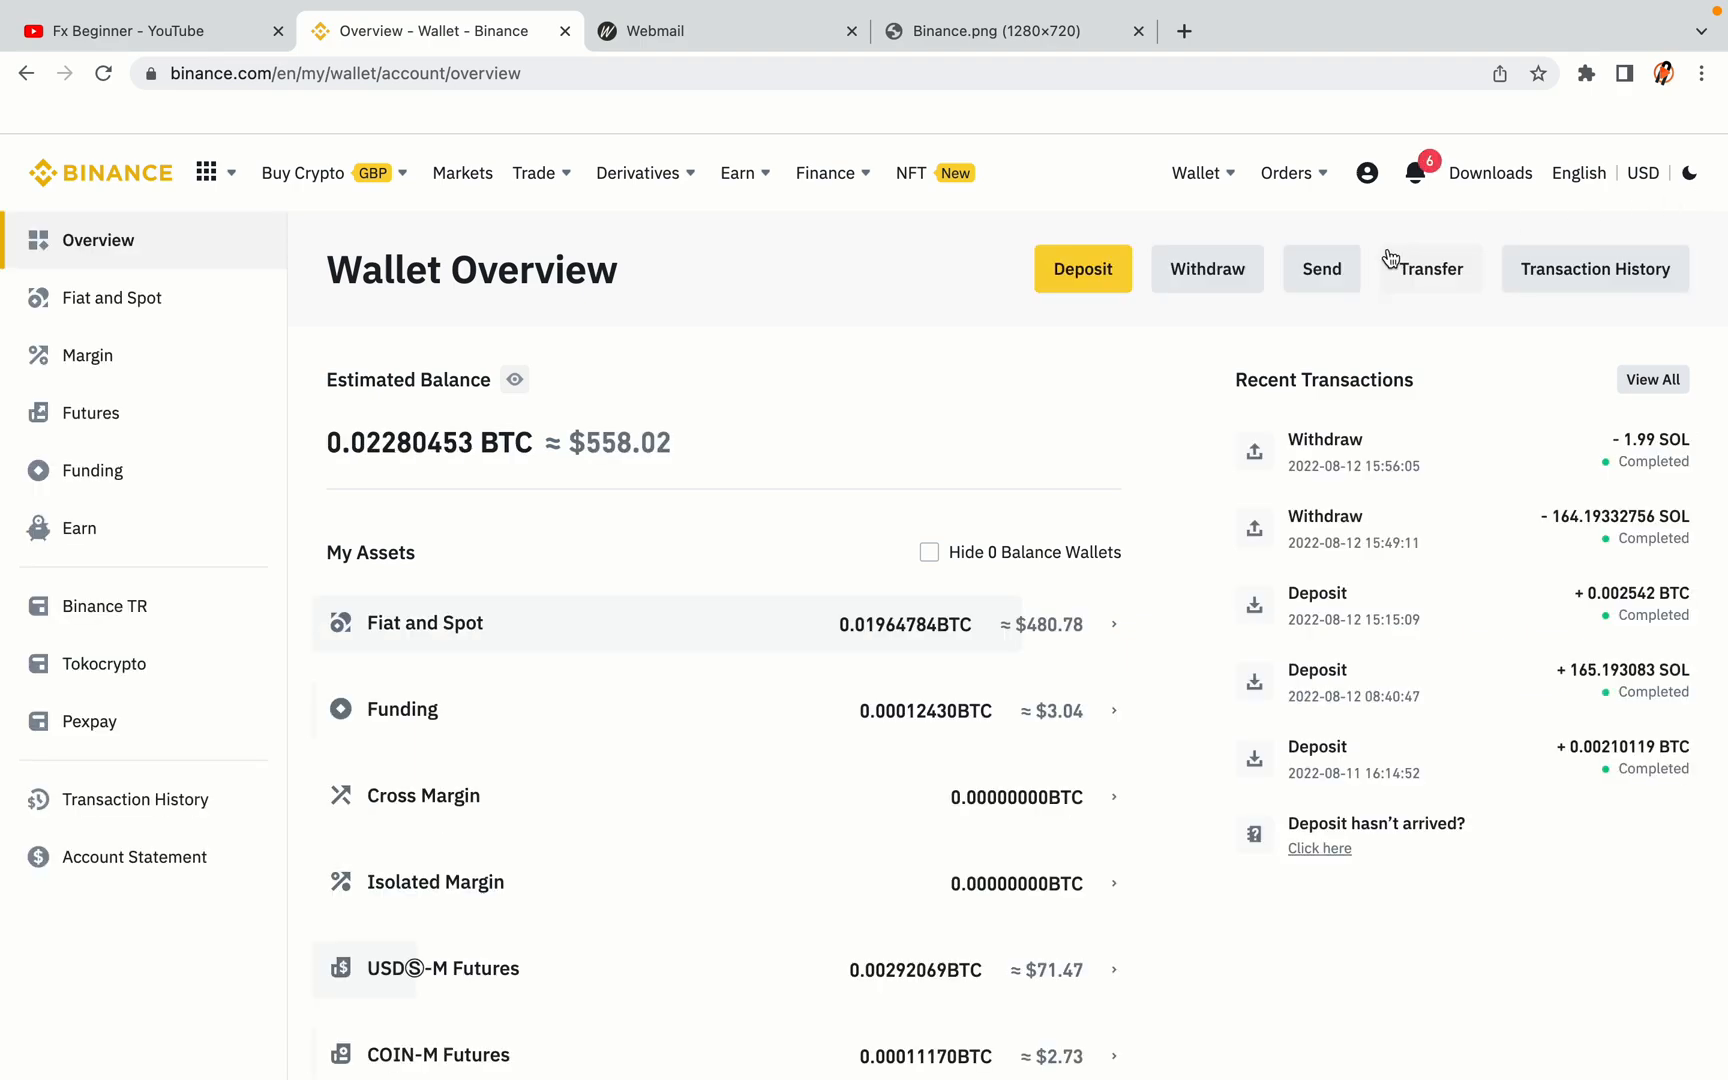
mouse_move(1032, 386)
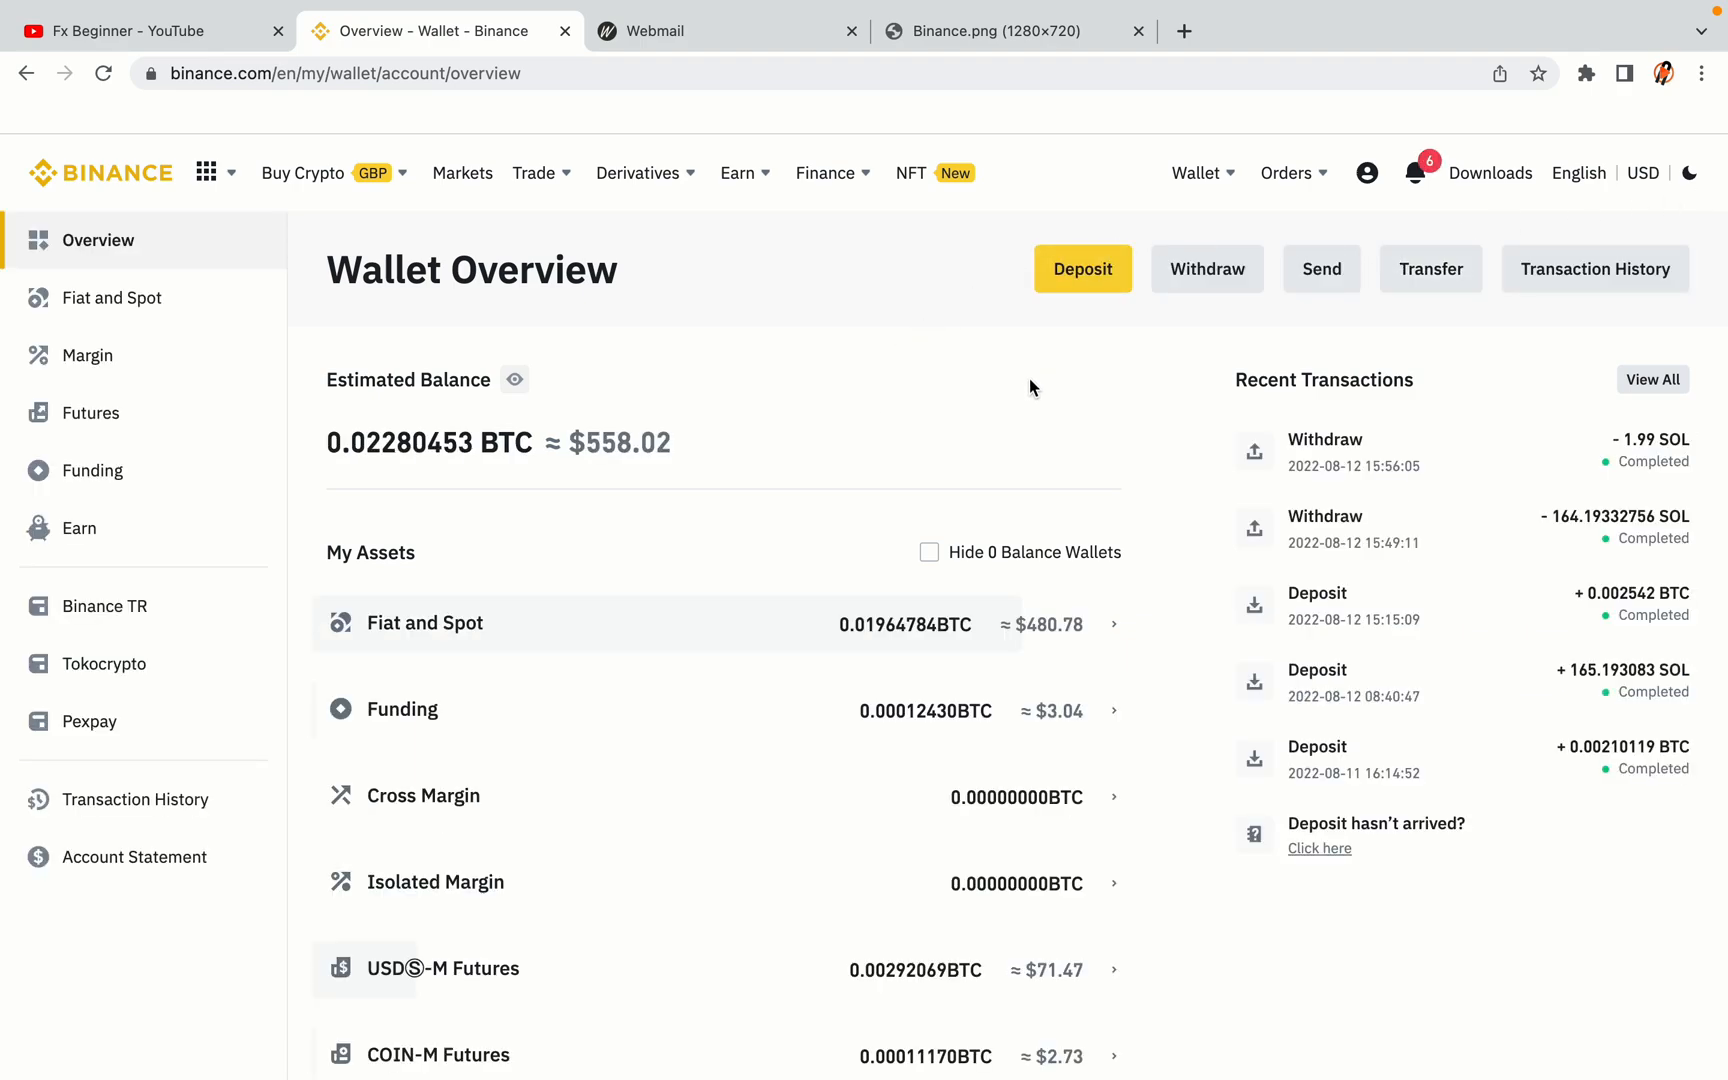
mouse_move(1064, 470)
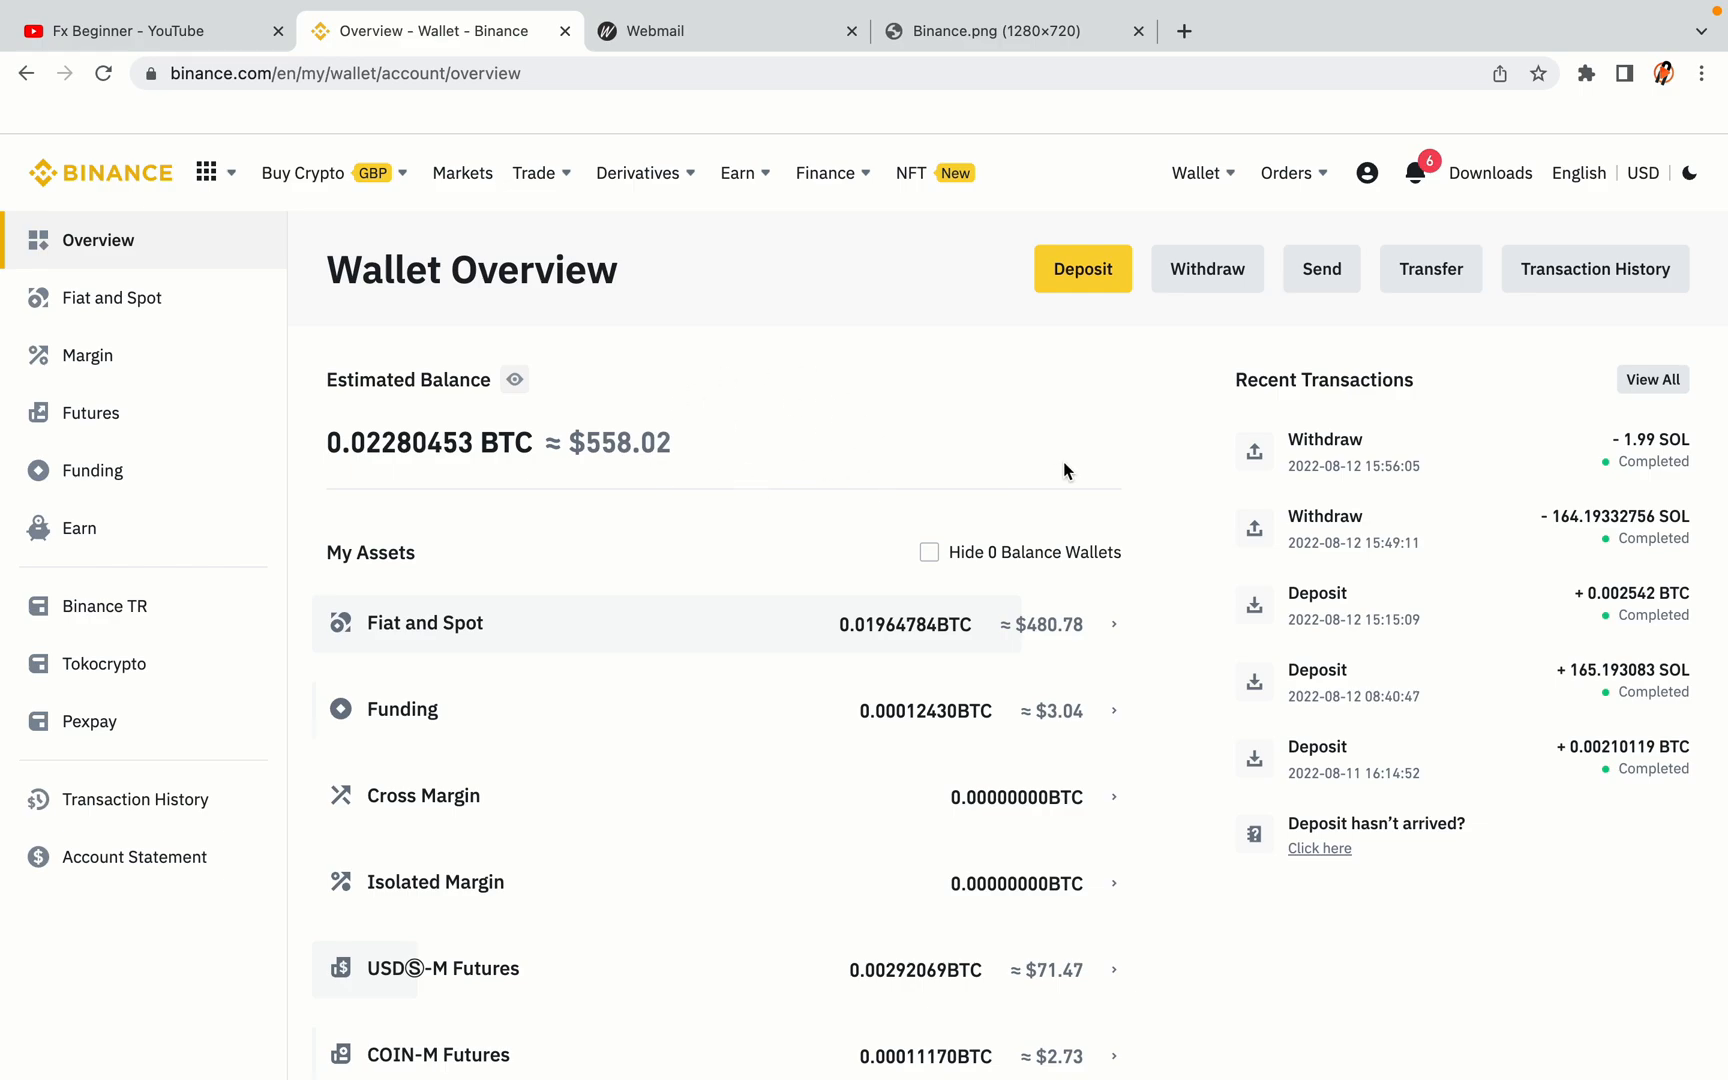
scroll(down, 3)
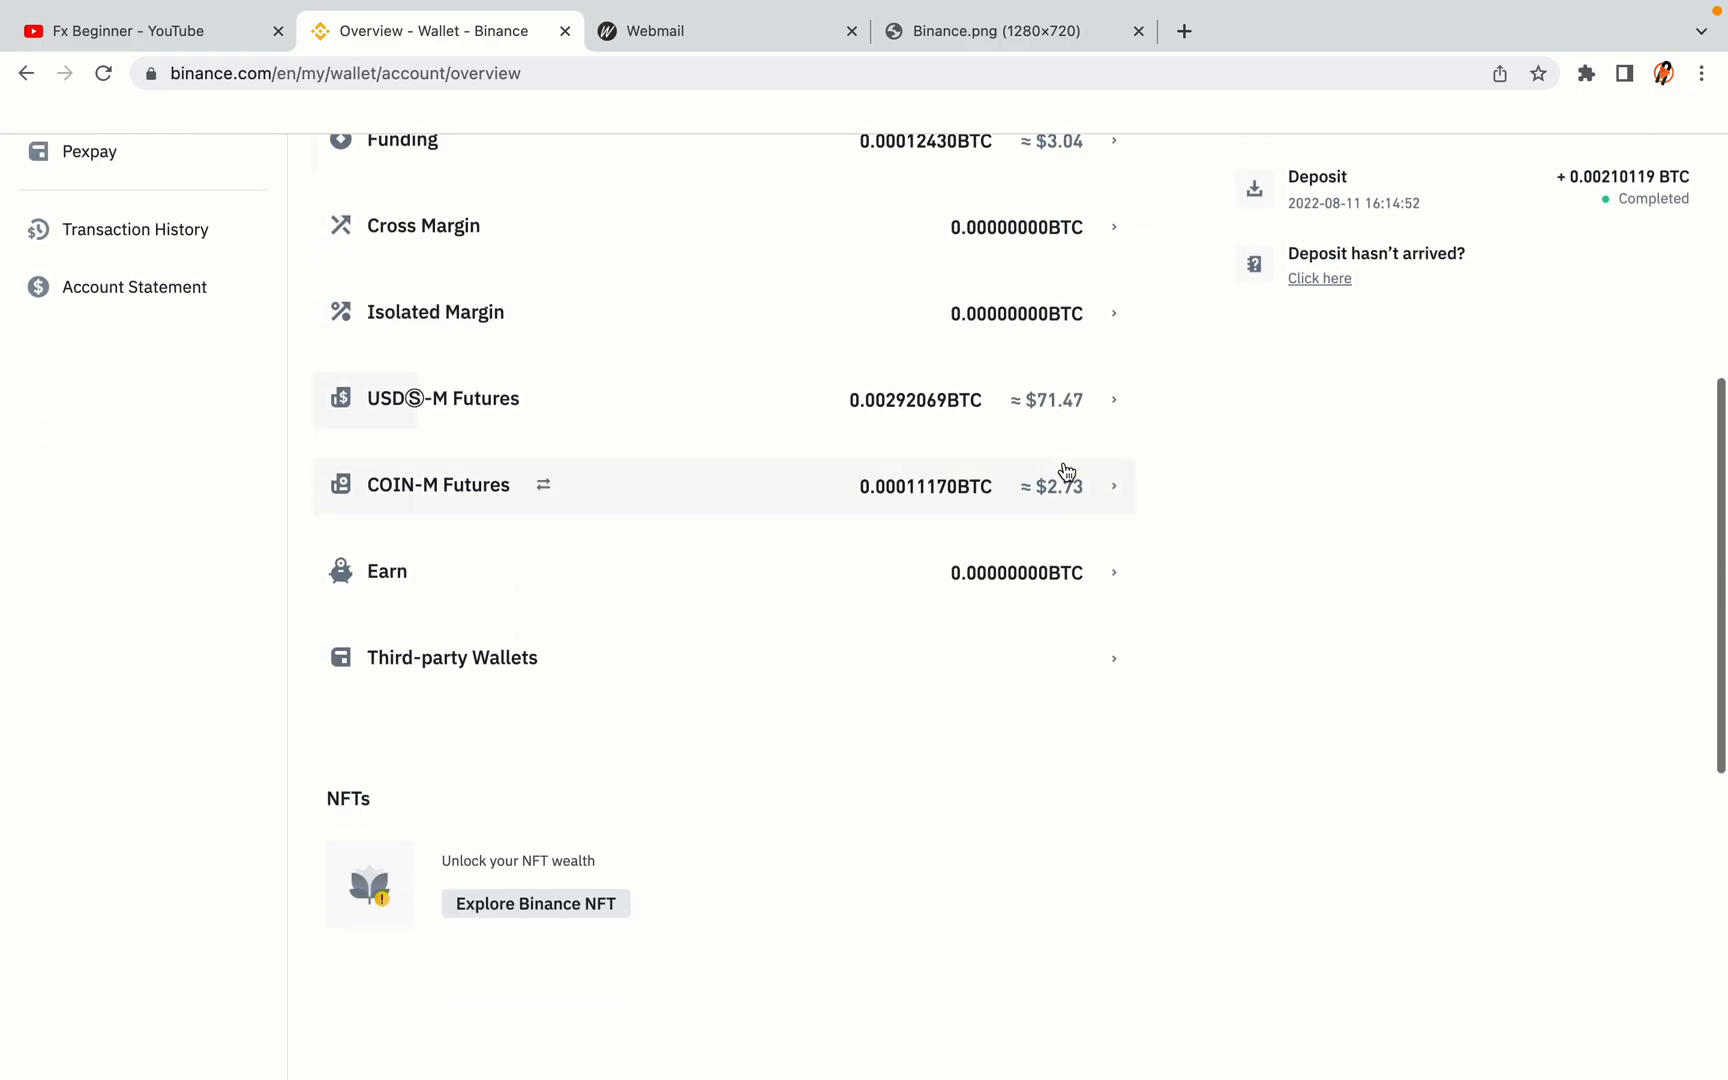
scroll(up, 3)
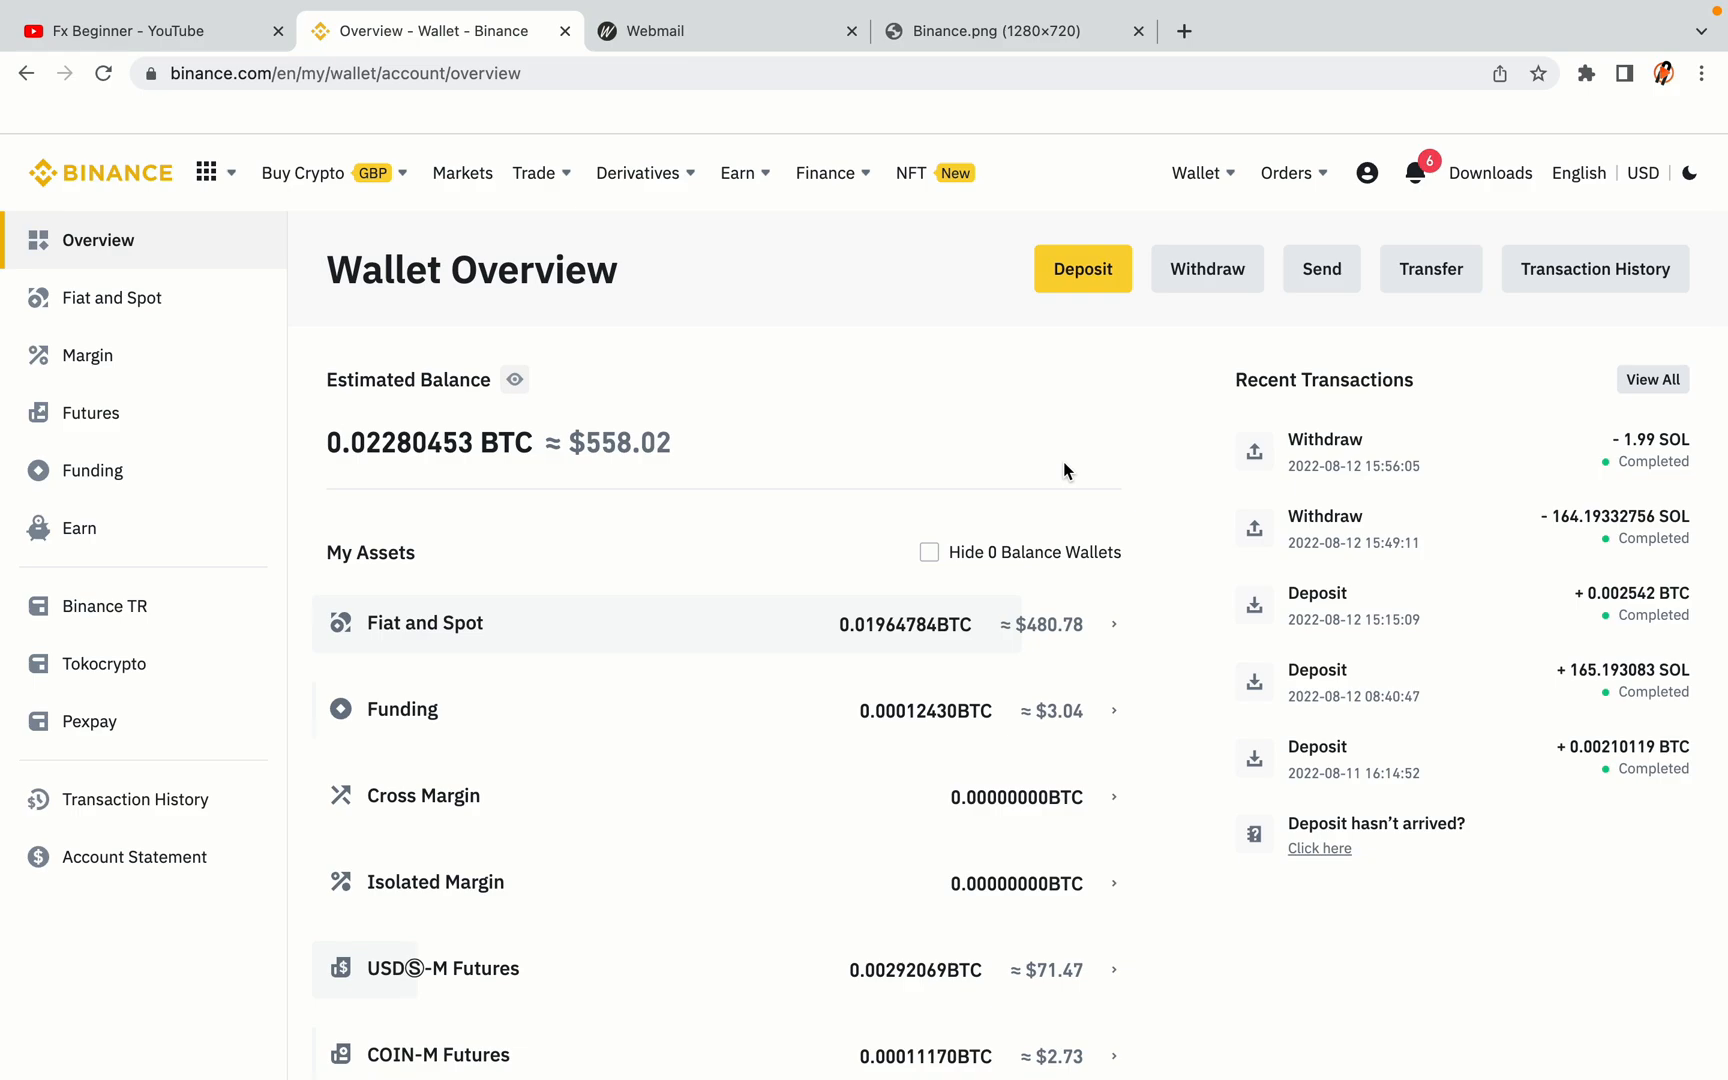
mouse_move(820, 348)
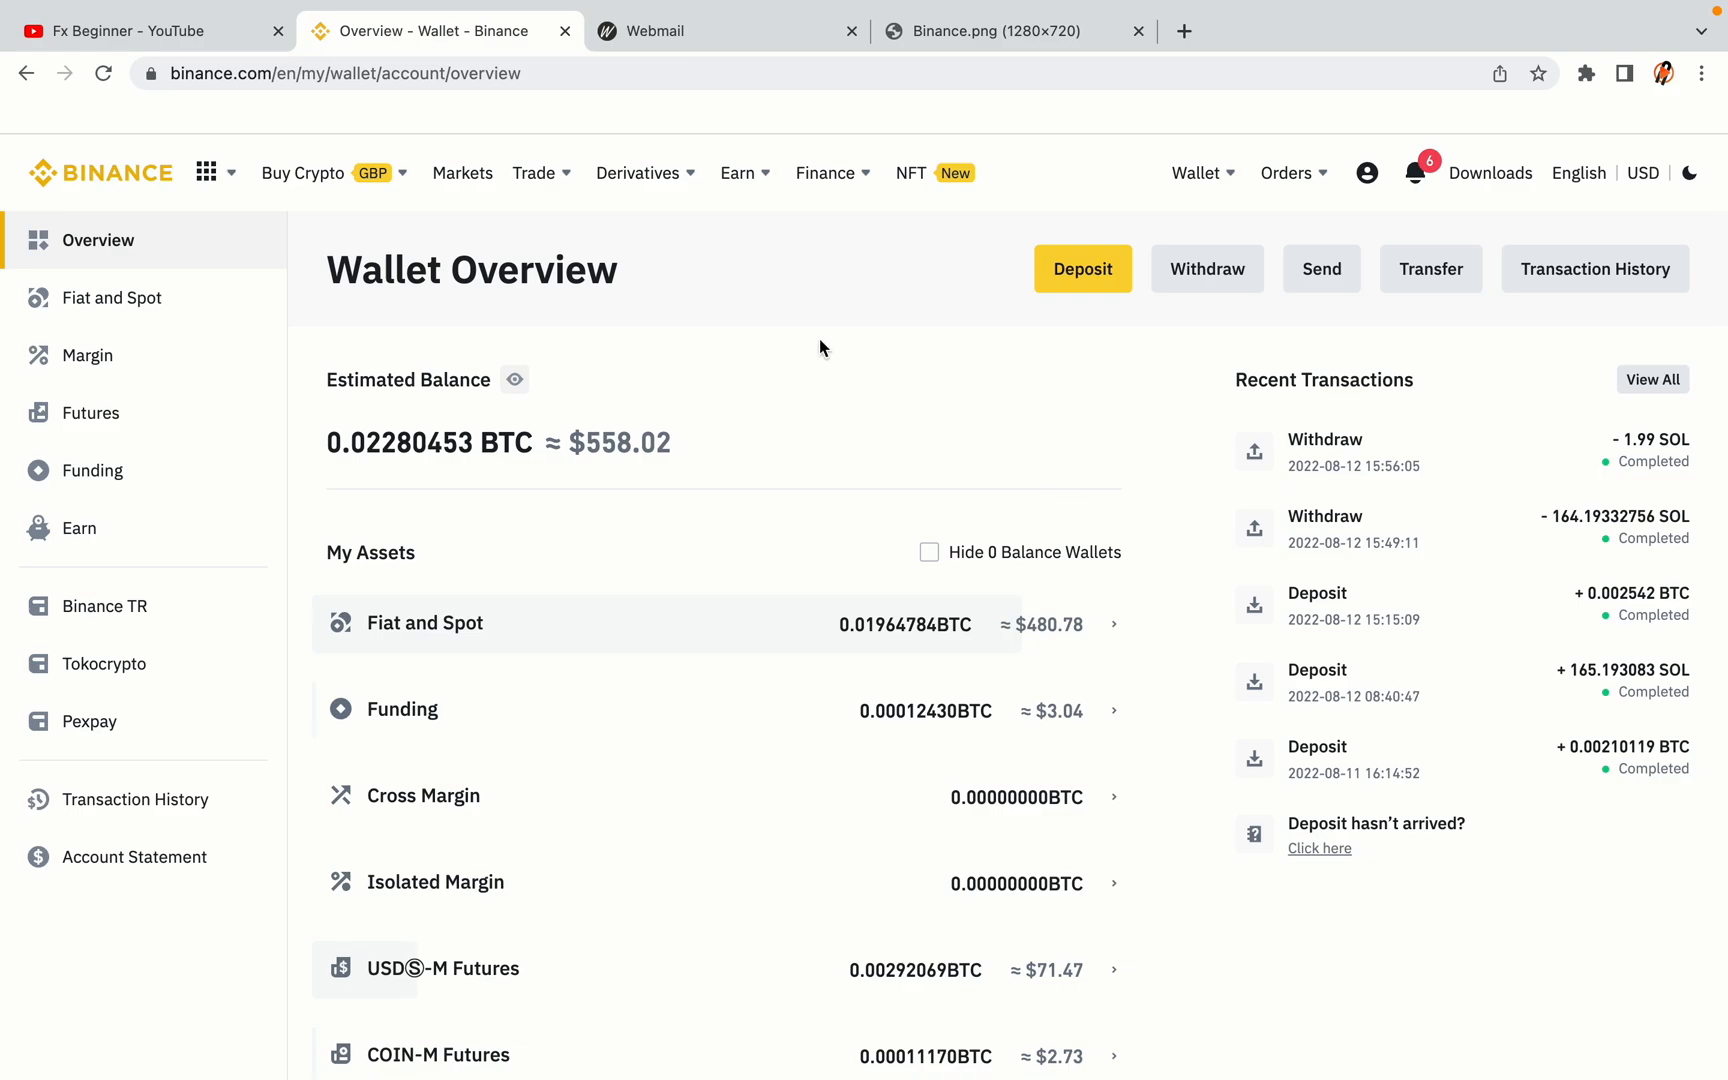
Step: Look over the Buy Crypto options, then go to Spot trading from the Trade menu
click(316, 174)
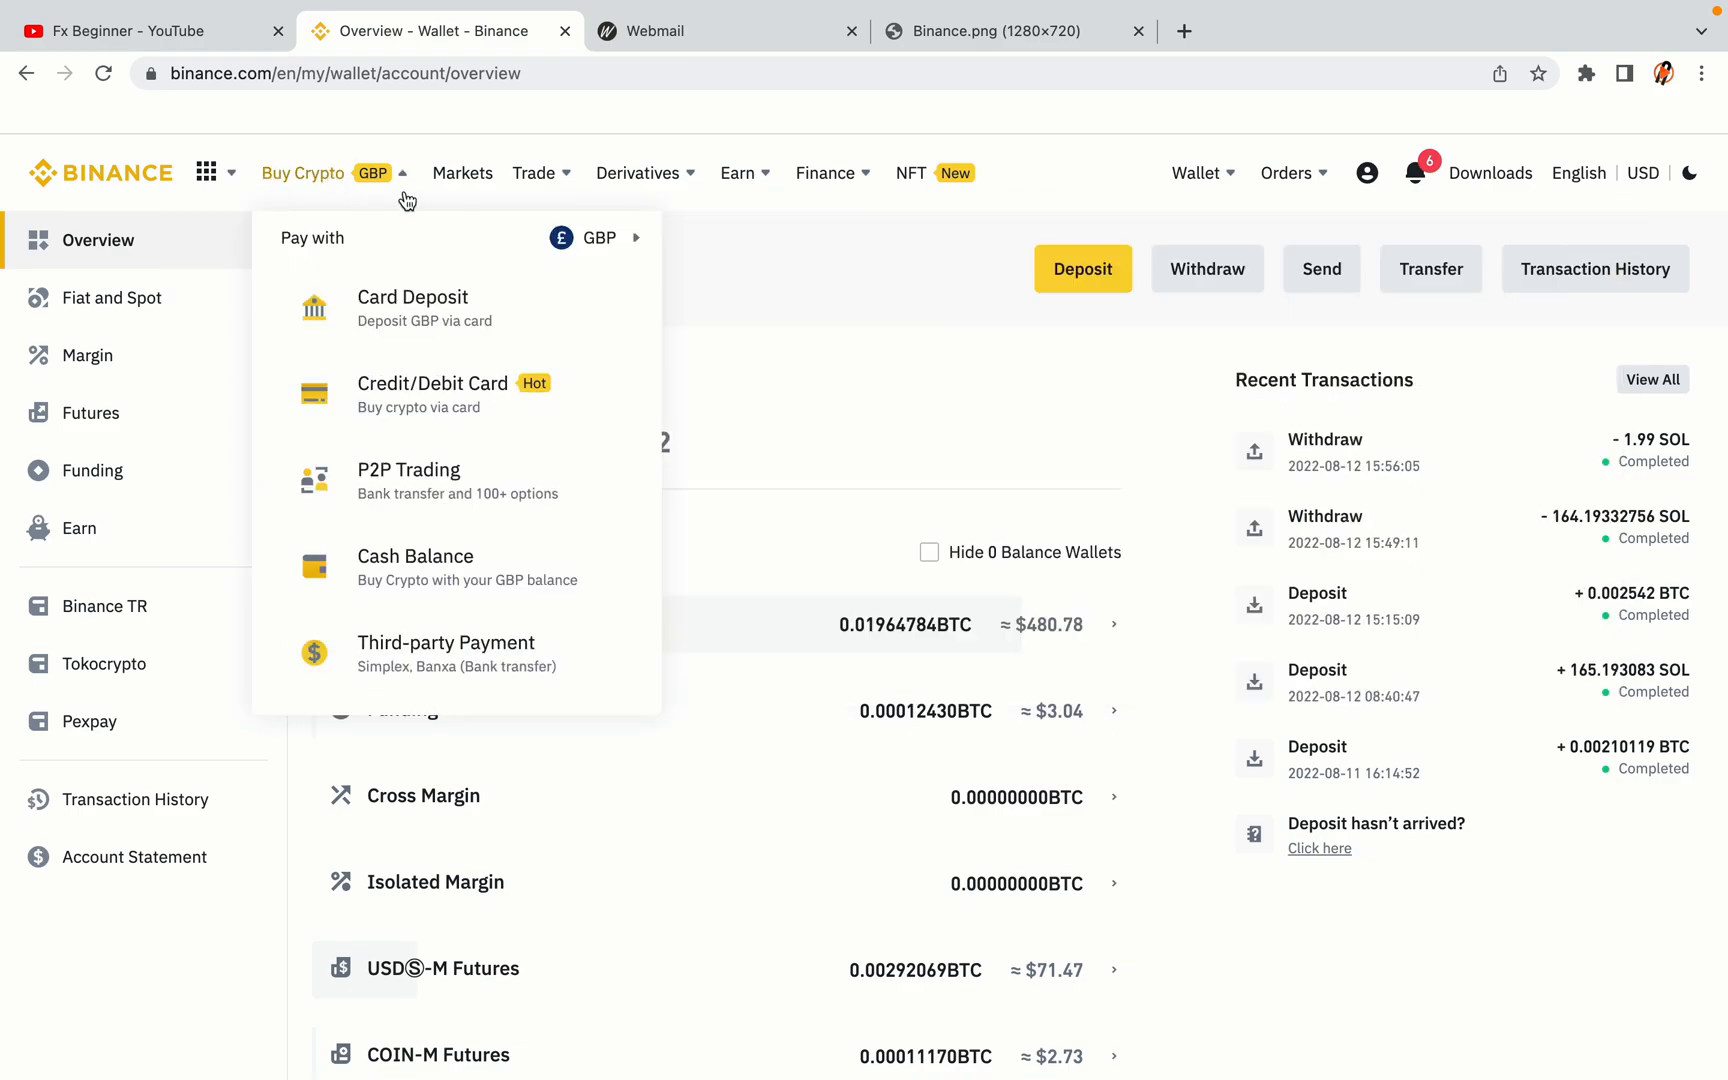
mouse_move(424, 308)
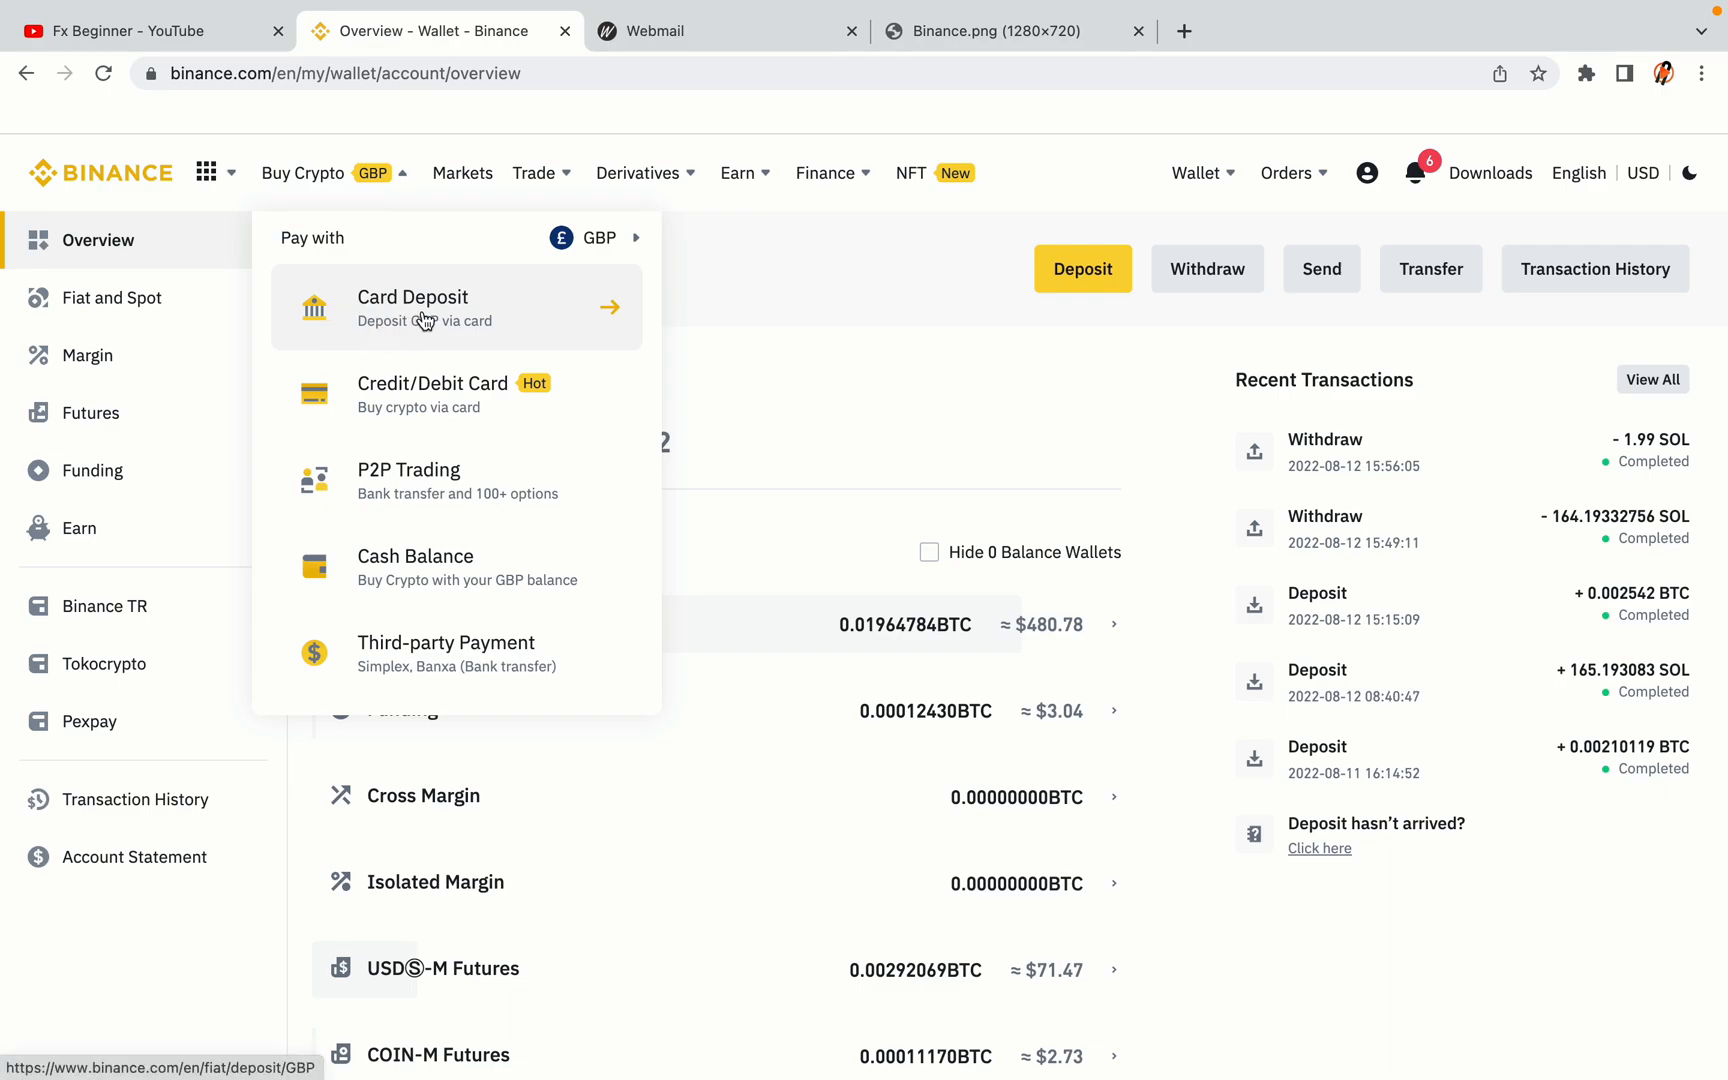
mouse_move(394, 428)
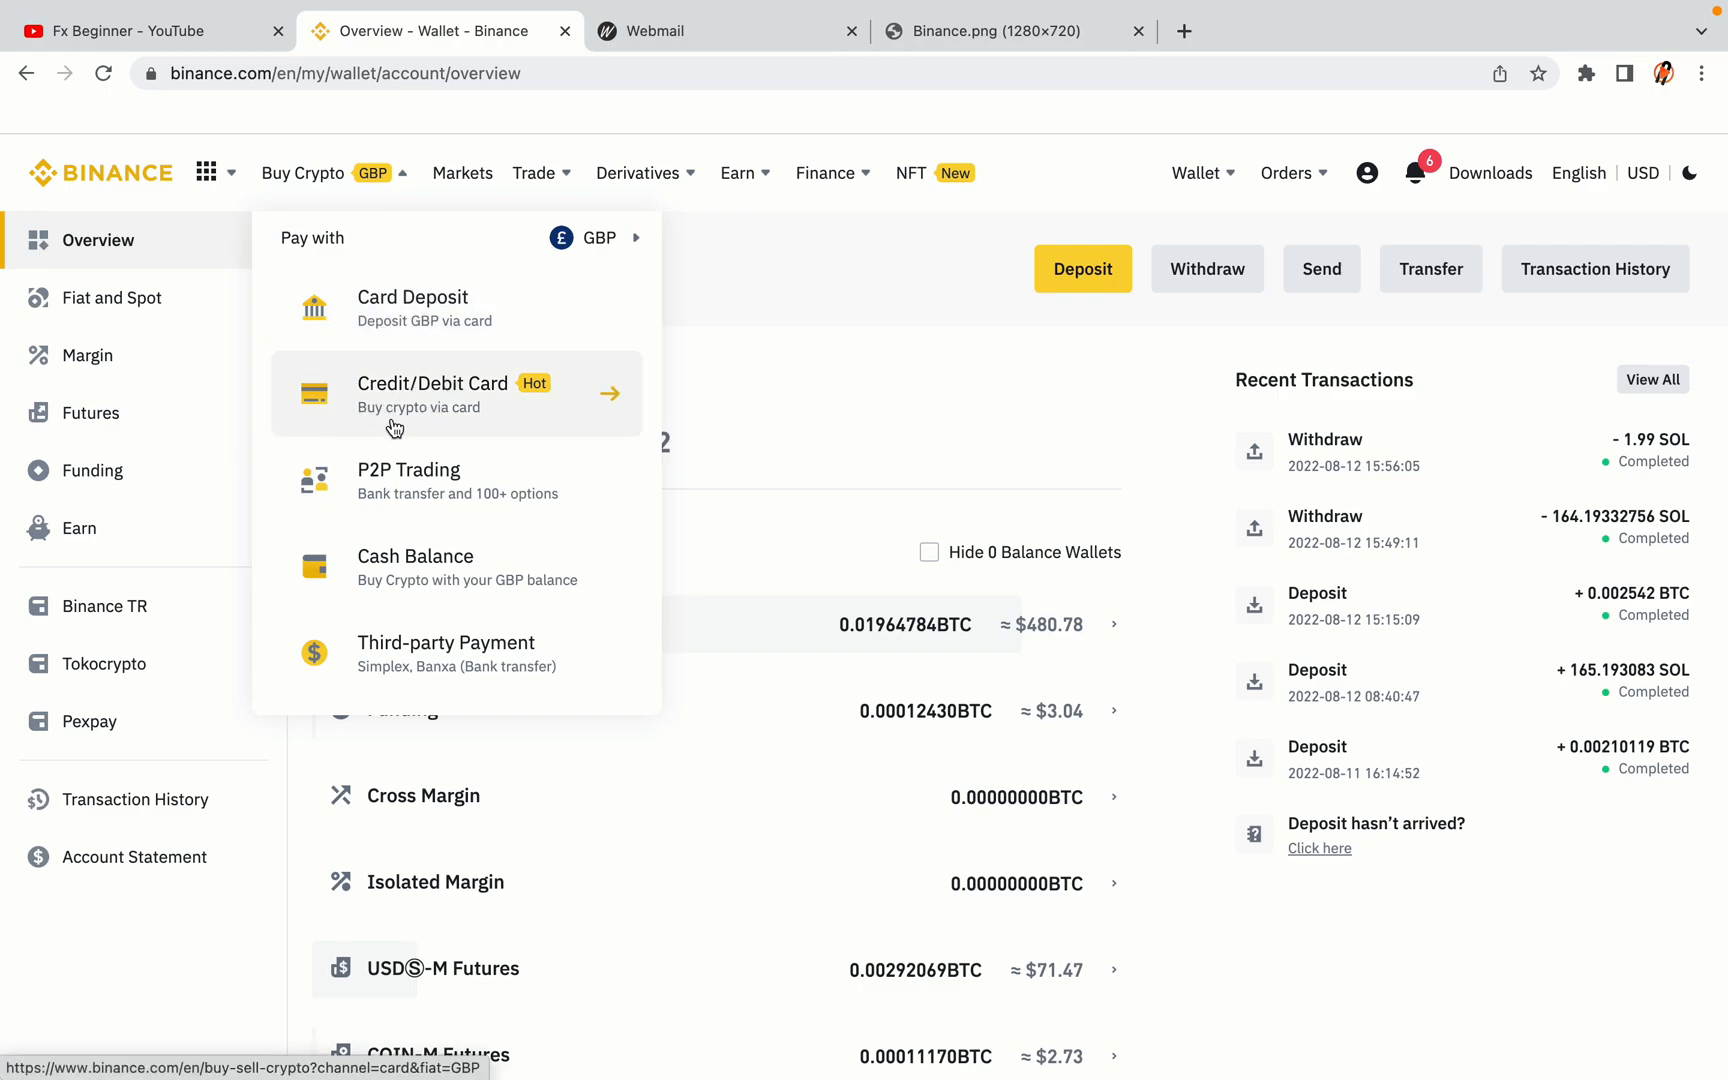
mouse_move(444, 398)
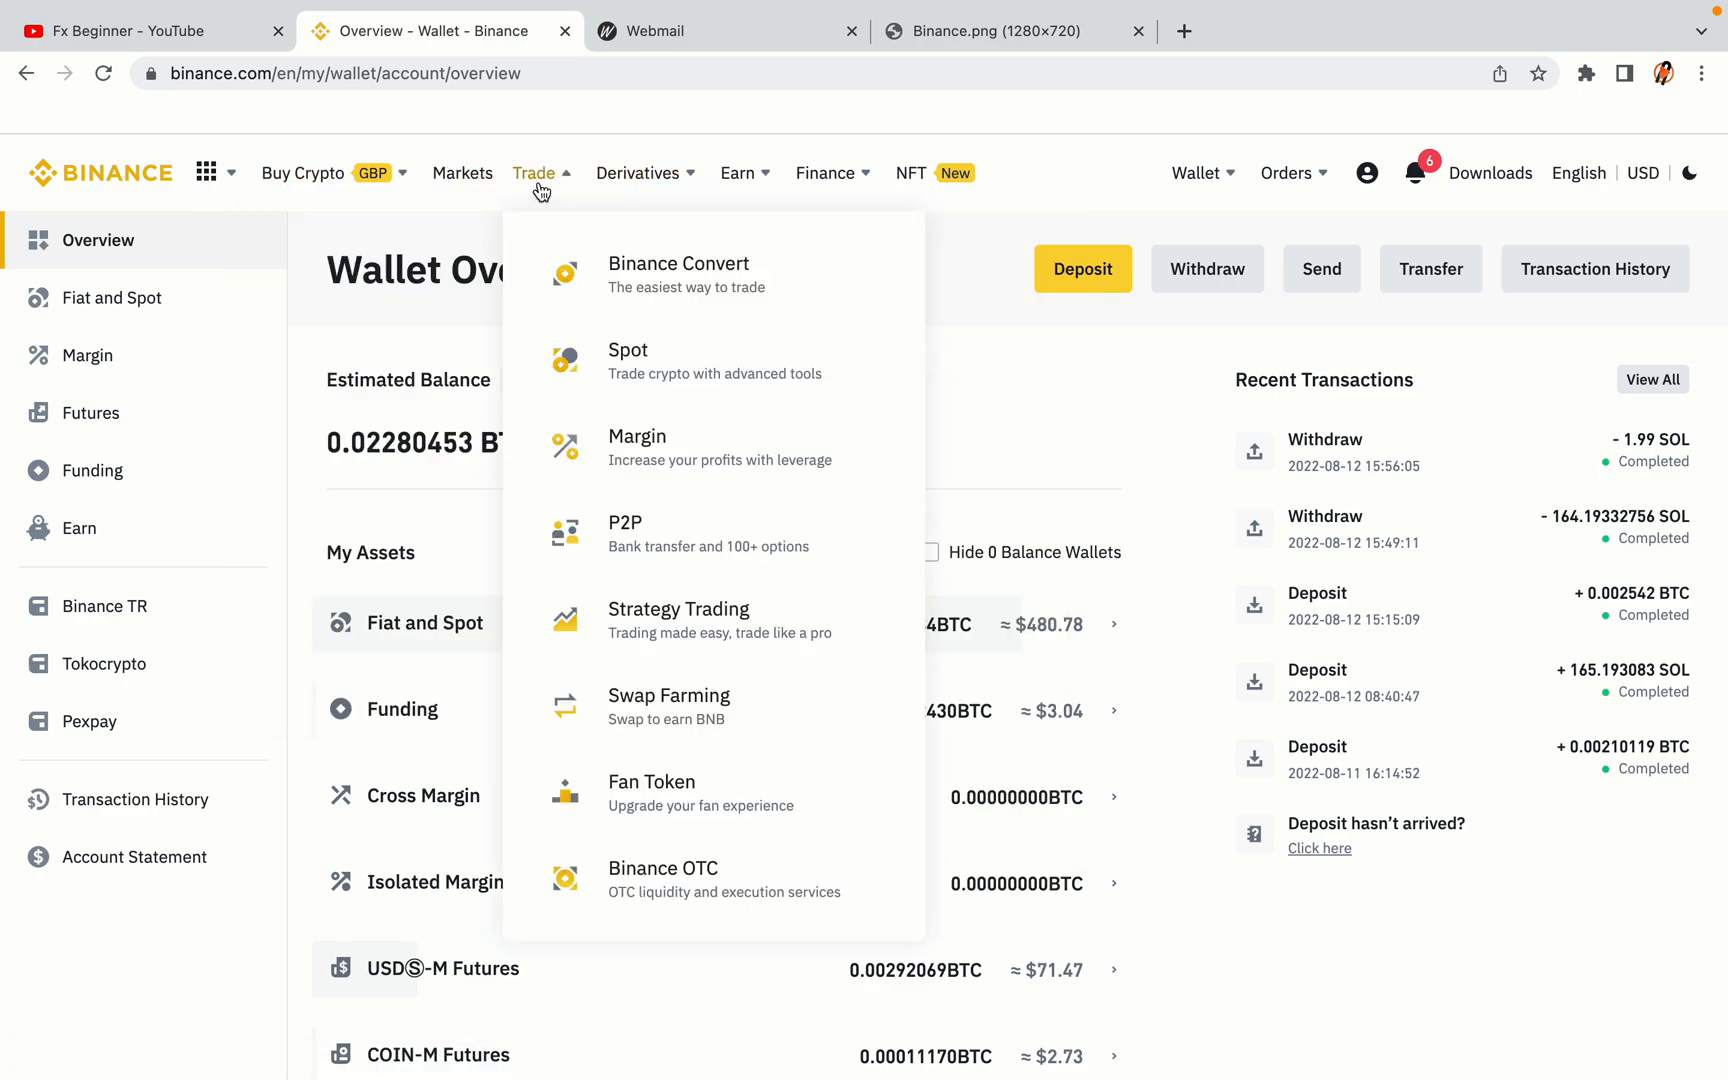
mouse_move(634, 362)
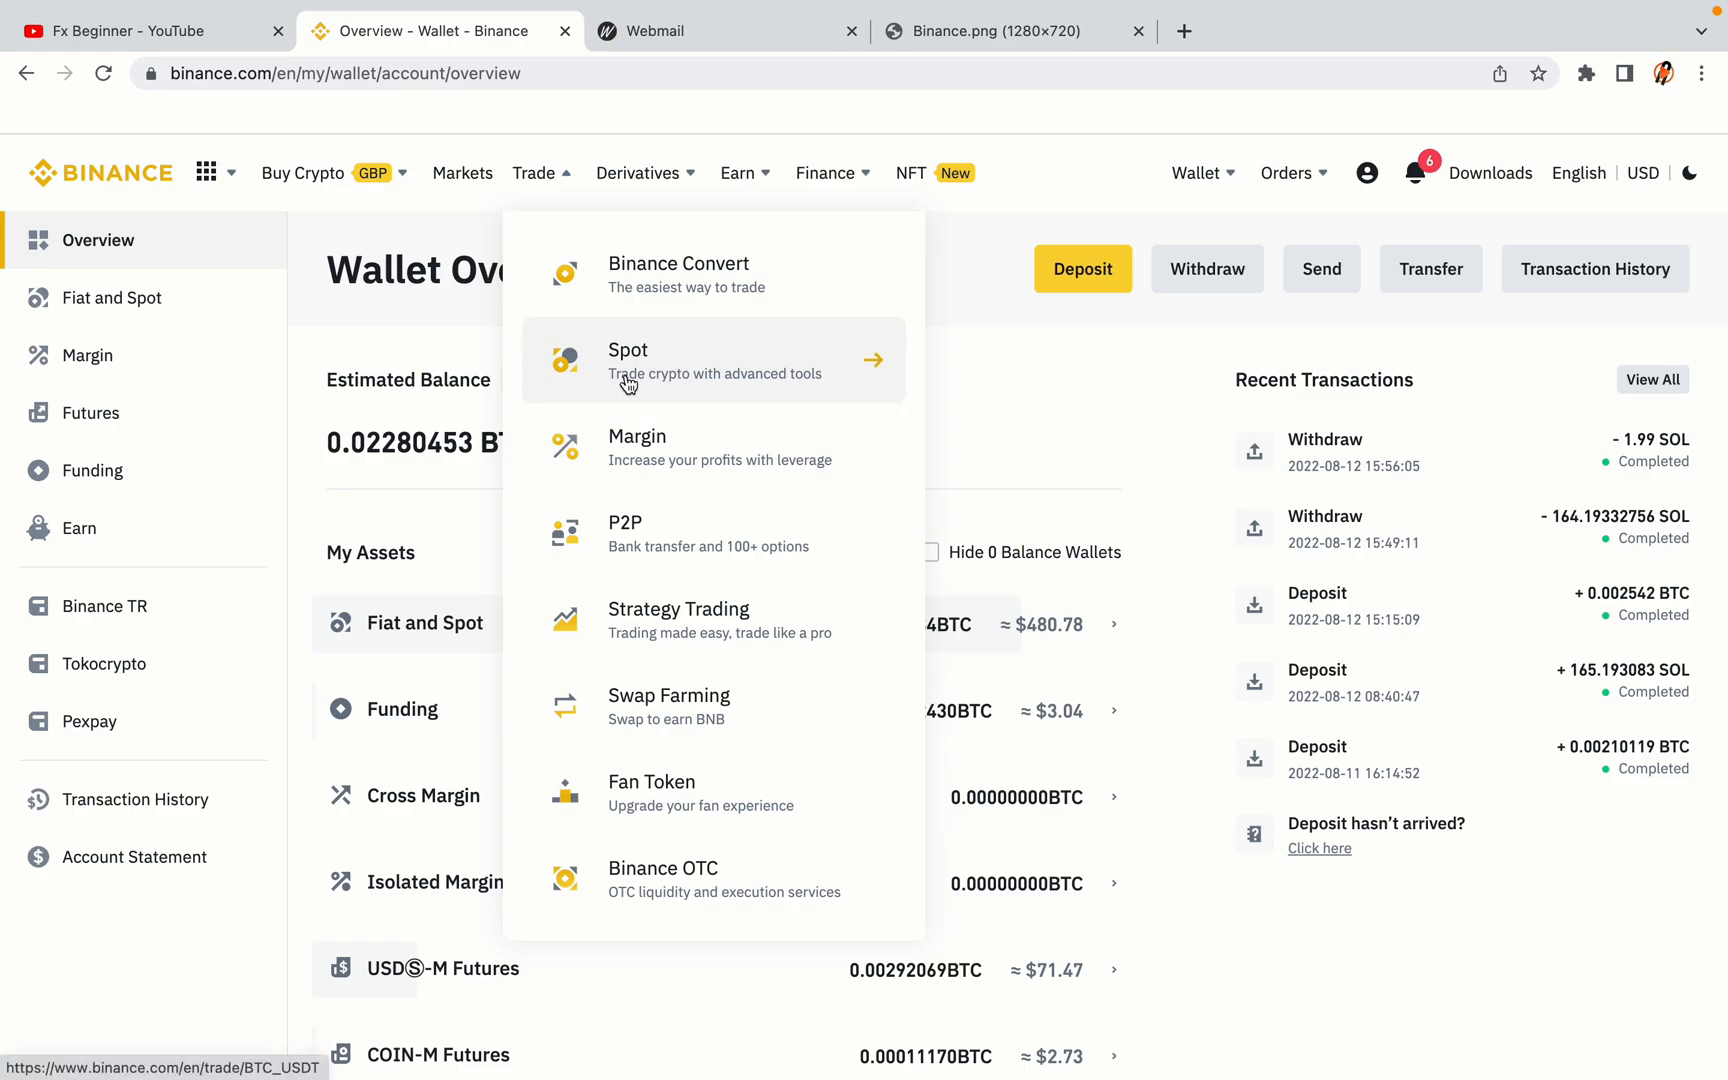
click(628, 360)
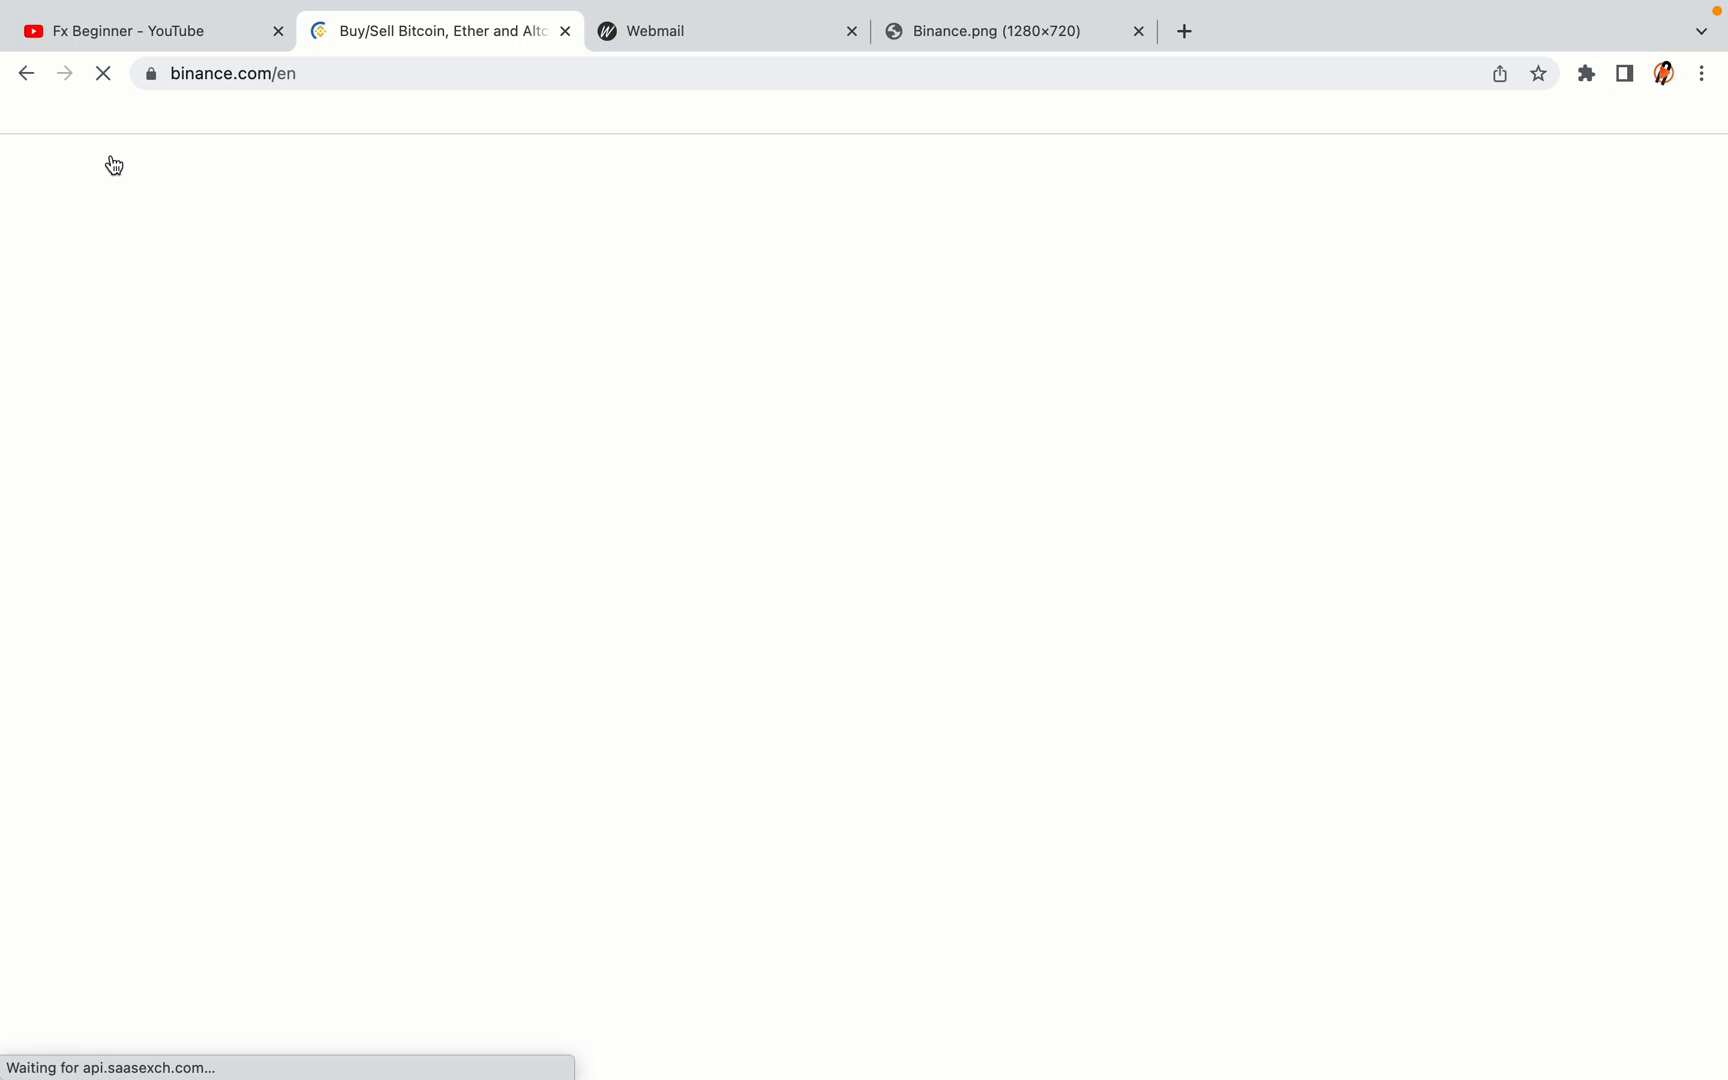